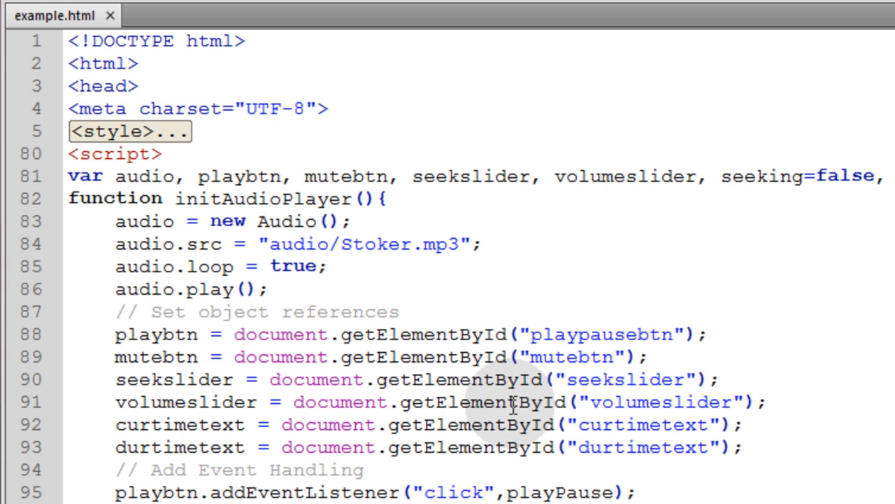
pyautogui.moveTo(461, 302)
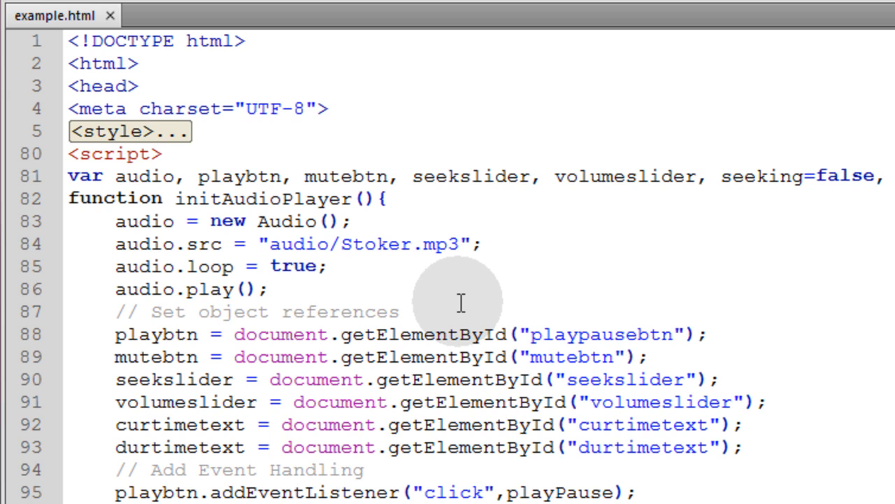
pyautogui.moveTo(493, 294)
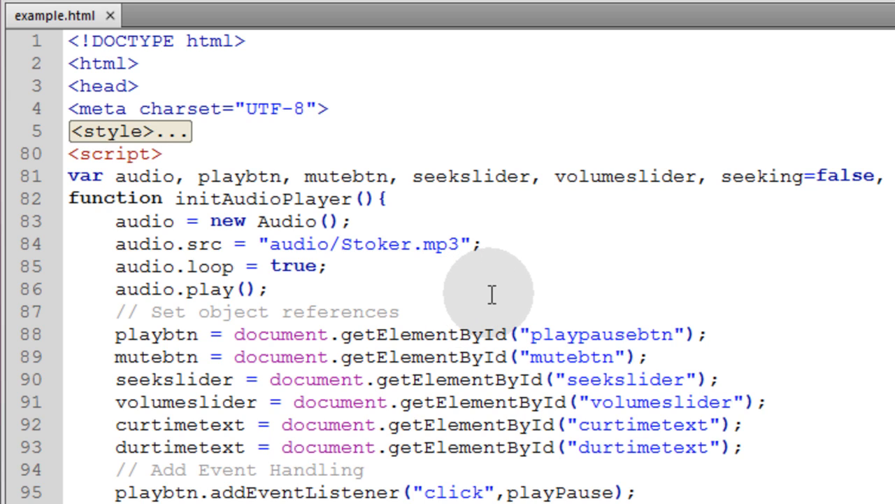
pyautogui.moveTo(497, 282)
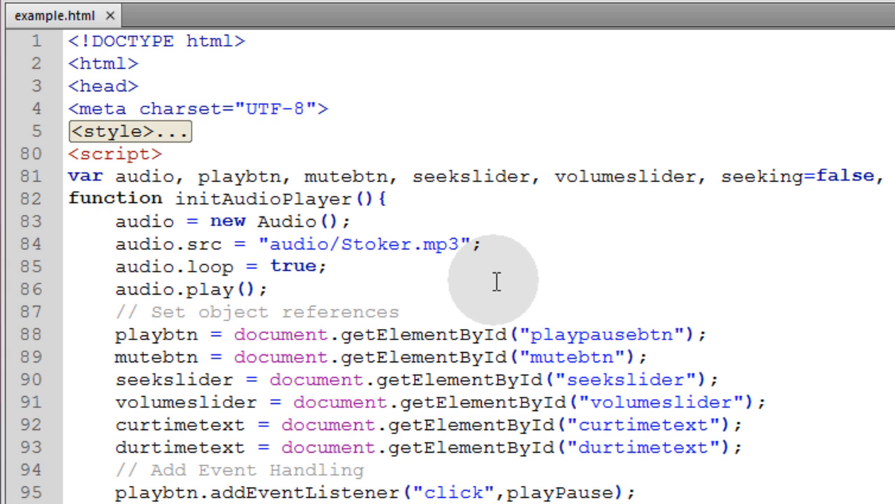
pyautogui.moveTo(478, 257)
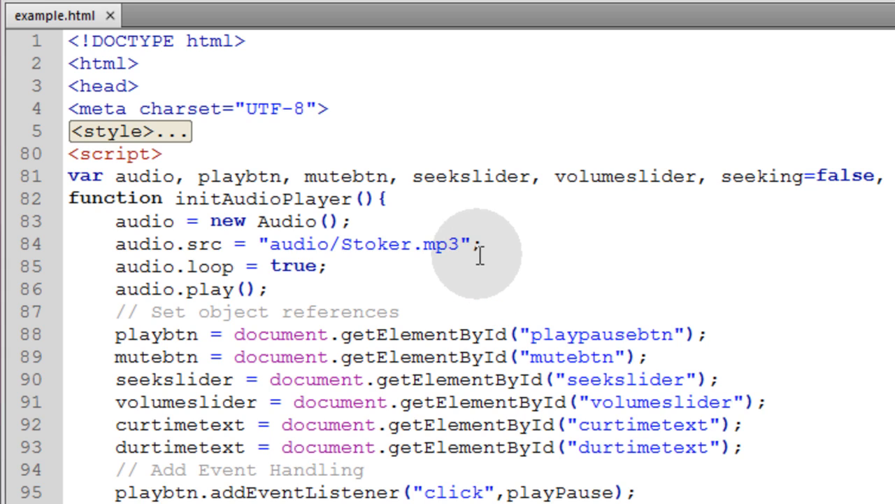
# Place the audio, buttons, sliders and seeking declarations inside initAudioPlayer and save example.html.
pyautogui.doubleClick(435, 244)
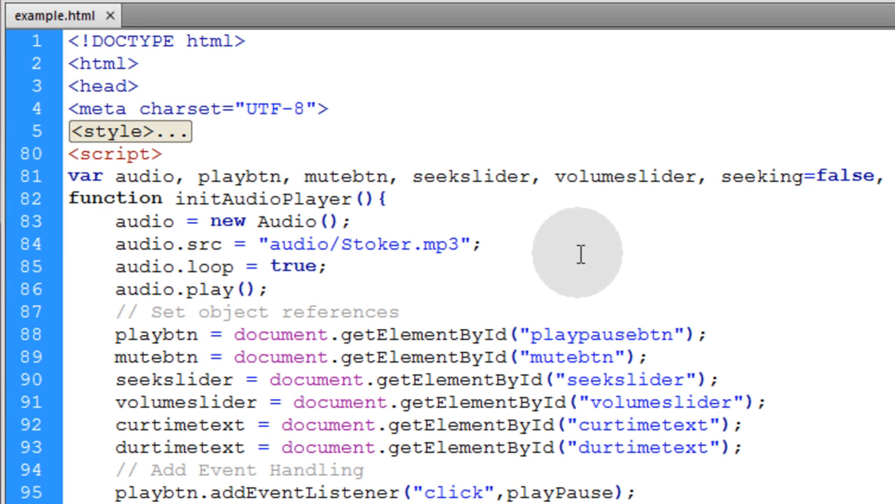
pyautogui.click(469, 244)
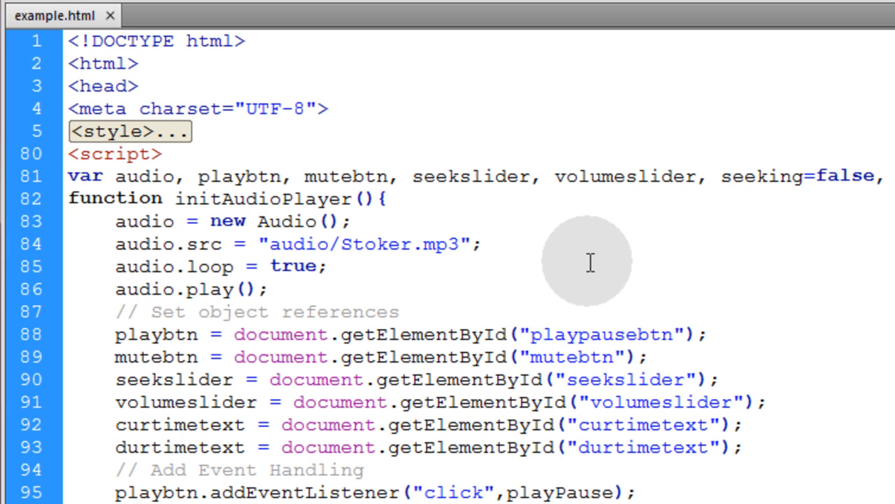
pyautogui.moveTo(231, 199)
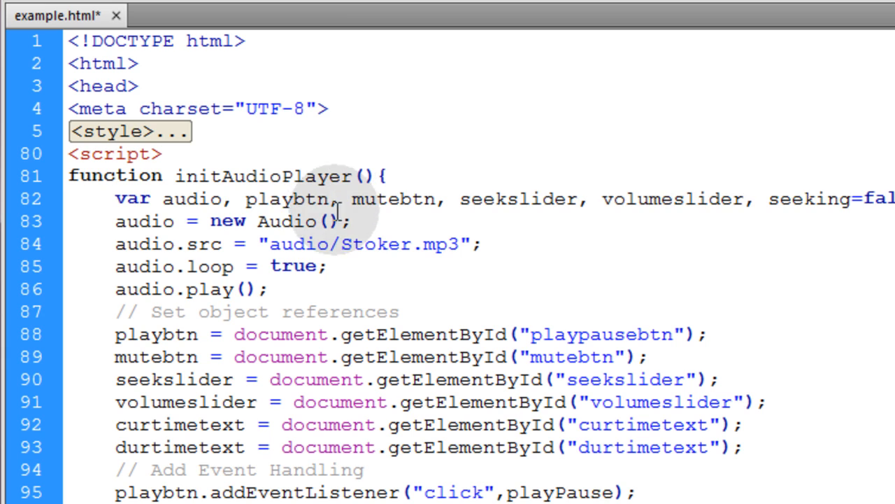
pyautogui.doubleClick(263, 176)
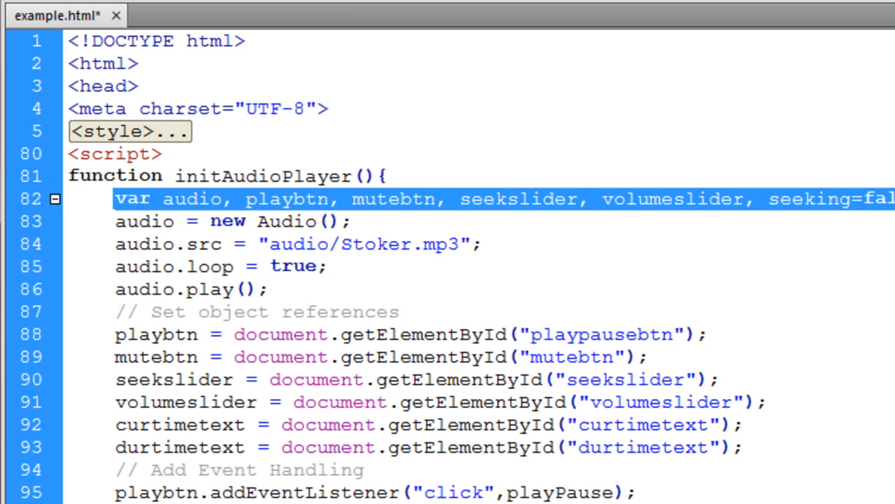
pyautogui.click(479, 244)
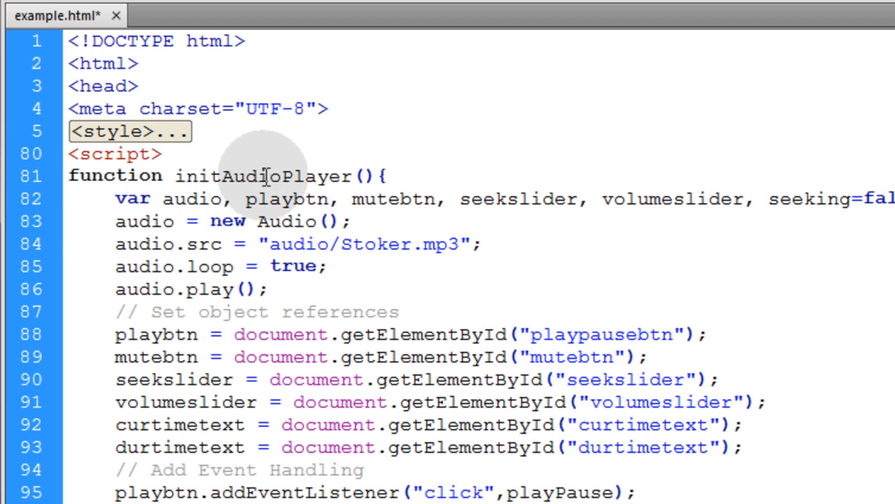
pyautogui.doubleClick(265, 177)
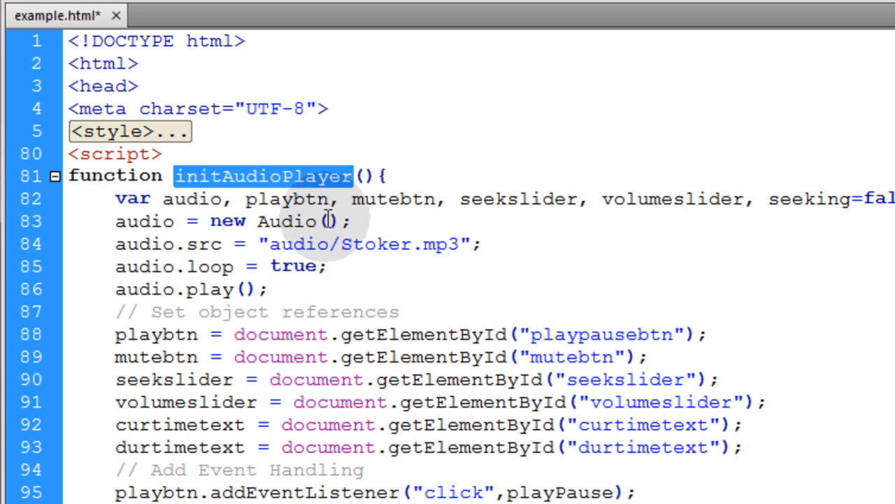
pyautogui.moveTo(414, 254)
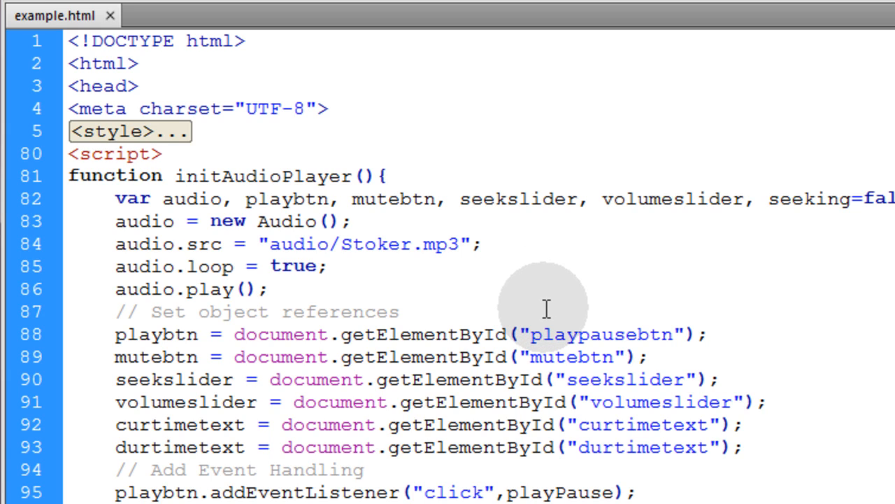
pyautogui.moveTo(551, 264)
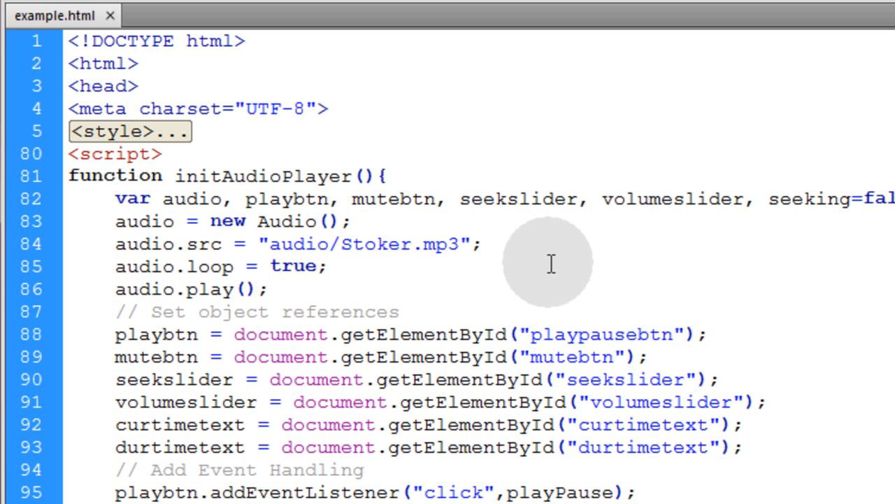
pyautogui.click(478, 243)
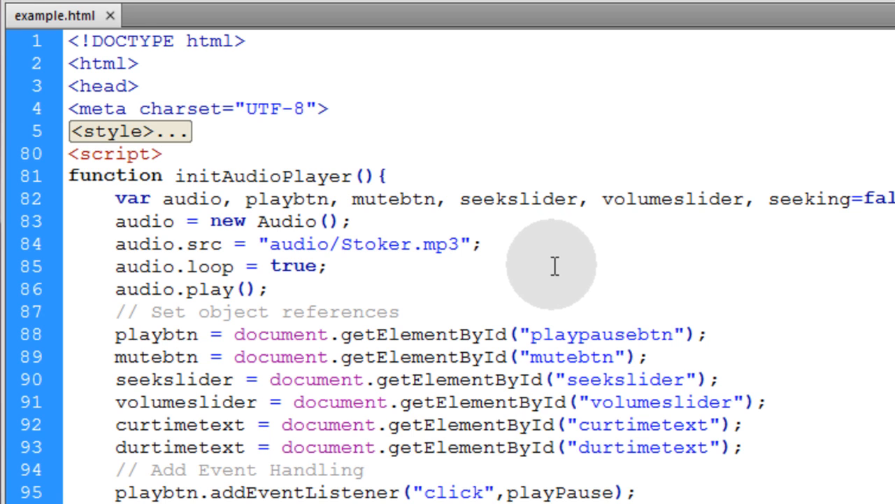
# Paste the userAgent check that sets ext to .ogg for Firefox or Opera, .mp3 otherwise.
pyautogui.press('enter')
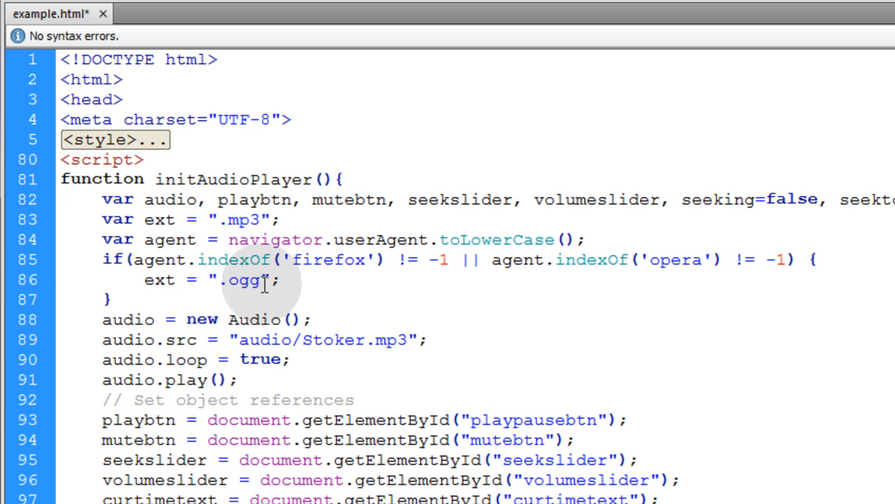
pyautogui.doubleClick(241, 279)
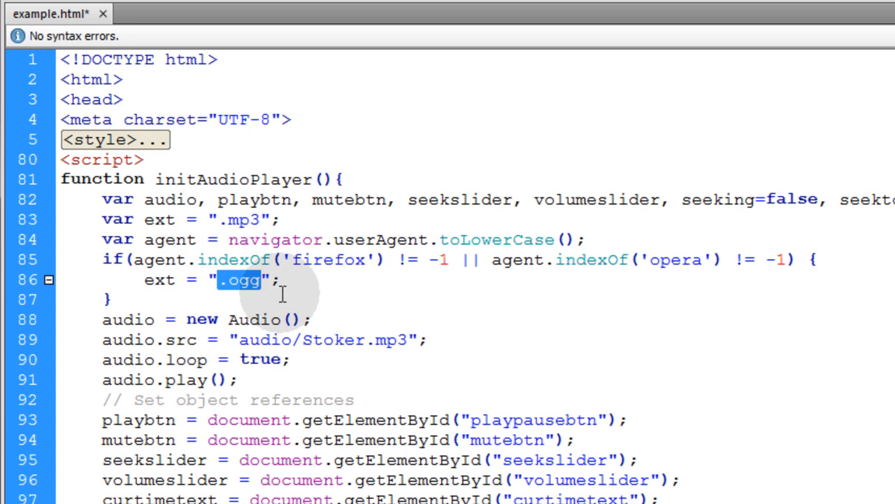
pyautogui.doubleClick(327, 259)
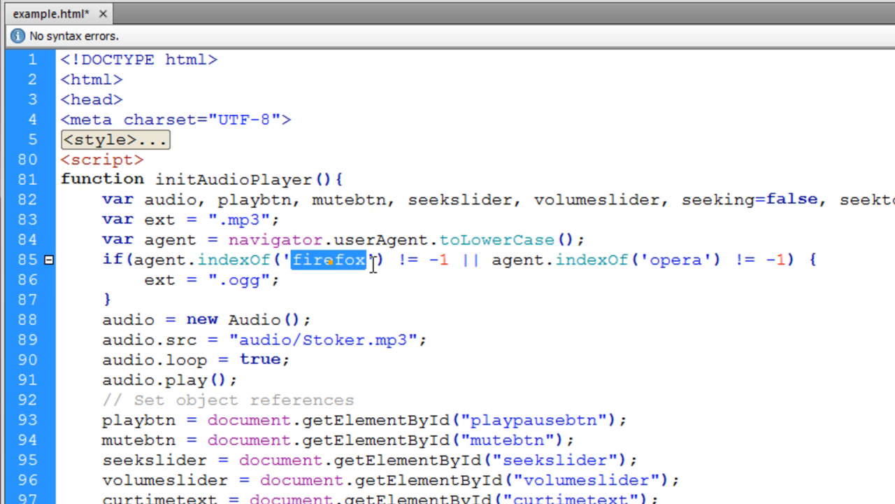
pyautogui.doubleClick(676, 259)
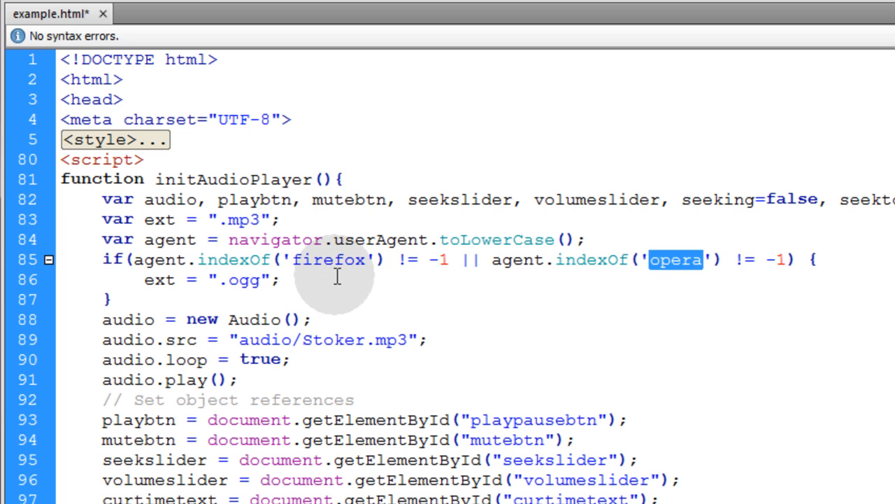
pyautogui.moveTo(338, 277)
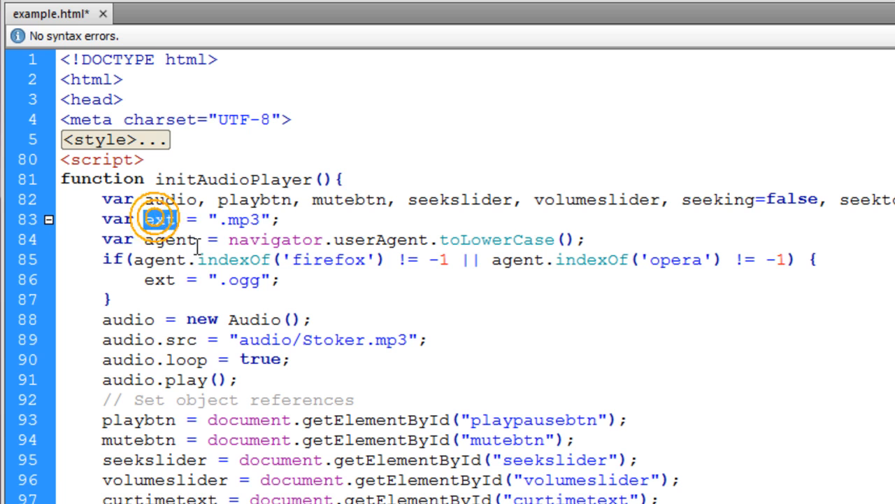
pyautogui.doubleClick(169, 239)
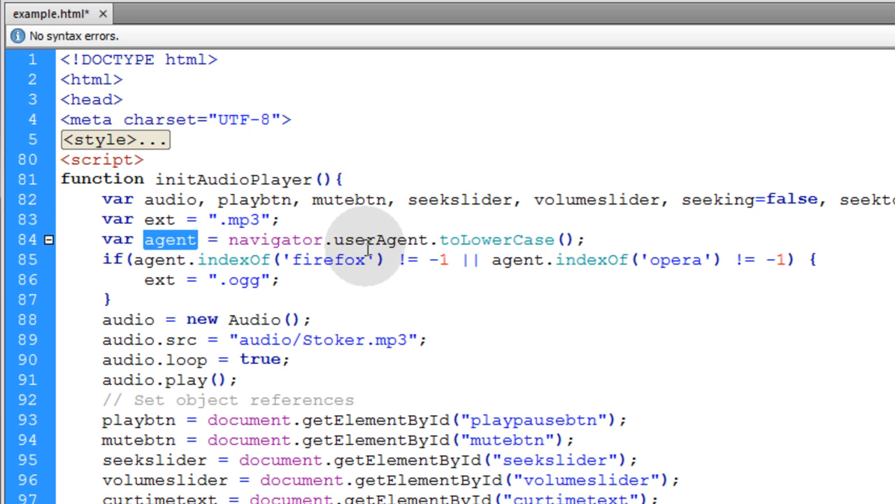
pyautogui.doubleClick(674, 259)
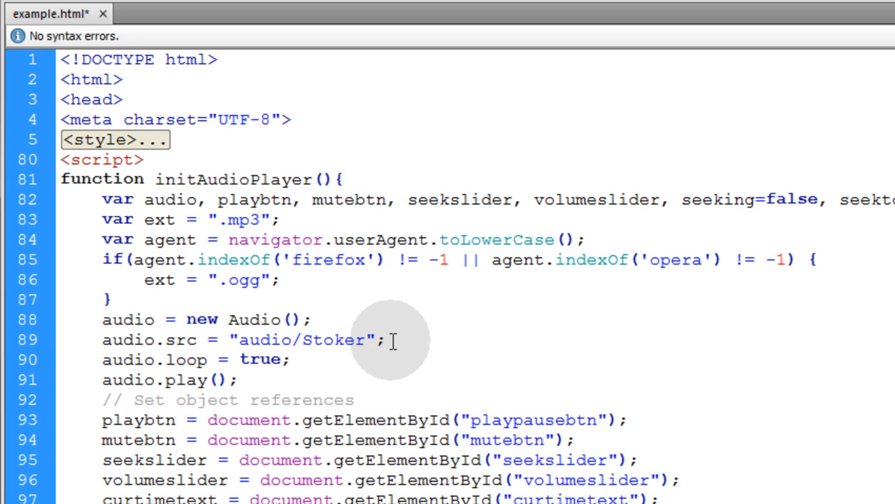
# Make audio.src build as "audio/Stoker"+ext and save the file.
pyautogui.write('+e')
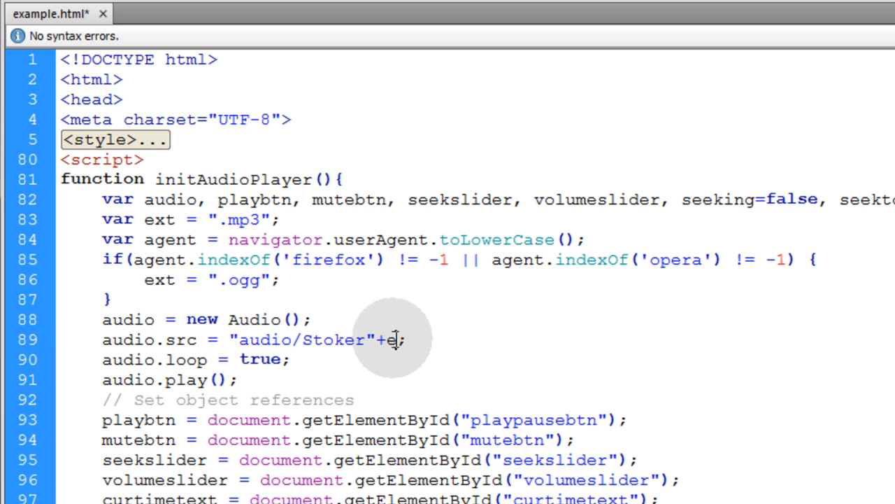
pyautogui.write('xt')
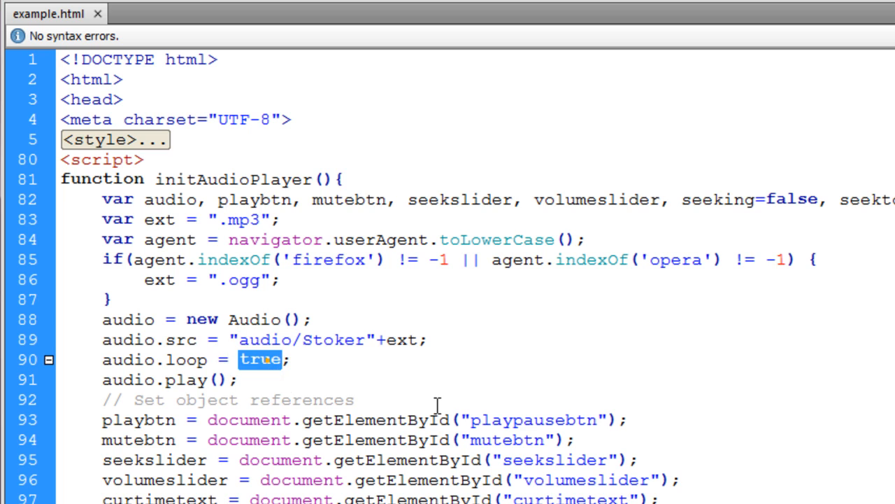
# Declare var dir = "audio/"; at the top of initAudioPlayer.
pyautogui.write('f')
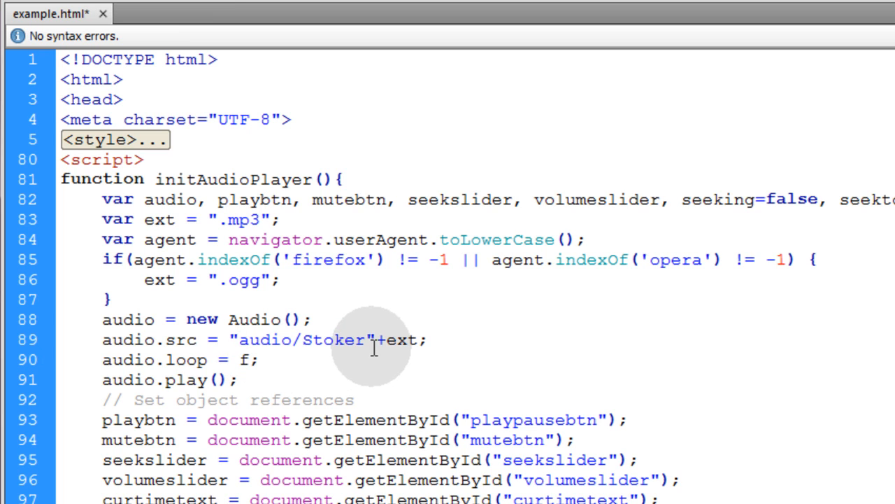
pyautogui.write('alse')
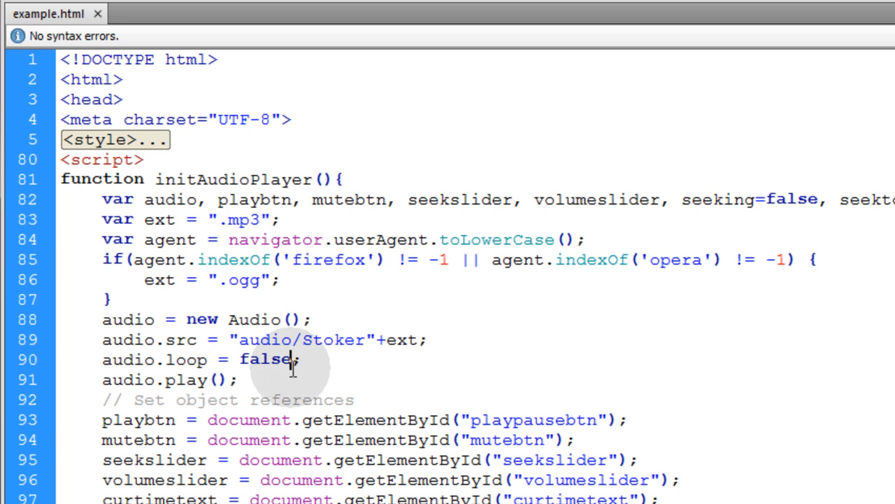
pyautogui.moveTo(296, 366)
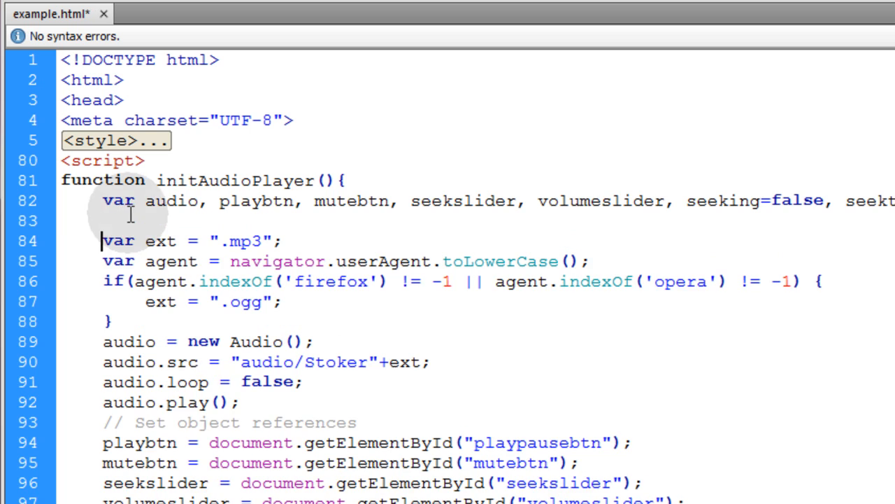
pyautogui.write('var dir = "audio/";')
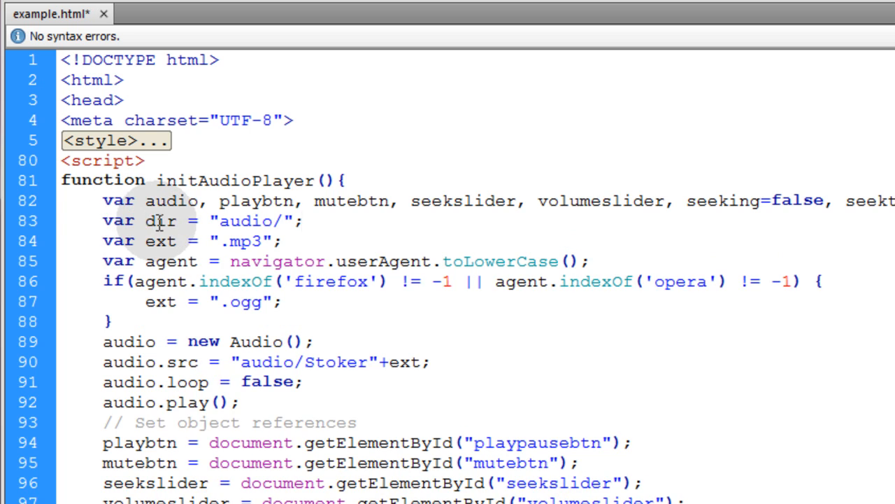
pyautogui.doubleClick(237, 221)
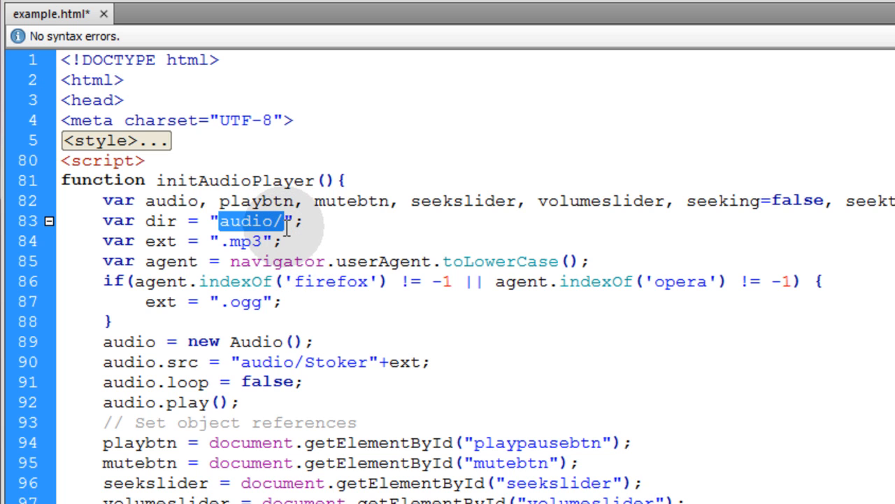
pyautogui.click(252, 221)
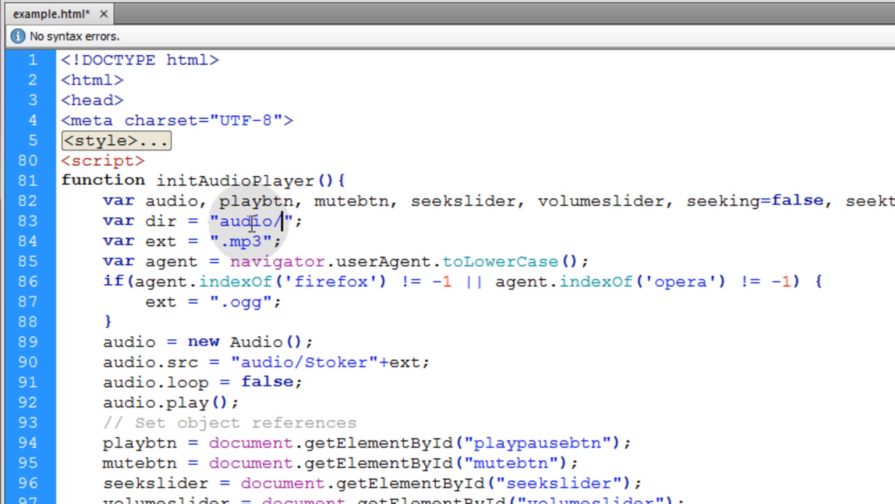
pyautogui.doubleClick(161, 221)
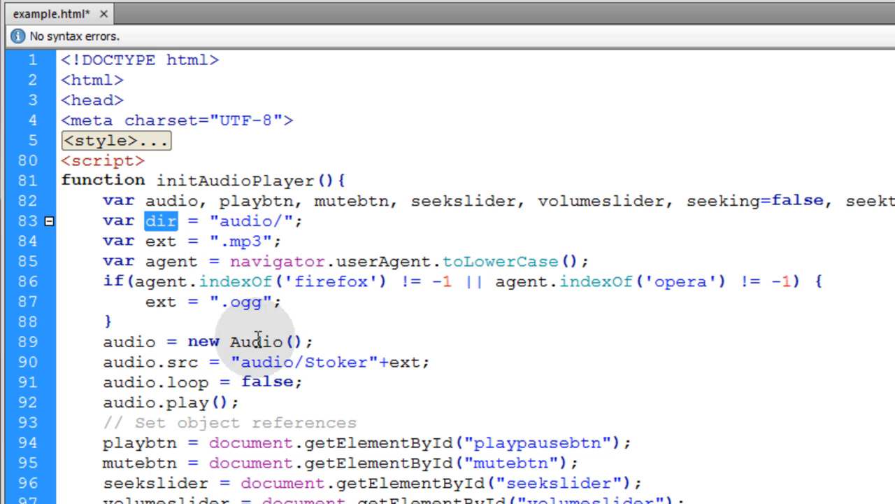
# Replace the hard-coded audio/ folder so the source reads dir+"Stoker"+ext.
pyautogui.doubleClick(265, 361)
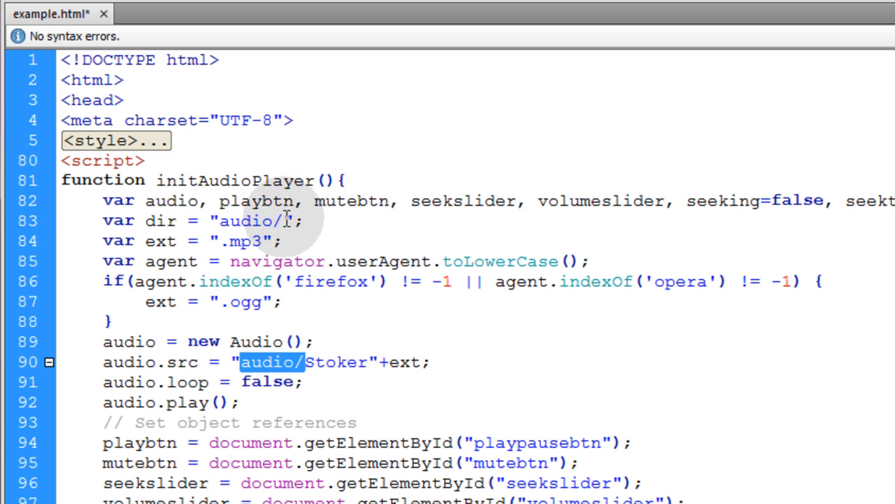
pyautogui.doubleClick(251, 221)
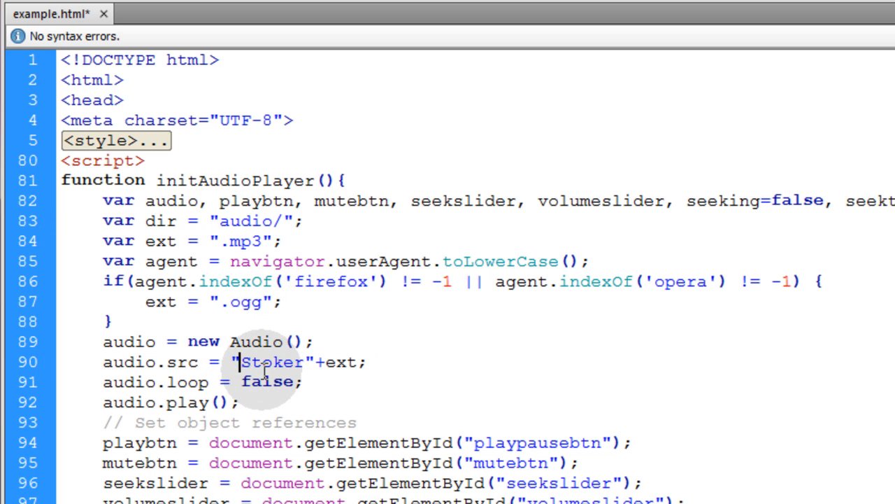
pyautogui.write('dir+')
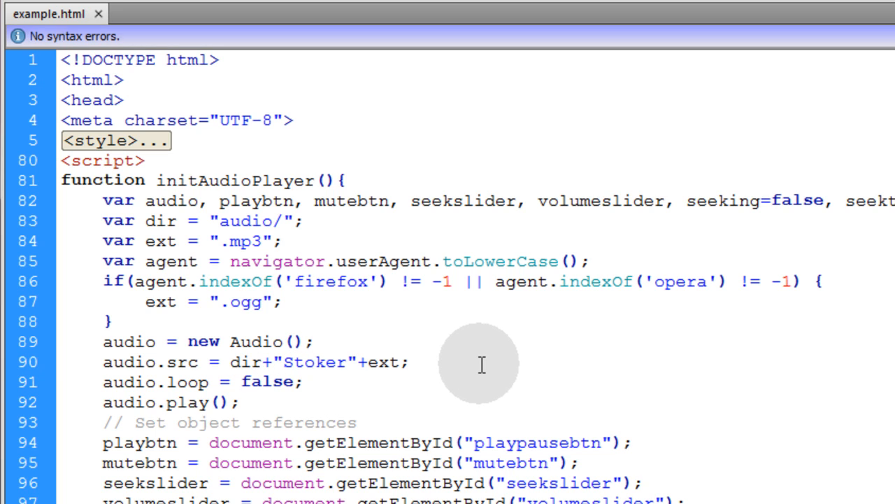
pyautogui.click(271, 361)
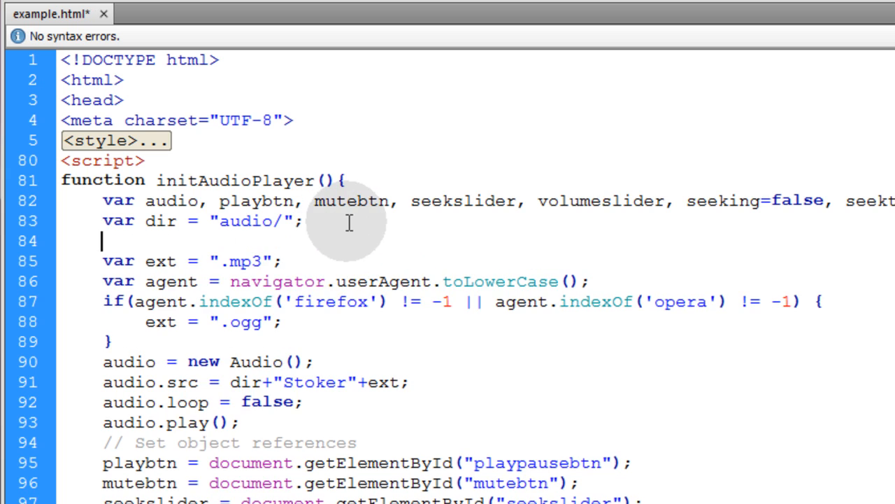
# Type var playlist = ["Stoker","Skull_Fire","Scurvy_Pirate"]; below the dir variable.
pyautogui.write('va')
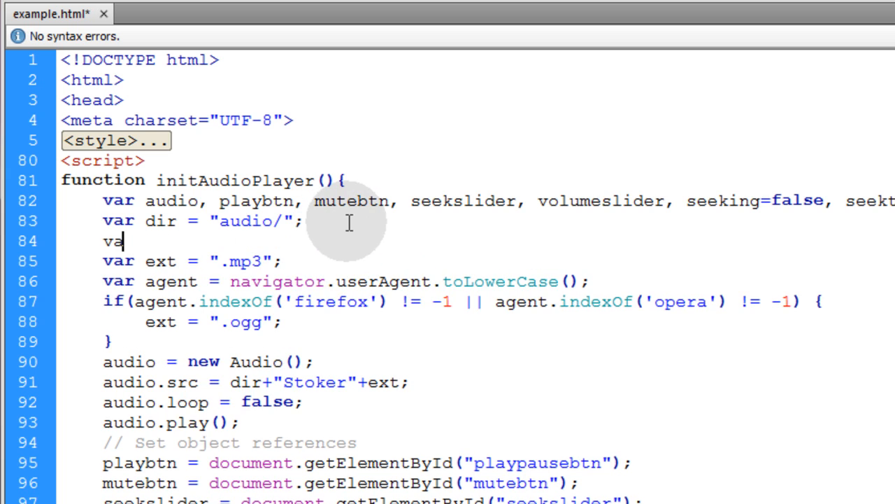
pyautogui.write('playlist =')
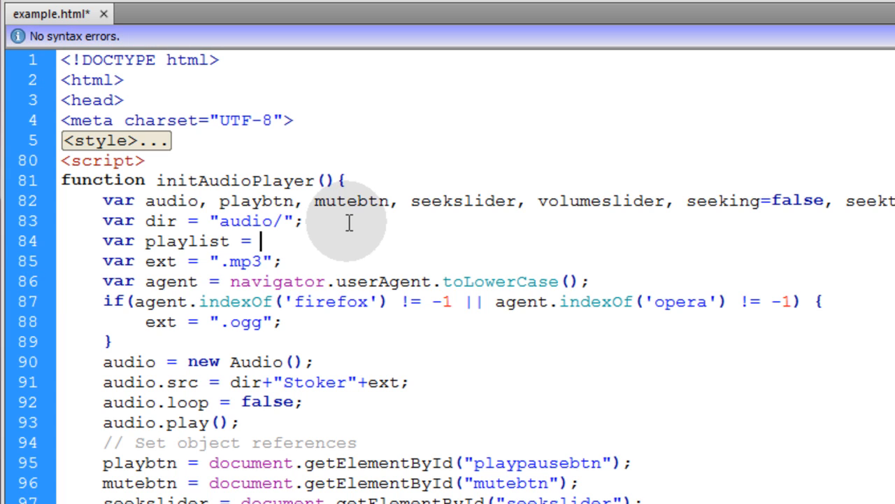
pyautogui.write('[];')
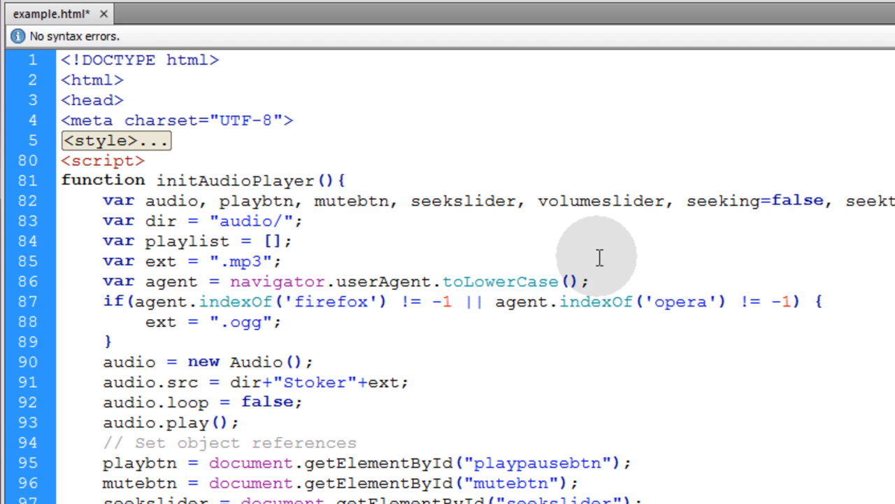
pyautogui.write('"","","')
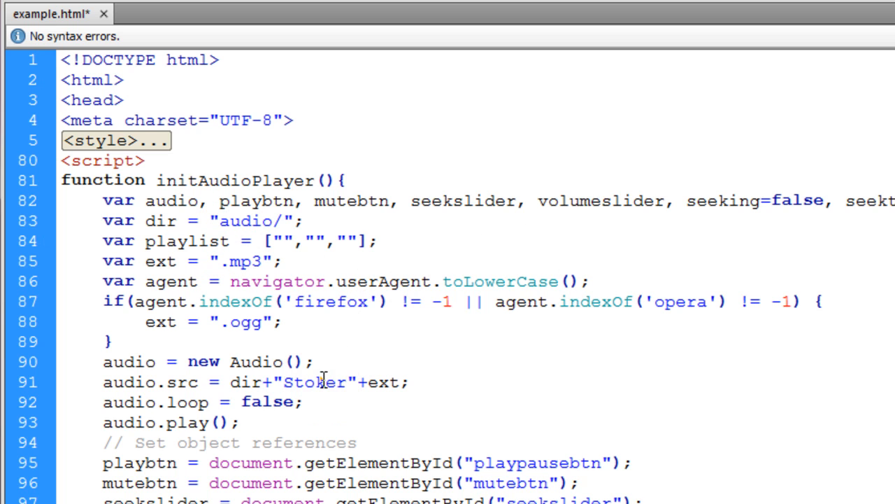
pyautogui.doubleClick(314, 382)
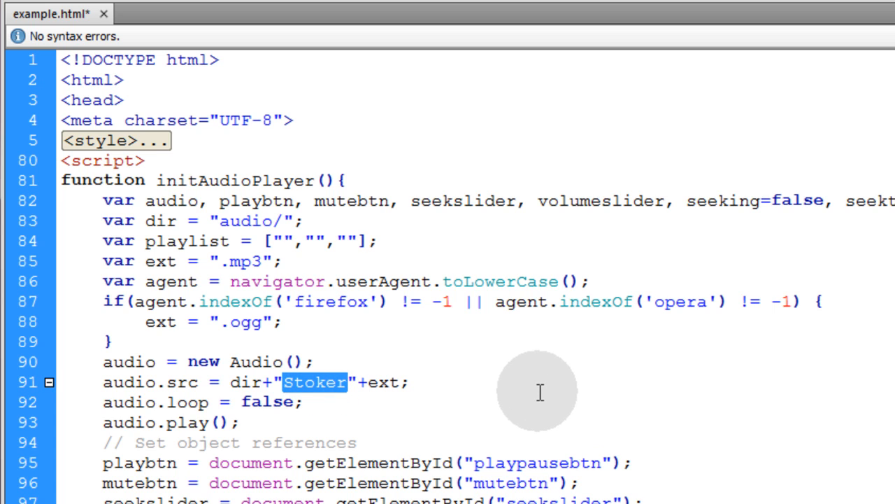
pyautogui.moveTo(319, 293)
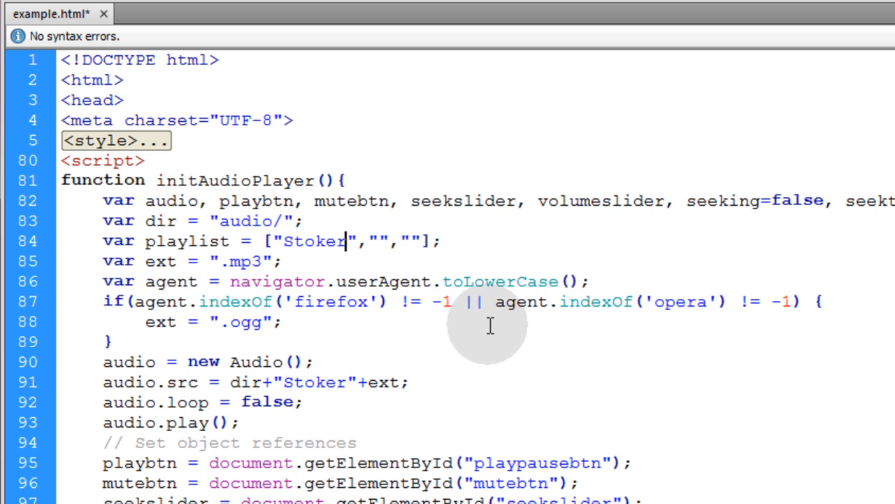
pyautogui.moveTo(399, 252)
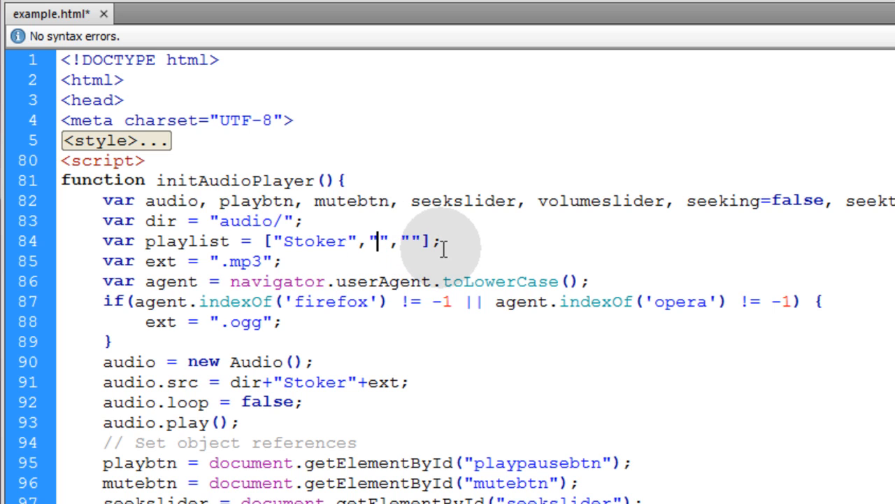
pyautogui.write('Skull_Fire')
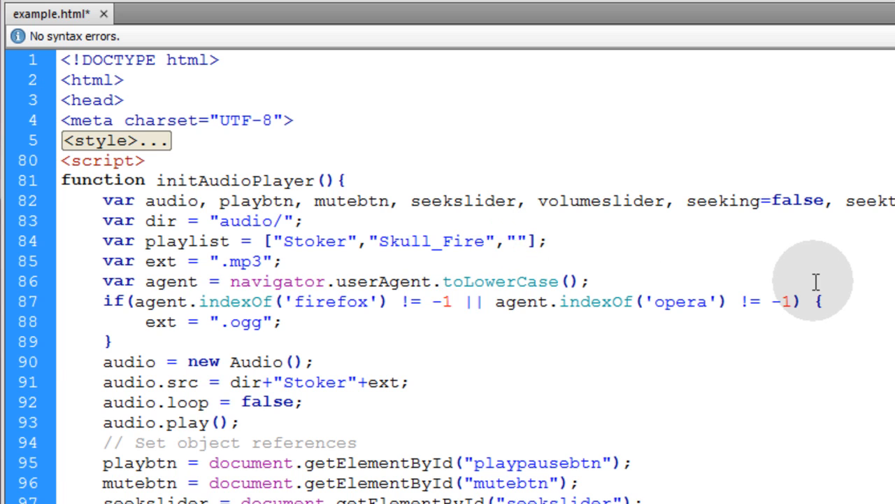
pyautogui.click(515, 241)
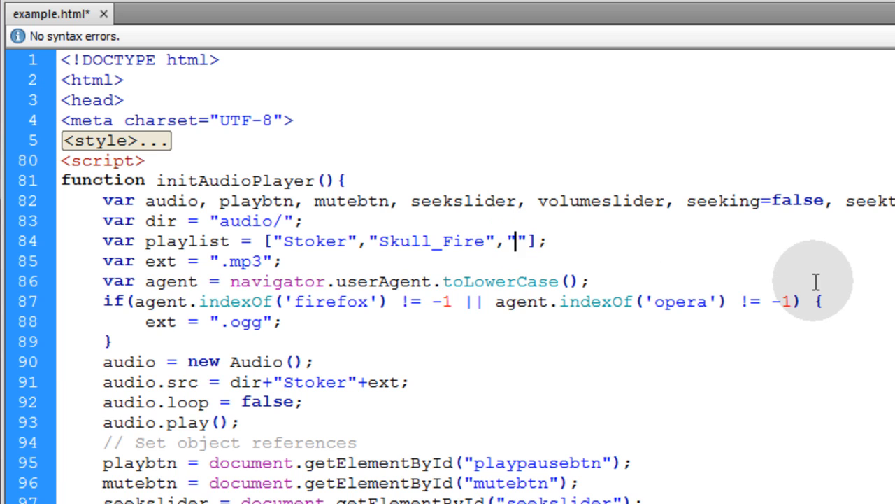
pyautogui.write('Scurvy_Pirate')
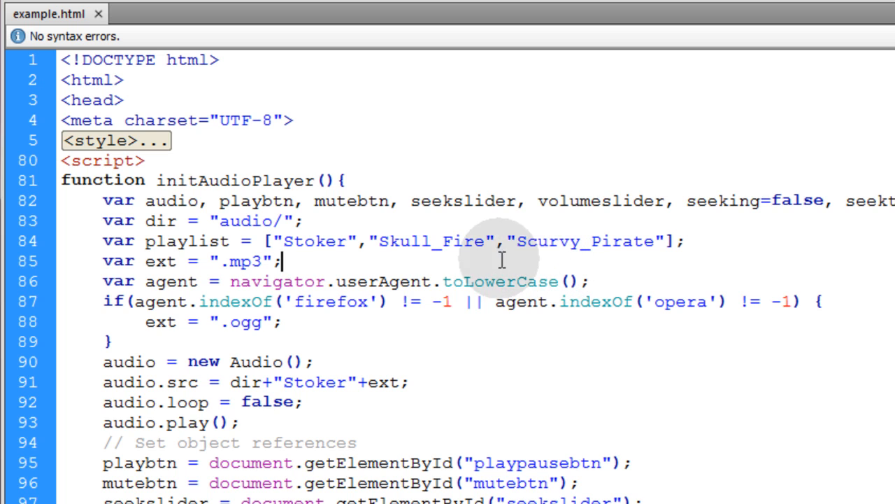
# Review the three playlist track names and the playlist variable name.
pyautogui.doubleClick(432, 241)
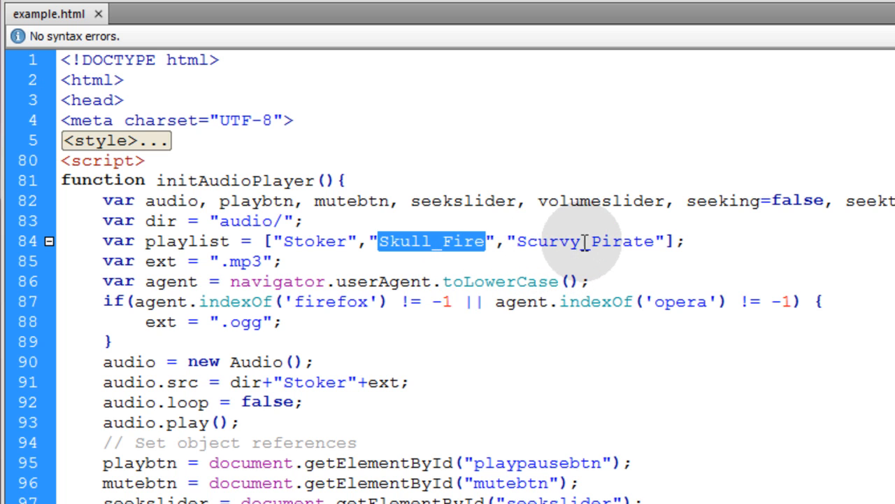
pyautogui.doubleClick(585, 240)
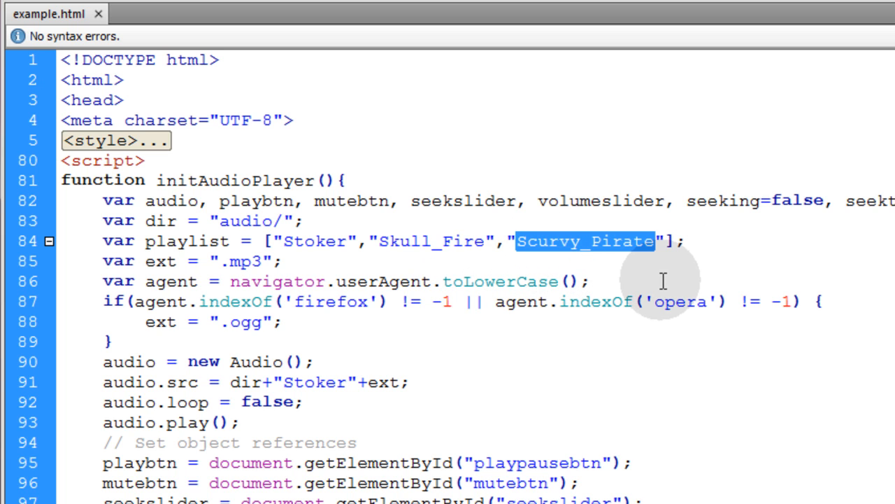
pyautogui.click(566, 241)
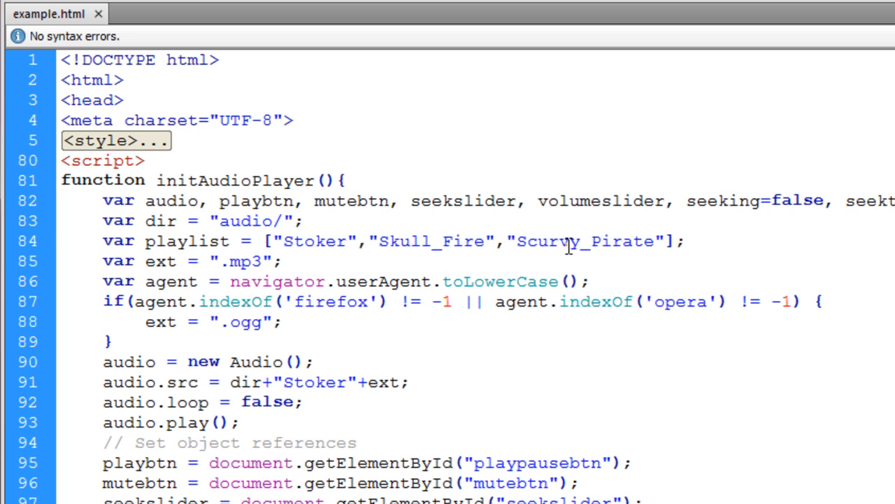
pyautogui.doubleClick(314, 240)
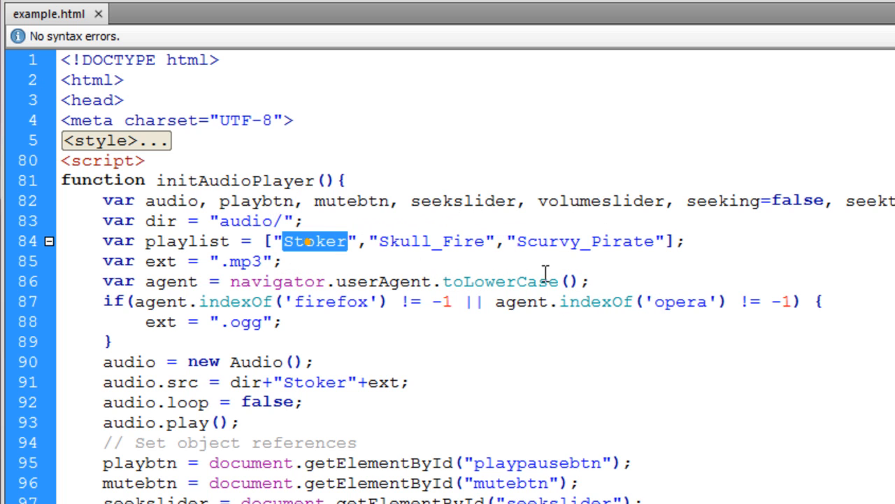
pyautogui.moveTo(515, 241)
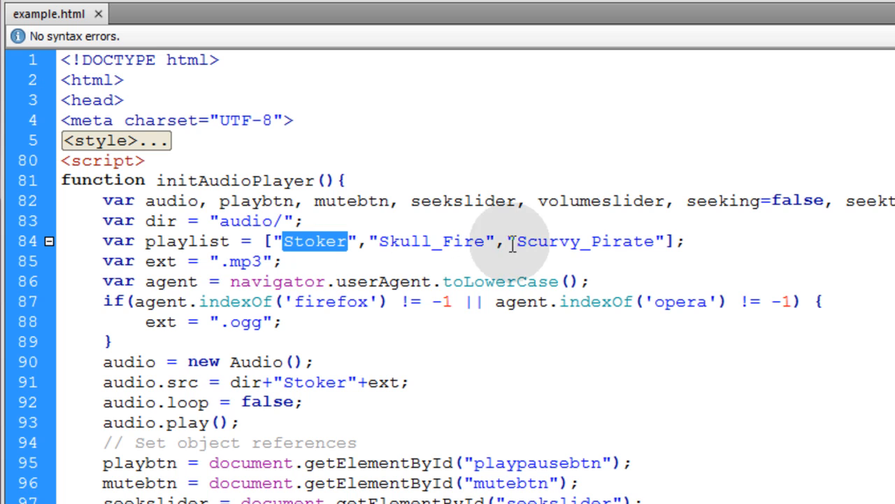
pyautogui.click(693, 240)
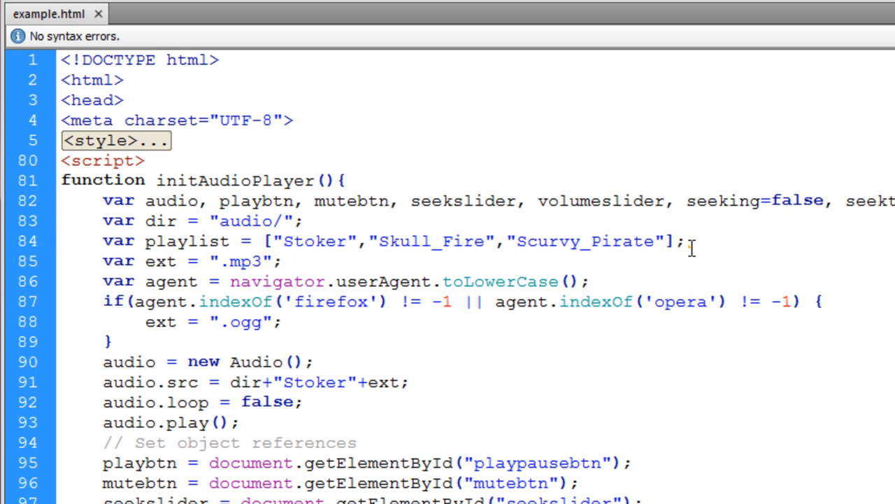
pyautogui.doubleClick(188, 240)
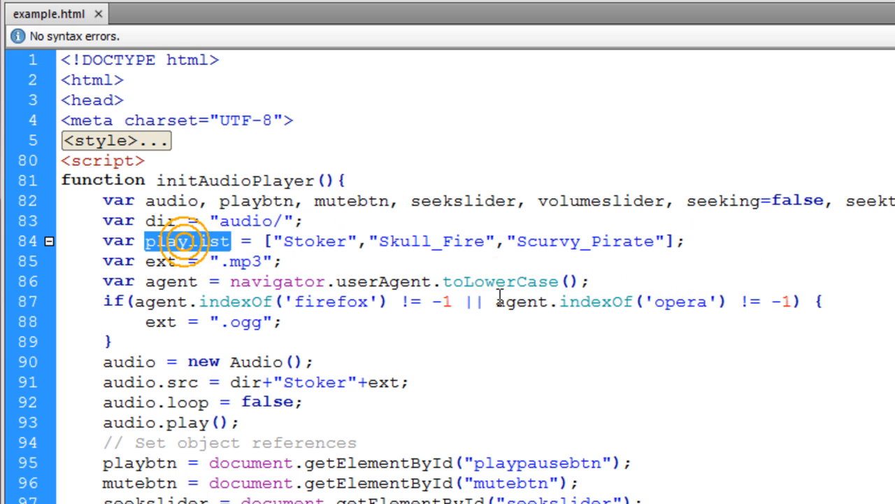
pyautogui.moveTo(431, 241)
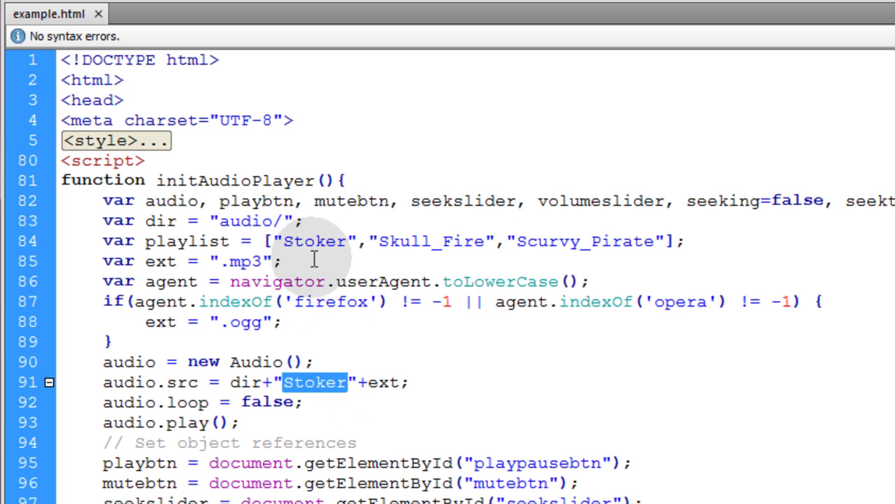
pyautogui.moveTo(207, 240)
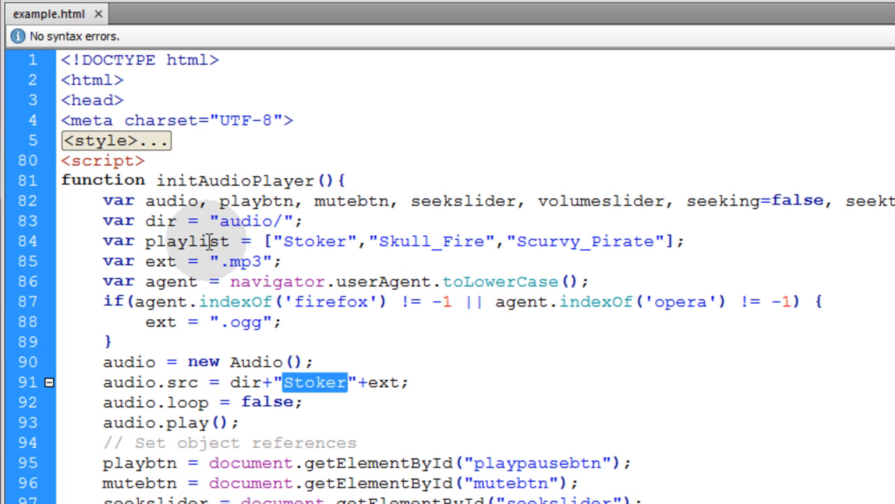
pyautogui.moveTo(264, 382)
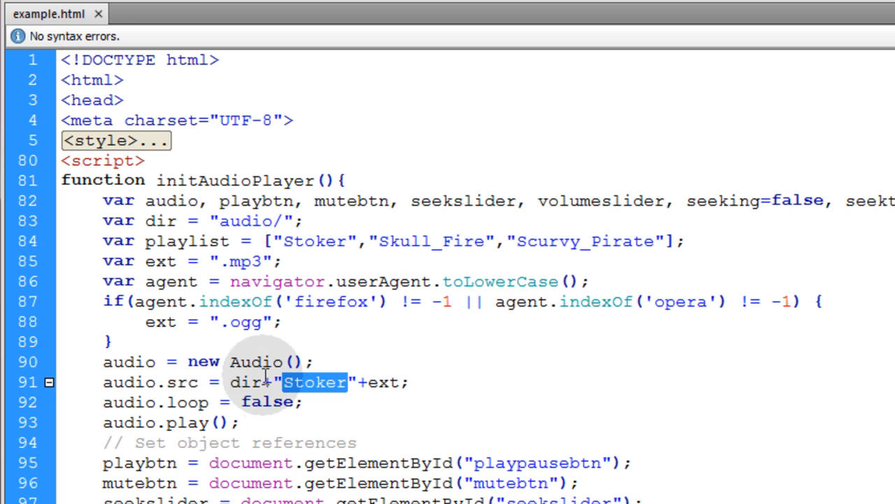
pyautogui.moveTo(613, 403)
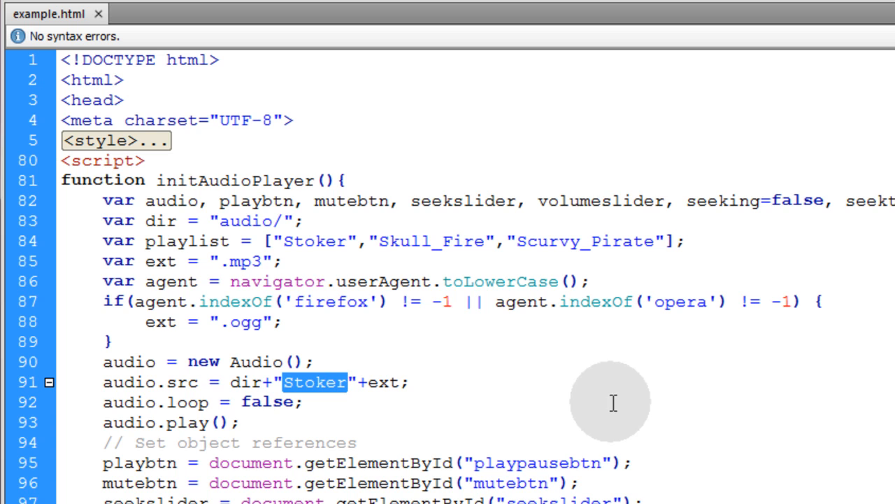
# Replace the quoted Stoker name so the source reads dir+playlist[0]+ext.
pyautogui.doubleClick(186, 241)
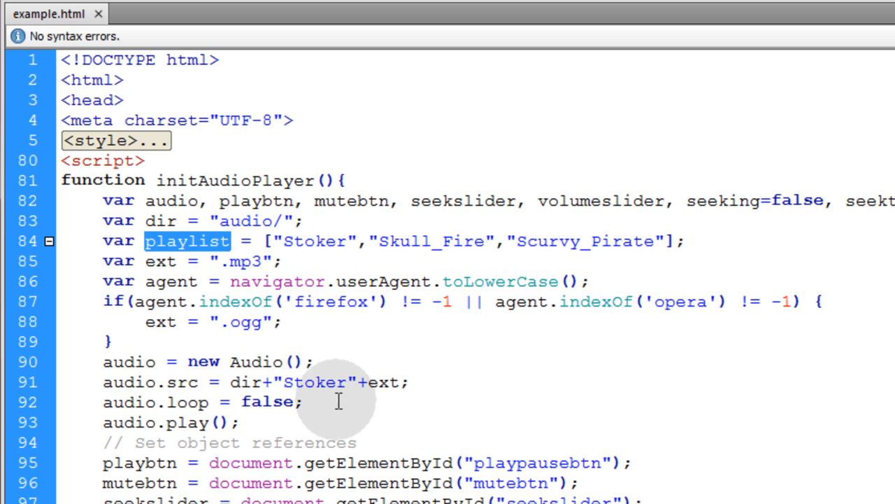
pyautogui.doubleClick(315, 382)
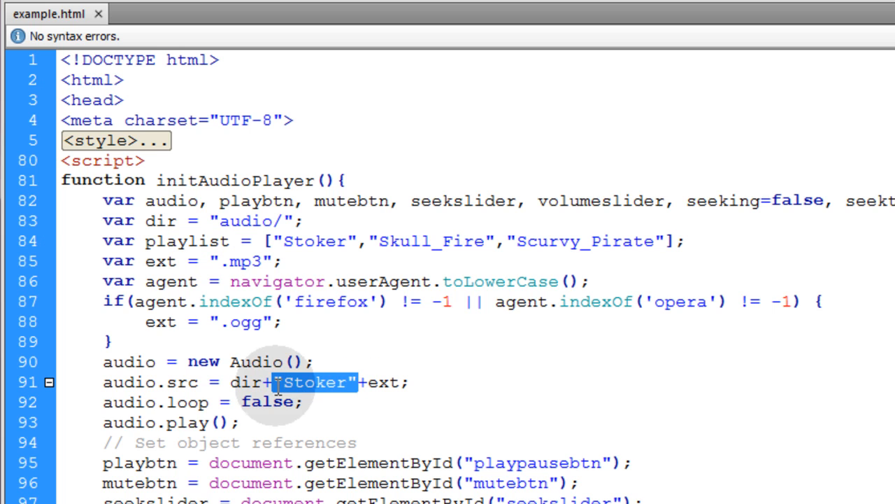
pyautogui.moveTo(490, 406)
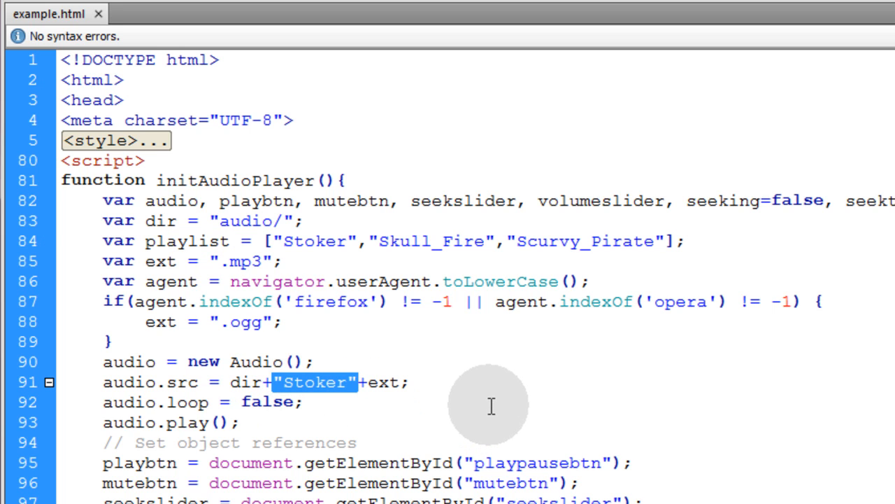
pyautogui.write('playlist[')
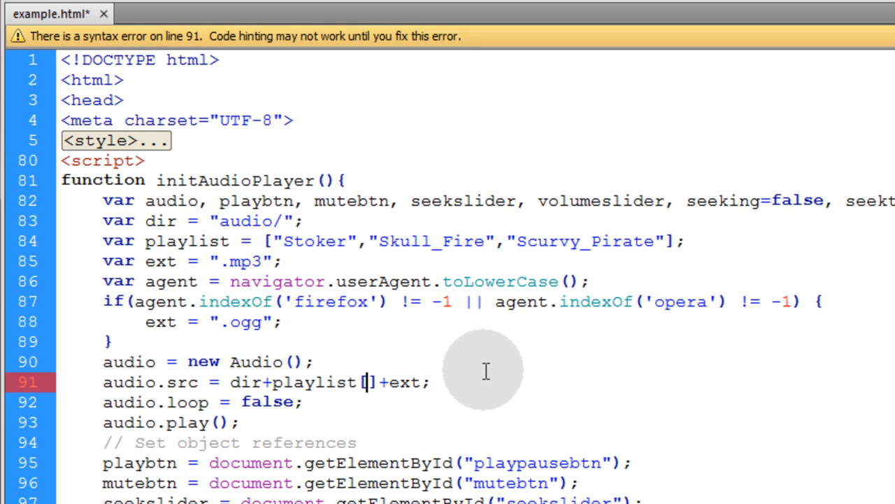
pyautogui.write('0')
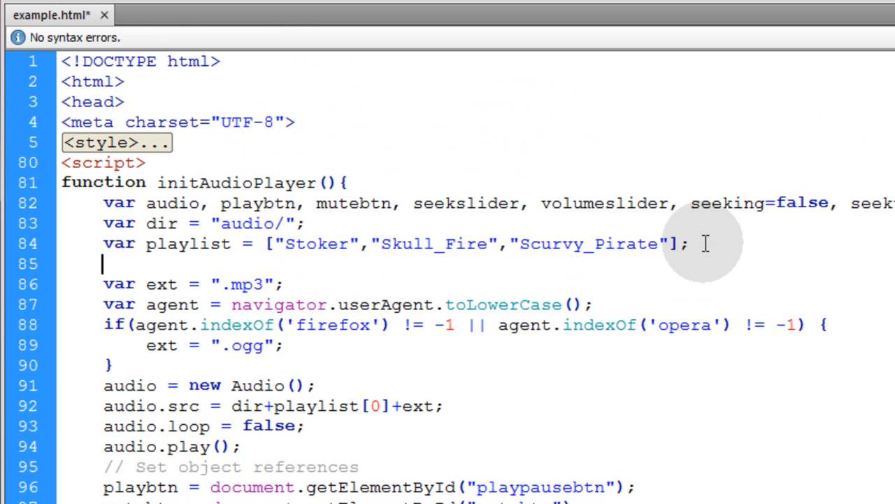
# Declare var playlist_index = 0; below the playlist array, pointing at the first track Stoker.
pyautogui.write('var p')
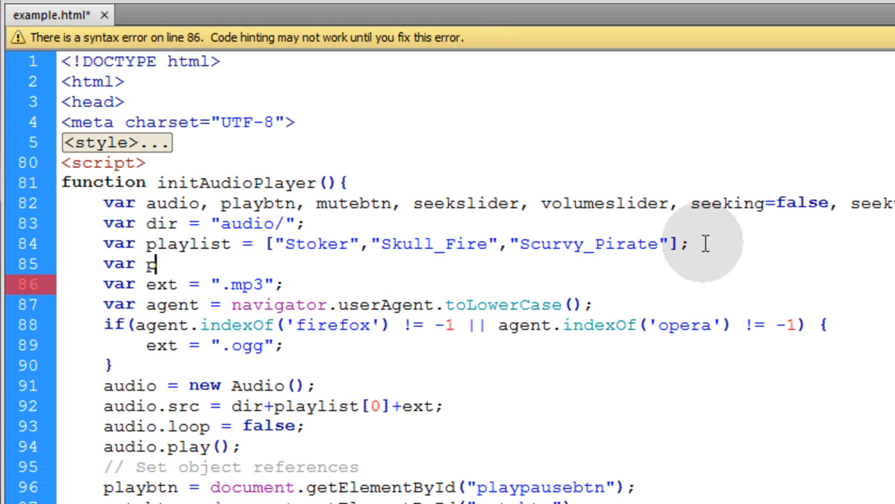
pyautogui.write('laylist_')
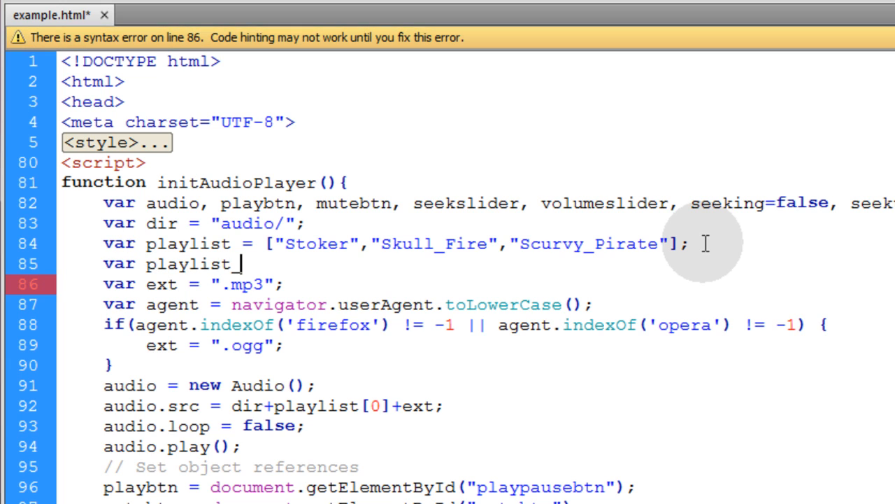
pyautogui.write('index =')
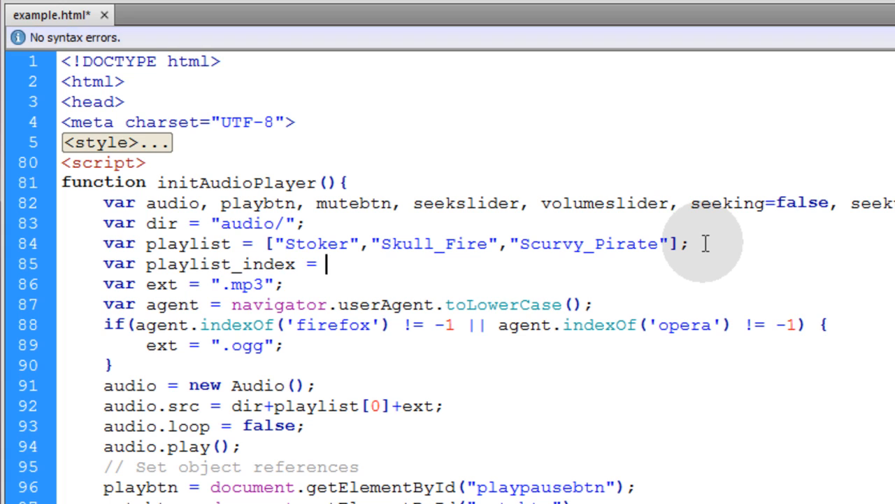
pyautogui.write('0;')
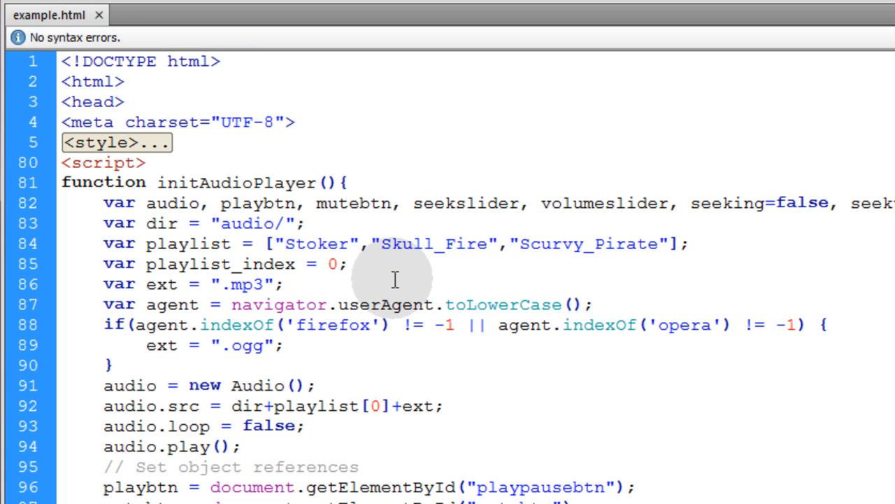
pyautogui.doubleClick(333, 263)
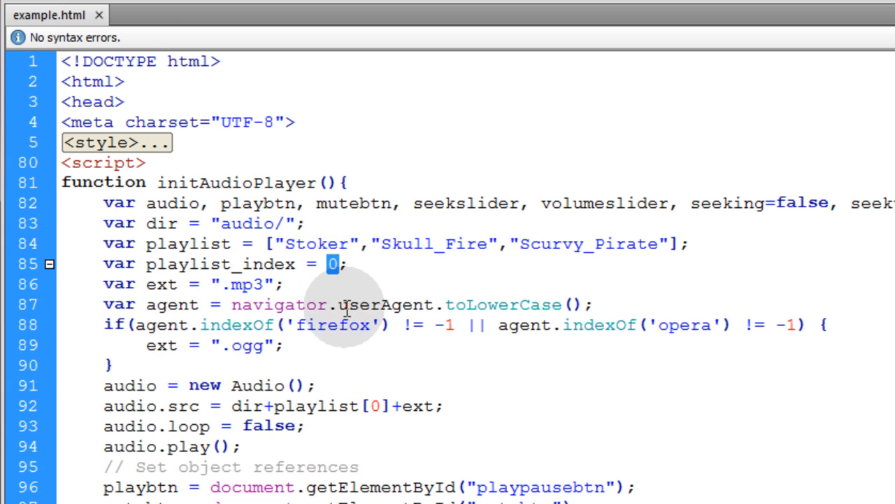
pyautogui.doubleClick(315, 244)
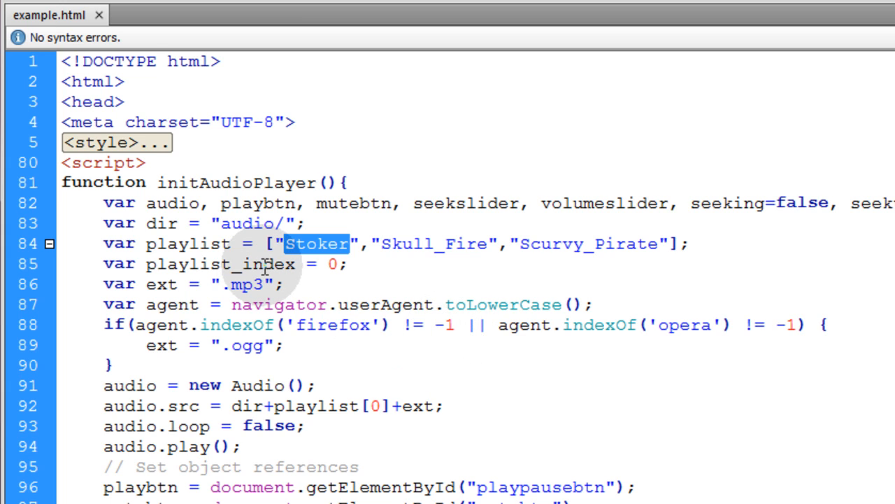
pyautogui.doubleClick(219, 263)
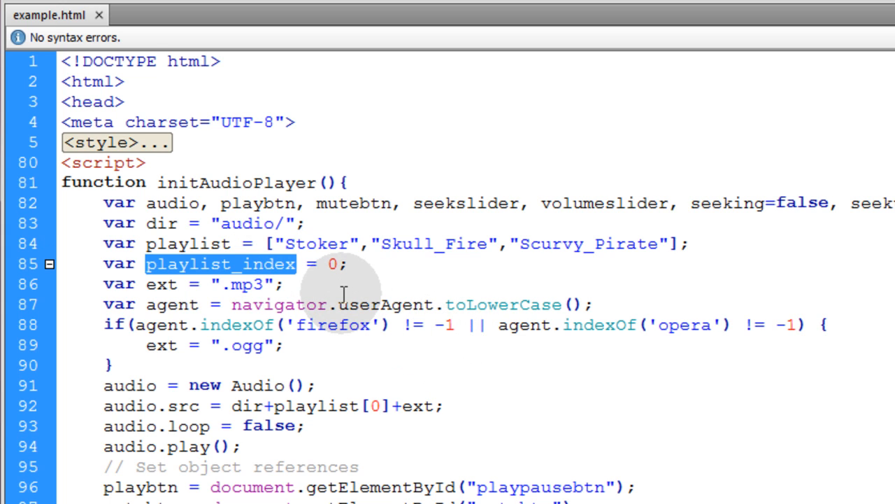
pyautogui.moveTo(341, 288)
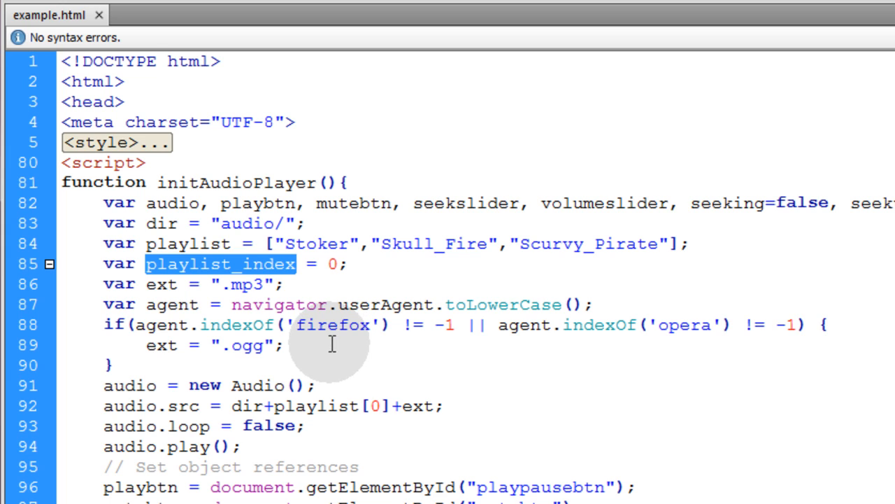
pyautogui.moveTo(343, 321)
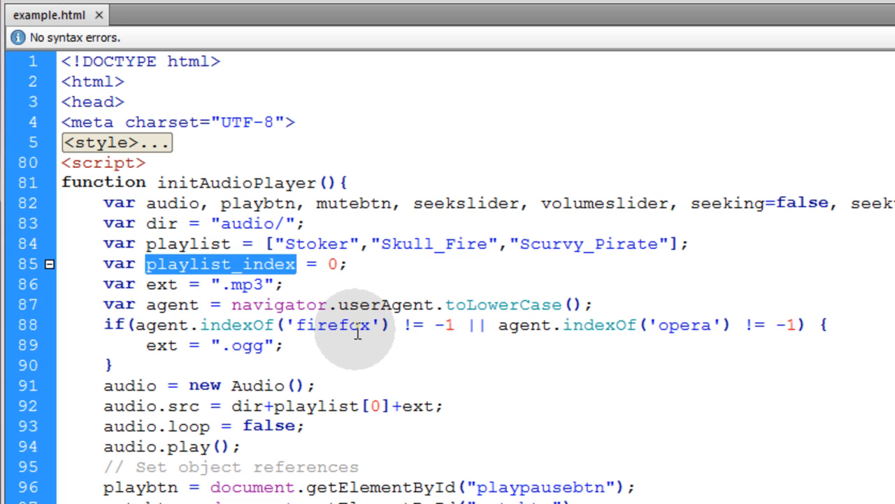
pyautogui.moveTo(268, 263)
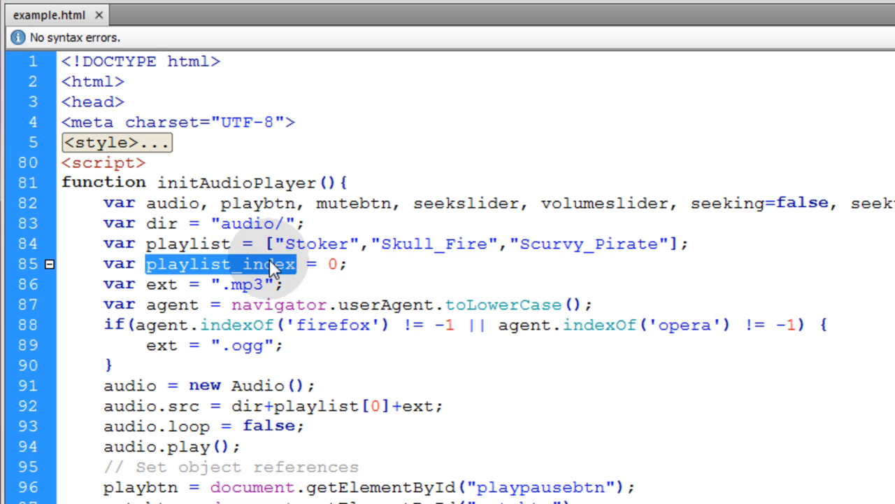
pyautogui.moveTo(361, 334)
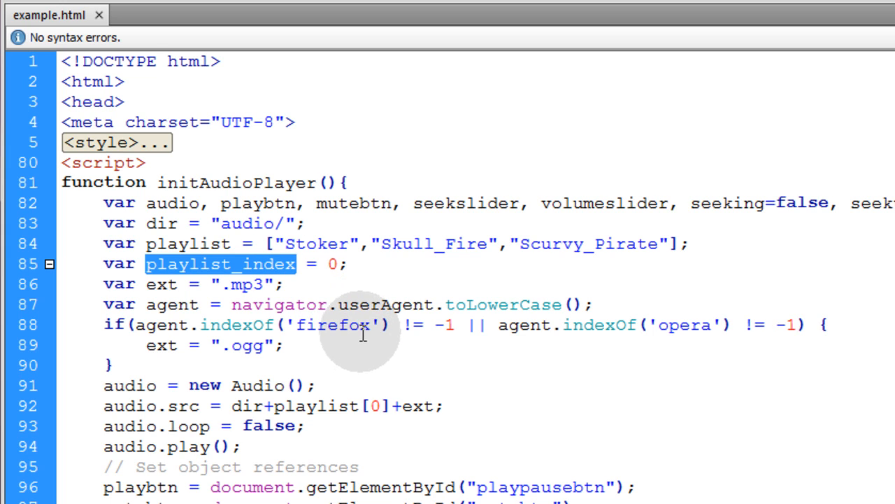
# Add playlist_status = document.getElementById("playlist_status") after the durtimetext reference, dropping its var.
pyautogui.scroll(-3)
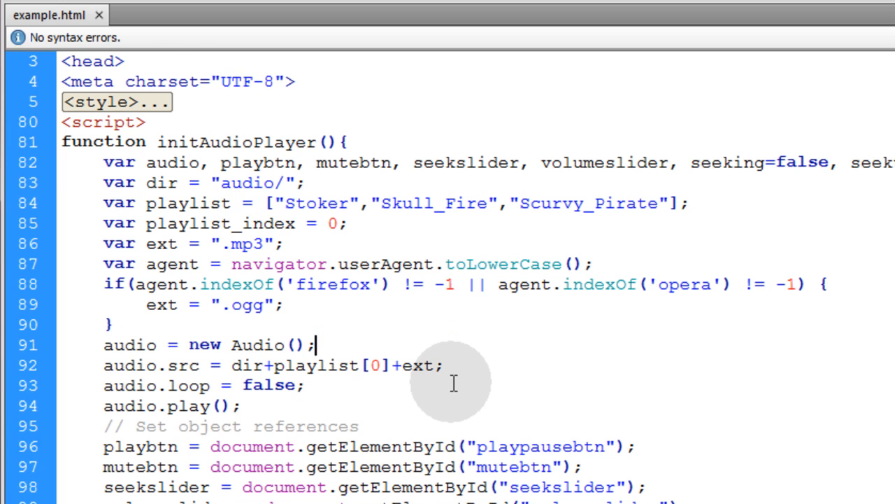
pyautogui.scroll(-3)
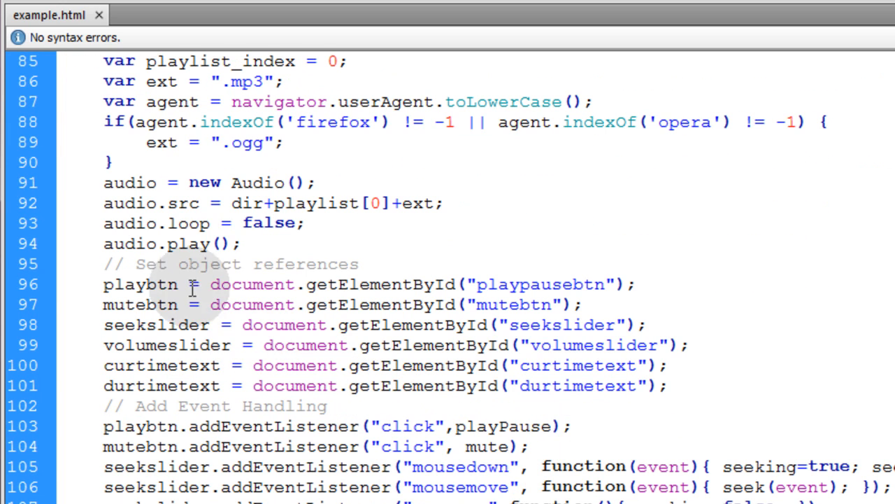
pyautogui.scroll(-3)
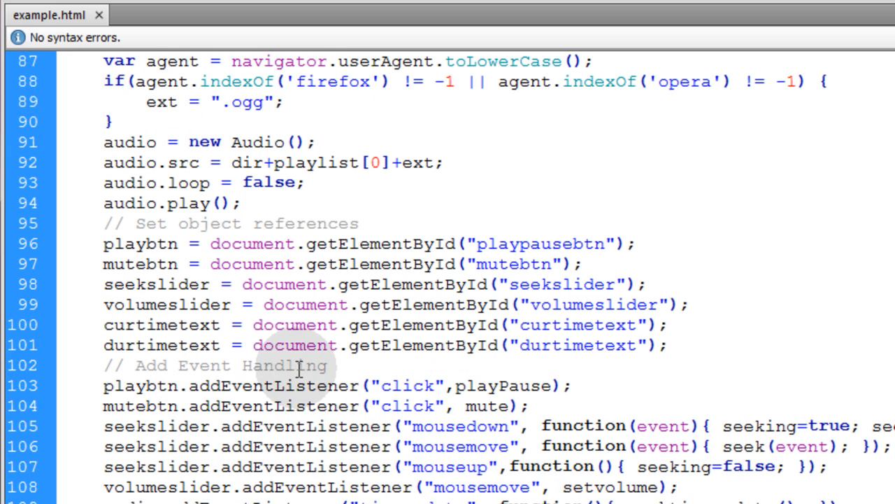
pyautogui.moveTo(162, 224)
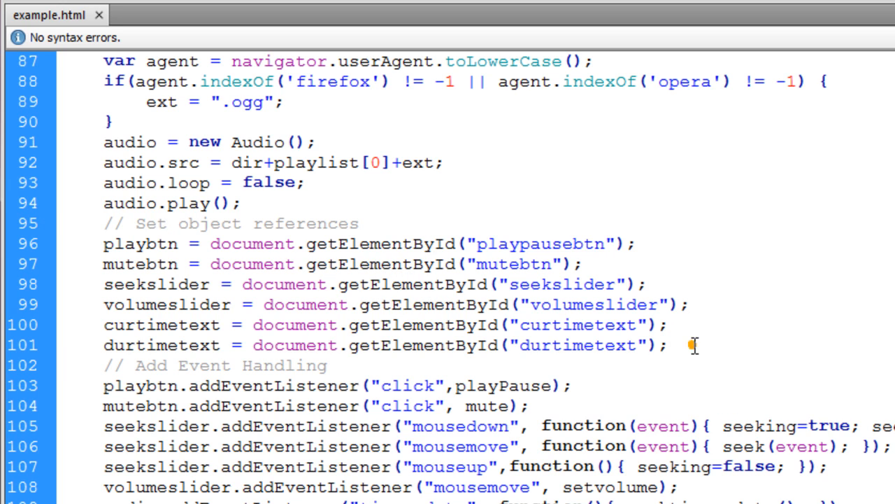
pyautogui.write('var playlist_status = document.getElementById("playlist_status");')
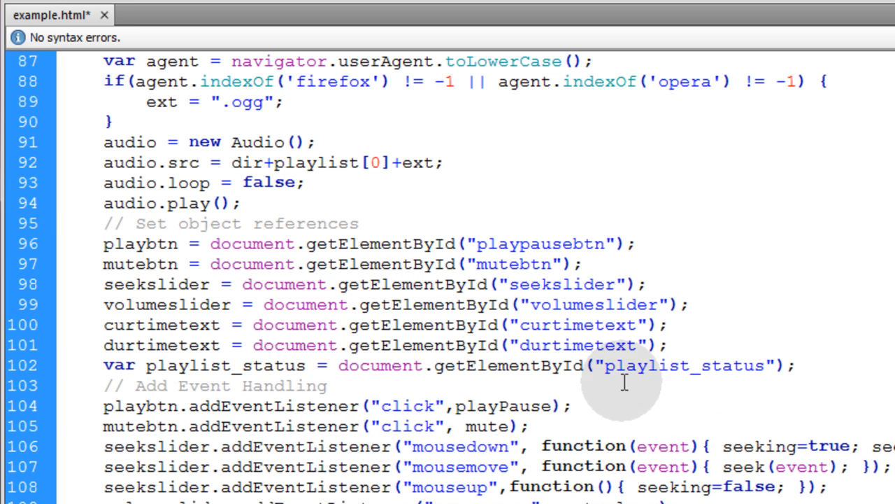
pyautogui.doubleClick(225, 363)
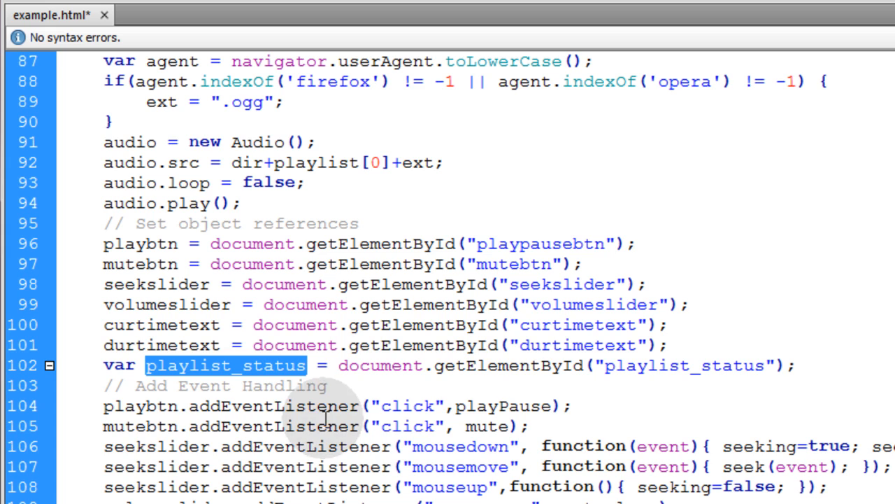
pyautogui.moveTo(455, 413)
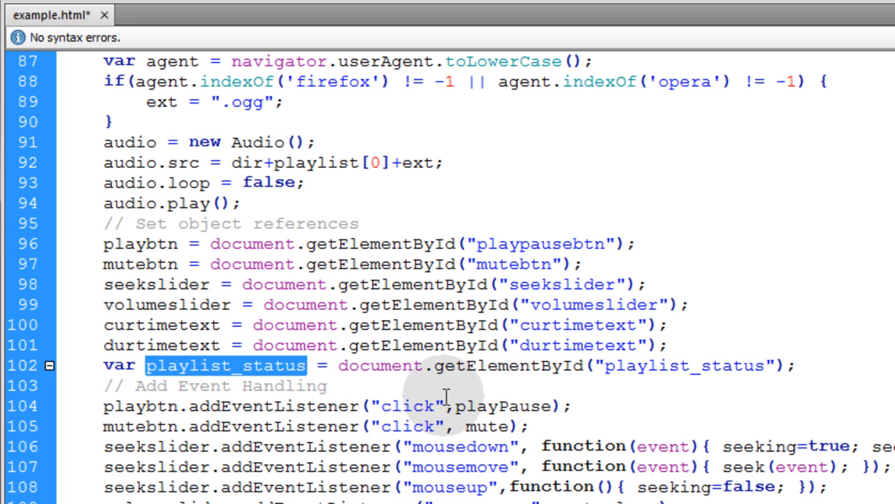
pyautogui.click(140, 365)
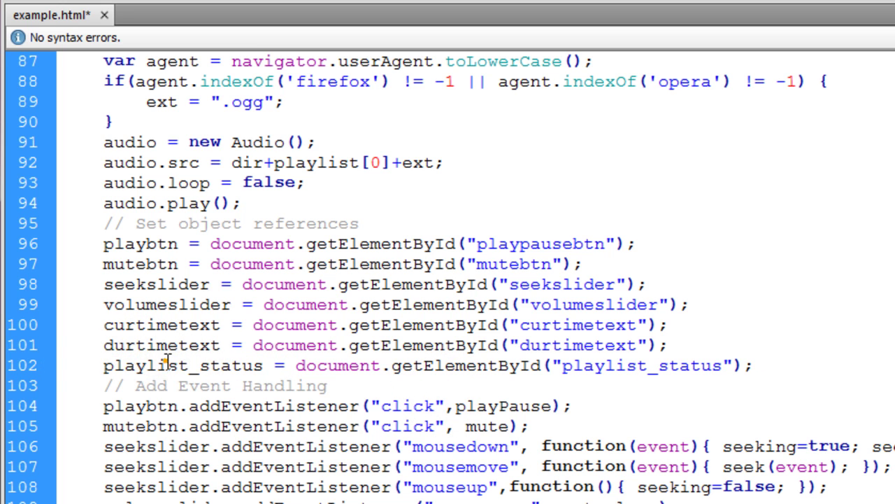
pyautogui.scroll(3)
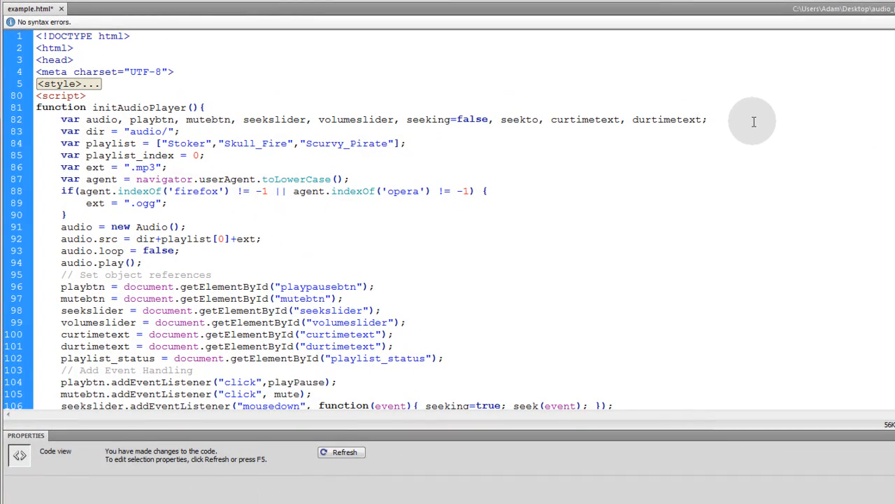
# Append playlist_status, dir and playlist to the shared var line, removing var from dir, ext and agent.
pyautogui.write(', playlist_status')
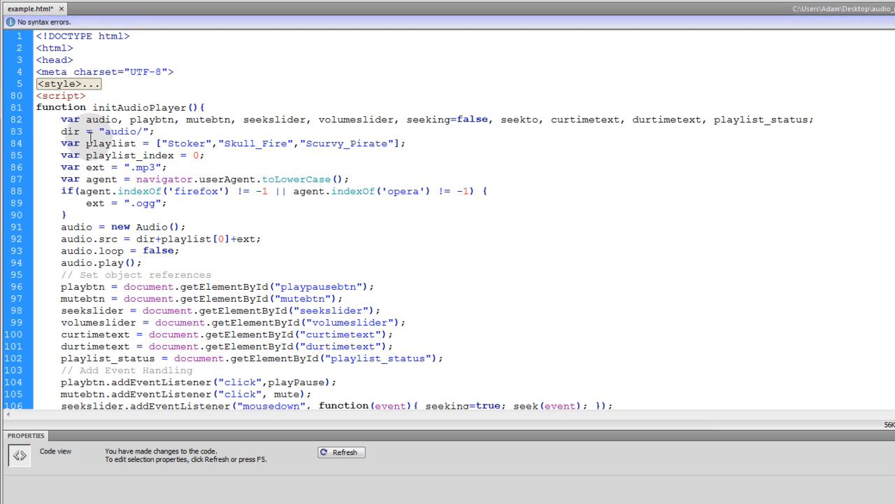
pyautogui.moveTo(845, 126)
pyautogui.write(', dir')
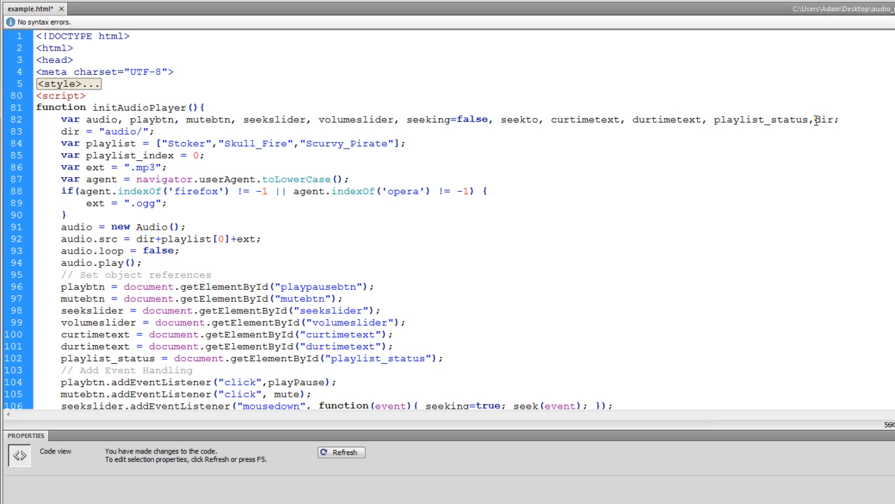
pyautogui.doubleClick(110, 143)
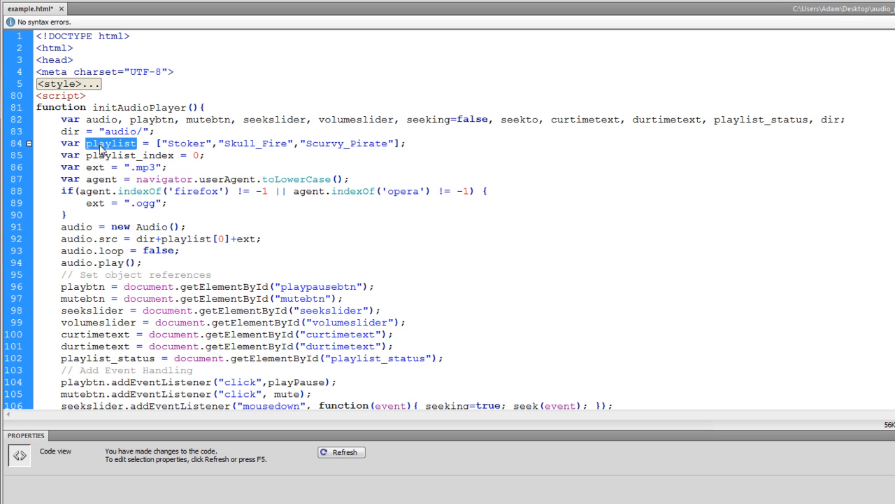
pyautogui.moveTo(505, 156)
pyautogui.write(', playlis')
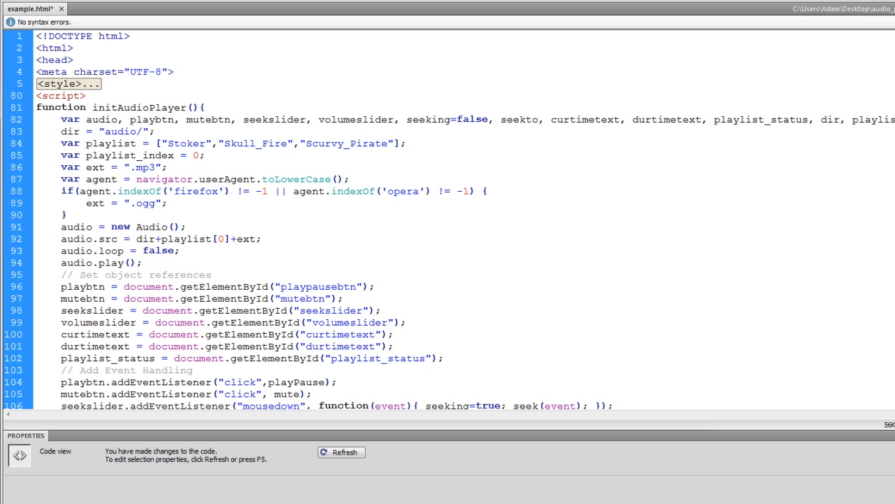
pyautogui.doubleClick(101, 179)
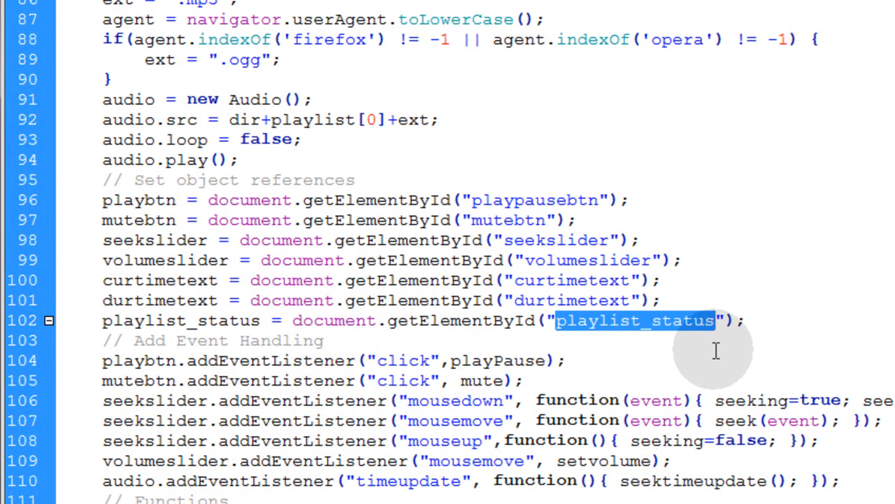
pyautogui.moveTo(730, 347)
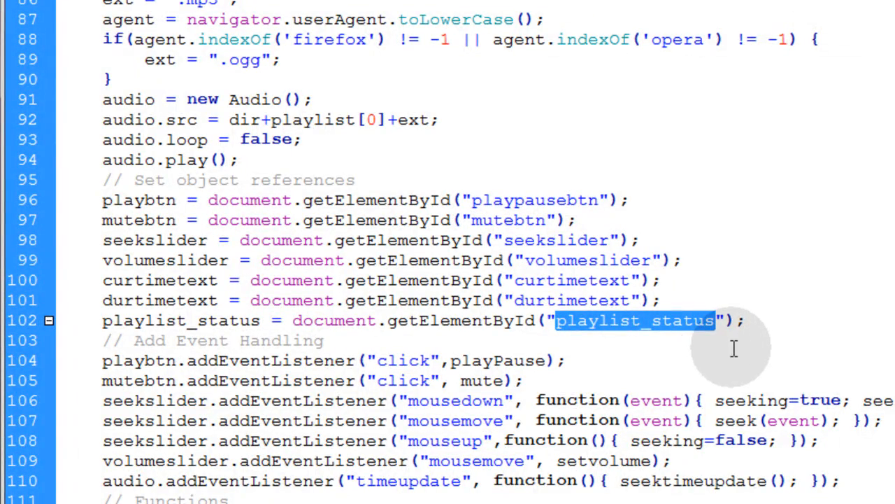
# Insert <h2 id="playlist_status"></h2> in the body after the audio_player div.
pyautogui.scroll(-3)
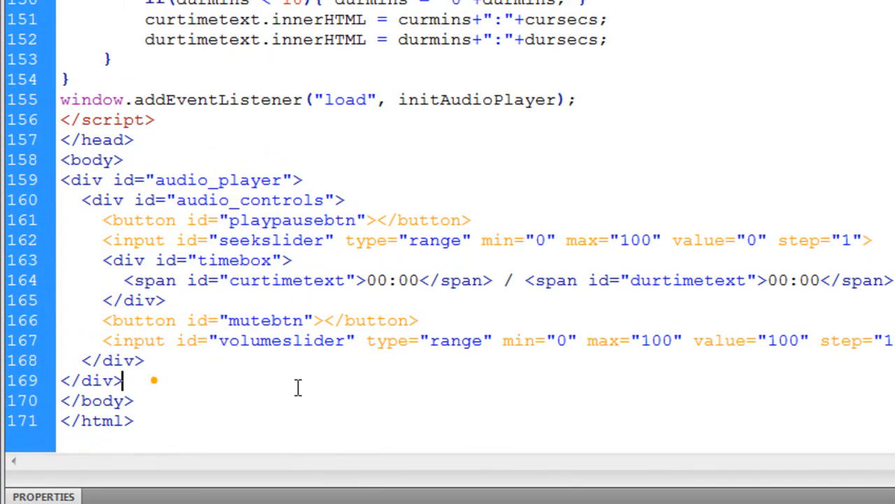
pyautogui.press('enter')
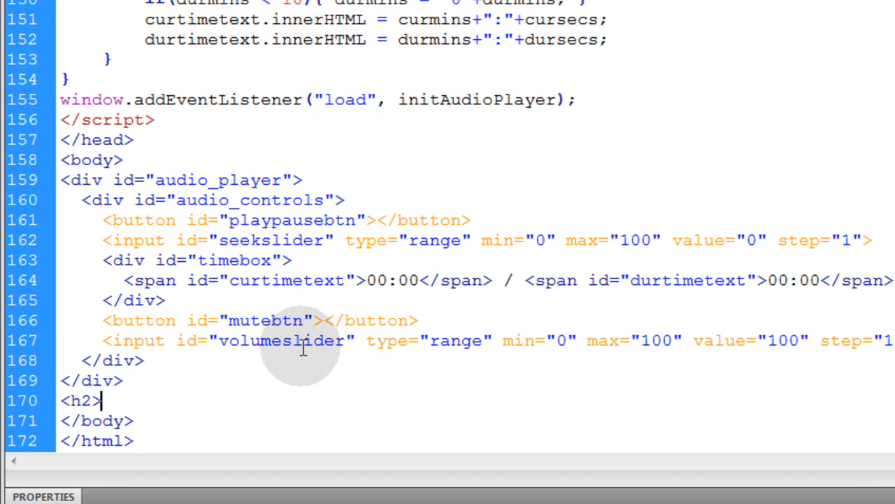
pyautogui.write('</h2>')
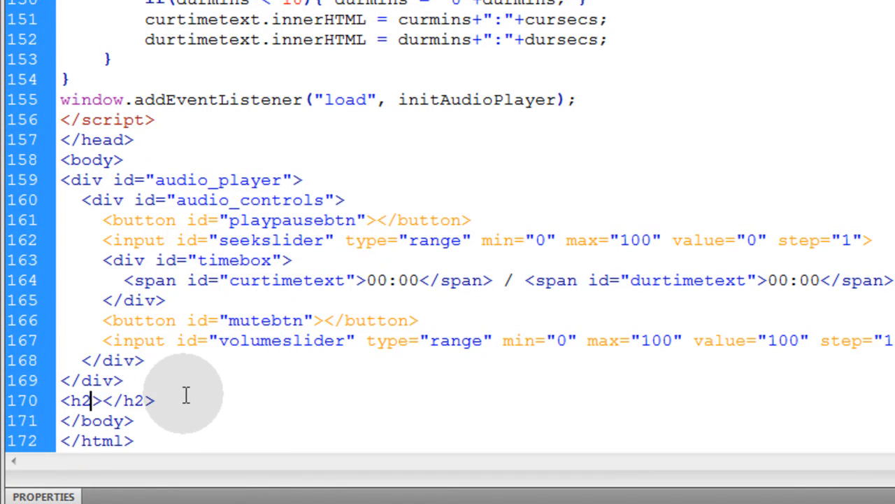
pyautogui.write('id="playlist_status')
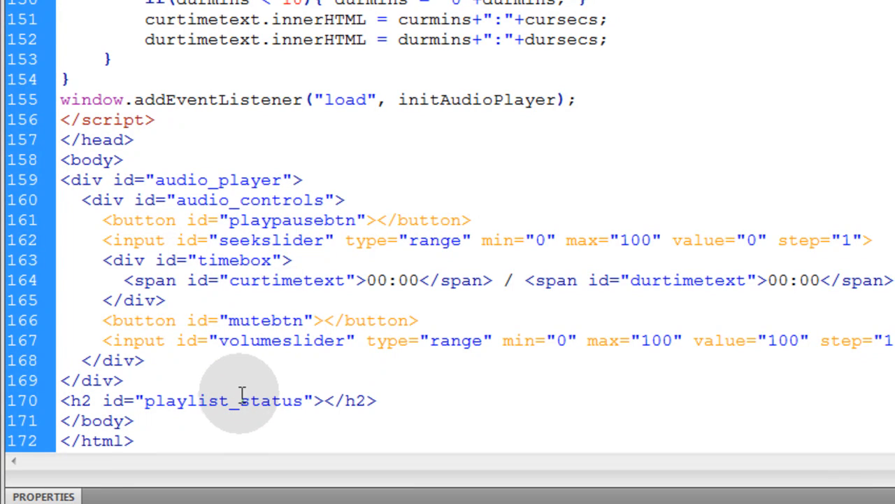
pyautogui.click(301, 401)
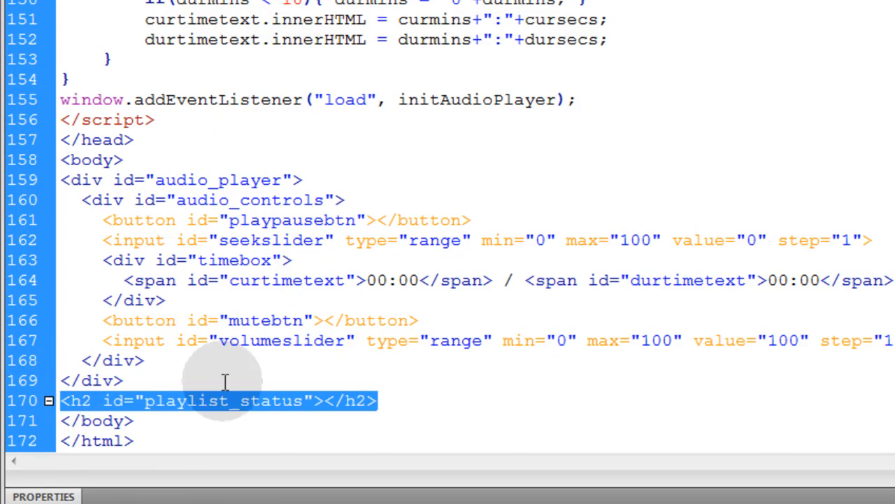
pyautogui.scroll(3)
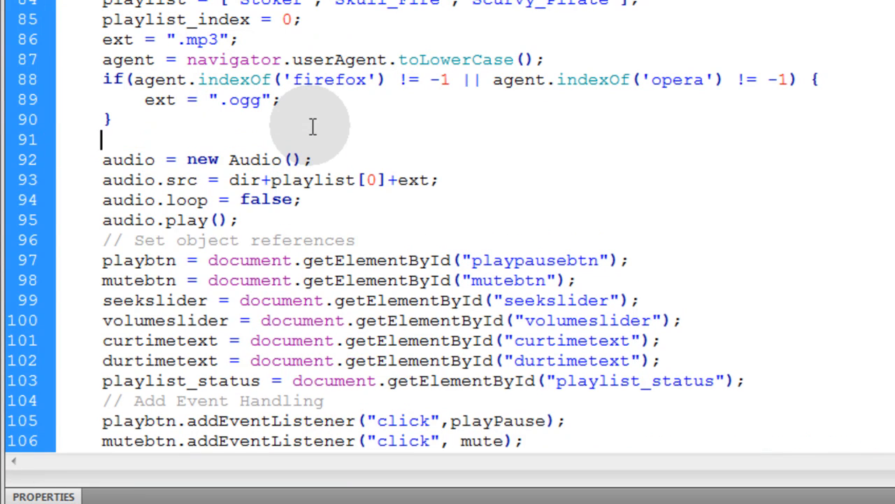
# Move the Set object references block above audio = new Audio().
pyautogui.press('enter')
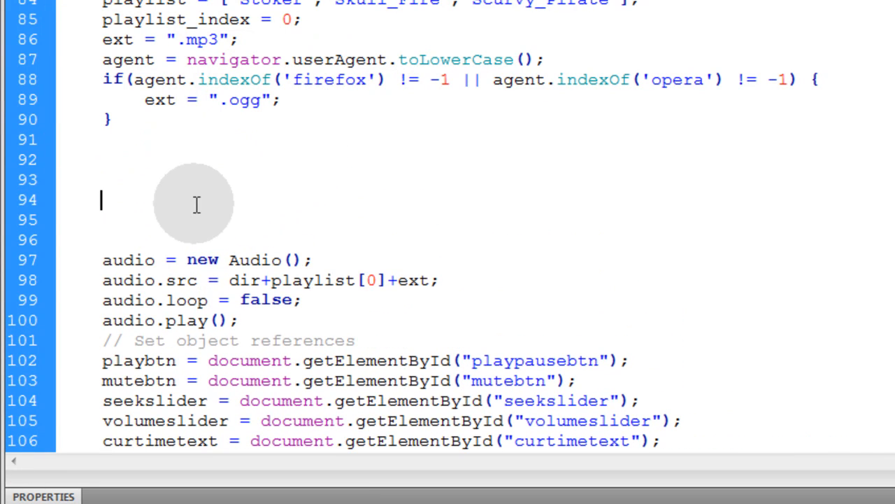
pyautogui.scroll(-3)
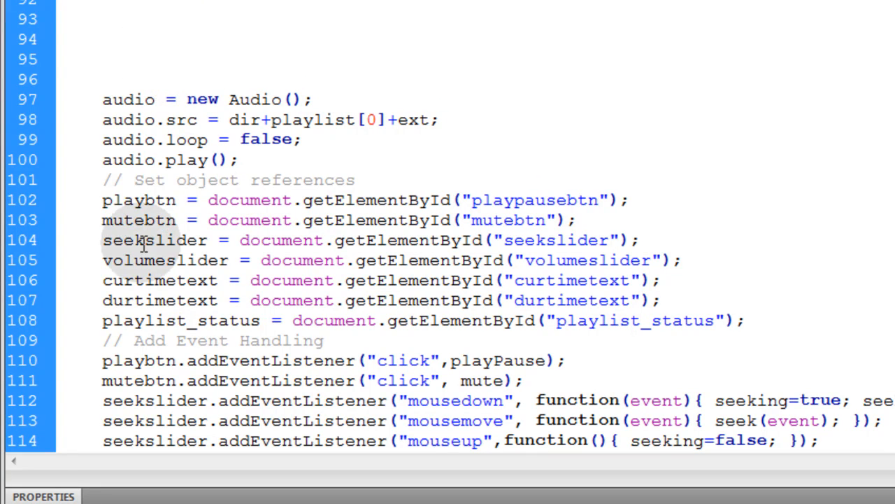
pyautogui.moveTo(102, 179); pyautogui.dragTo(744, 320)
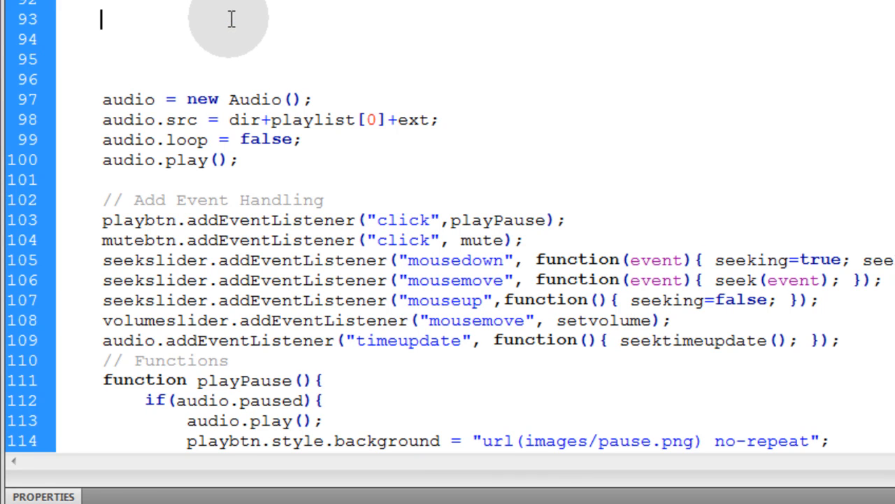
pyautogui.scroll(3)
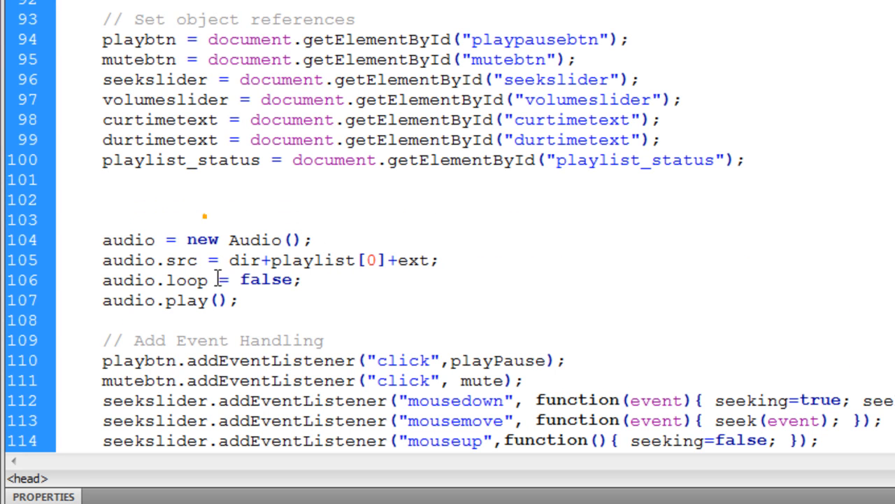
pyautogui.scroll(-3)
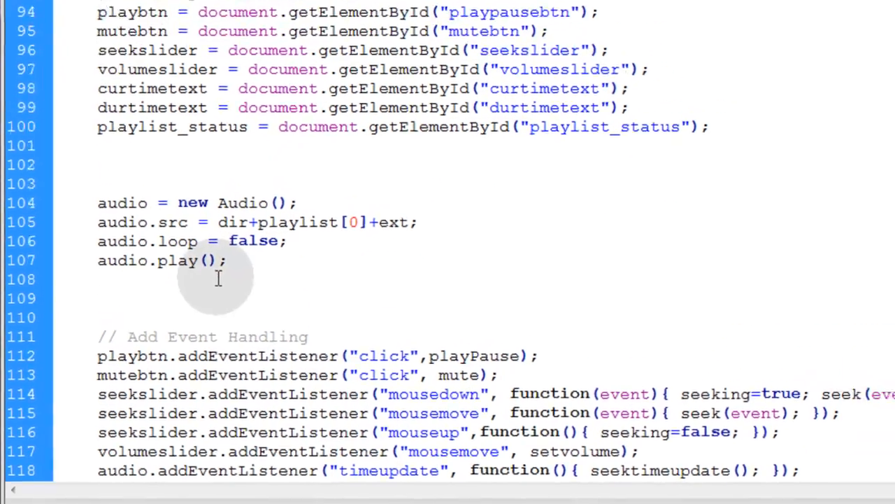
# Set playlist_status.innerHTML to "Track "+(playlist_index+1)+" - "+playlist[playlist_index]+ext after audio.play().
pyautogui.write('playlist_status.innerHTML = "Track "+(playlist_index+1)+" - "+ playlist[playlist_index];')
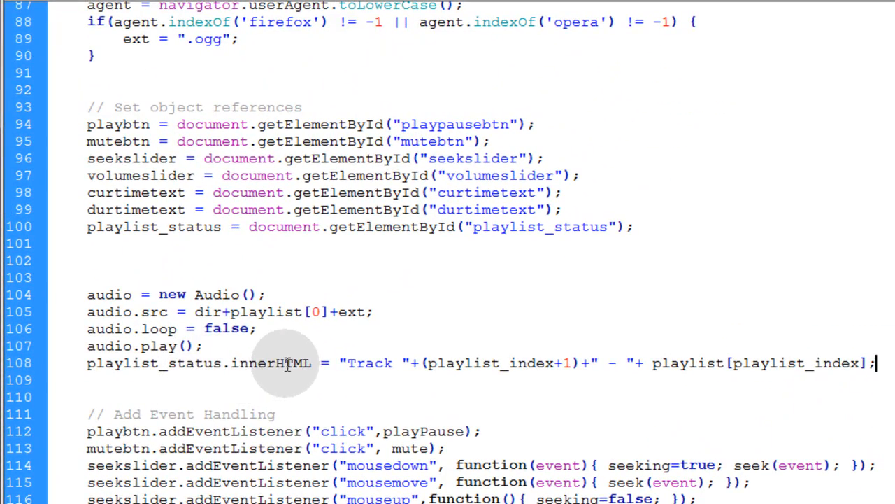
pyautogui.doubleClick(153, 364)
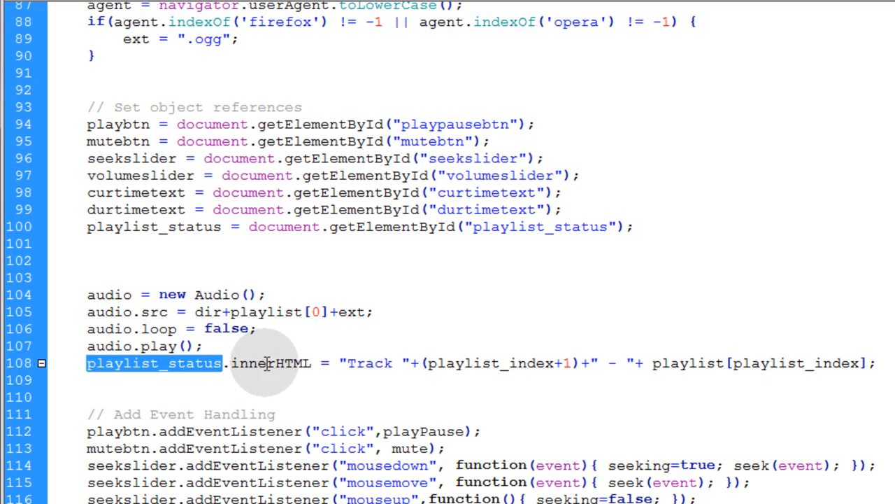
pyautogui.moveTo(371, 362)
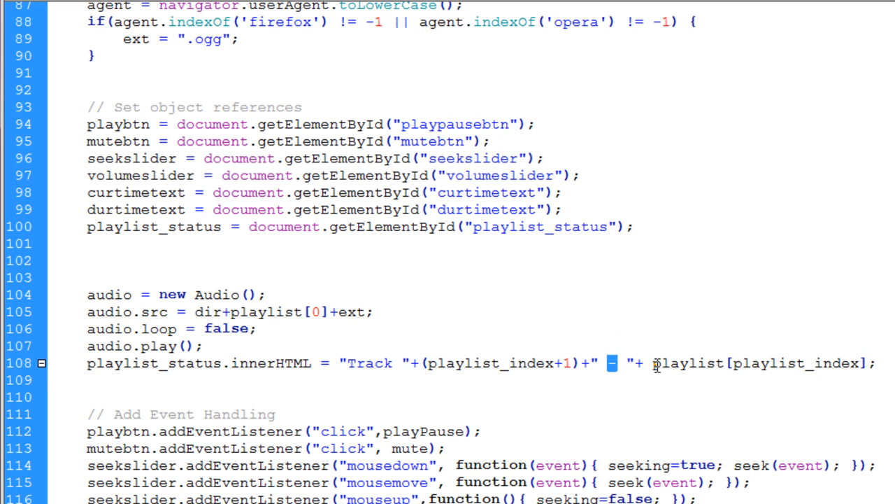
pyautogui.doubleClick(688, 364)
pyautogui.write('+ext')
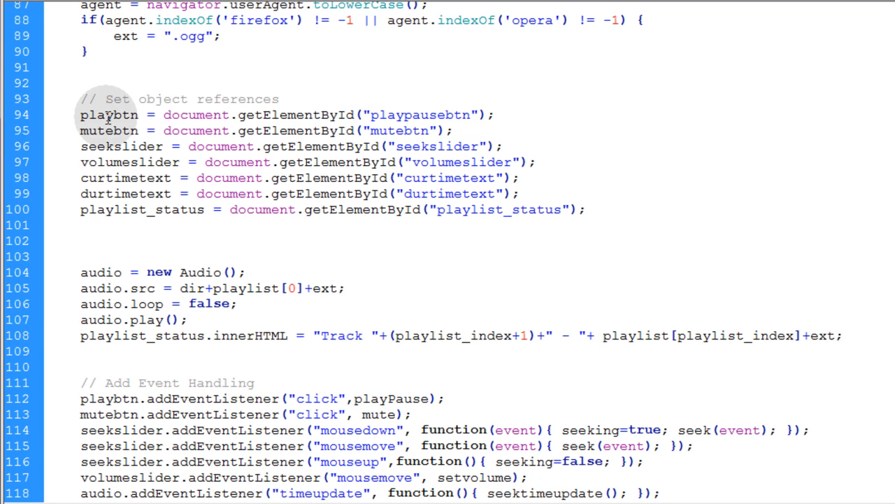
# Label the audio setup with an '// Audio Object' comment above audio = new Audio().
pyautogui.scroll(3)
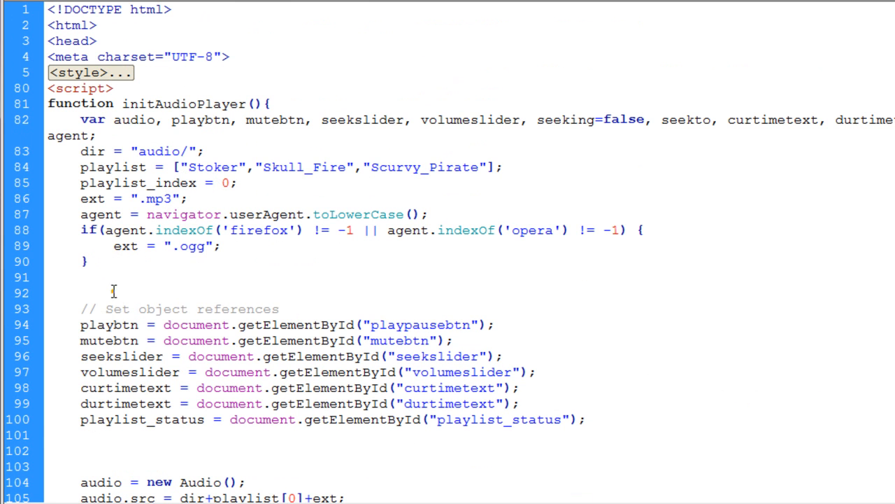
pyautogui.scroll(-3)
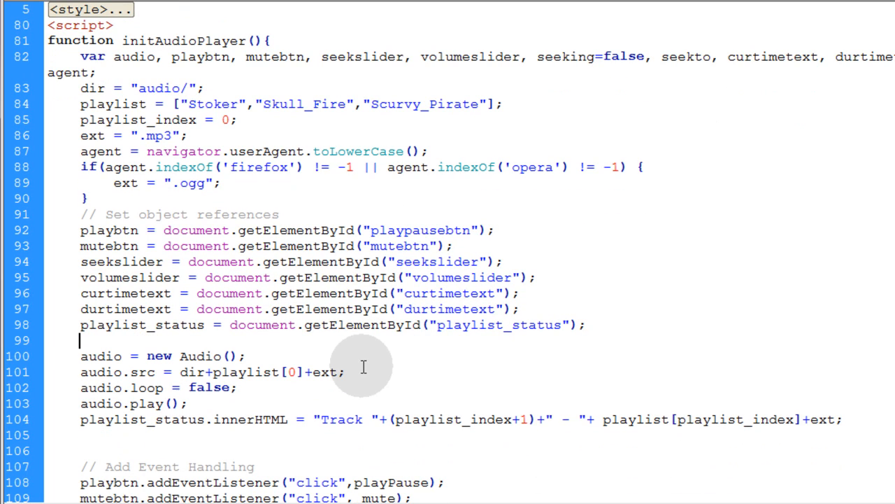
pyautogui.write('//')
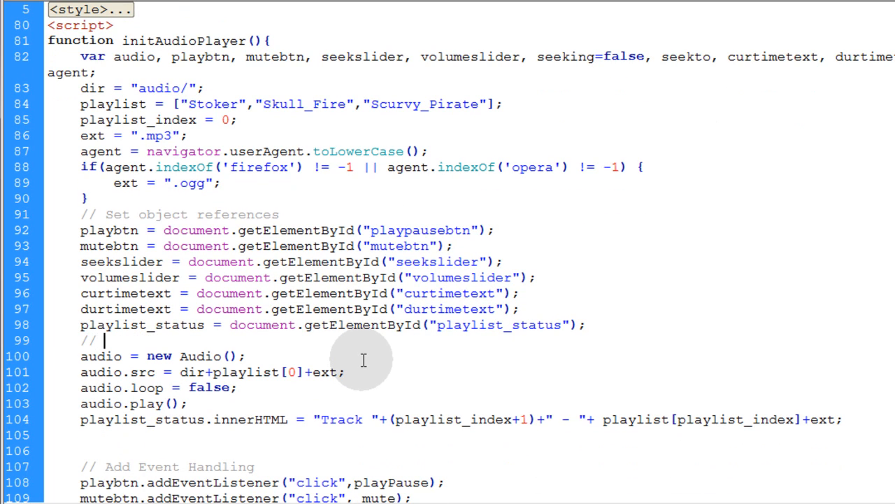
pyautogui.write('Audio Object')
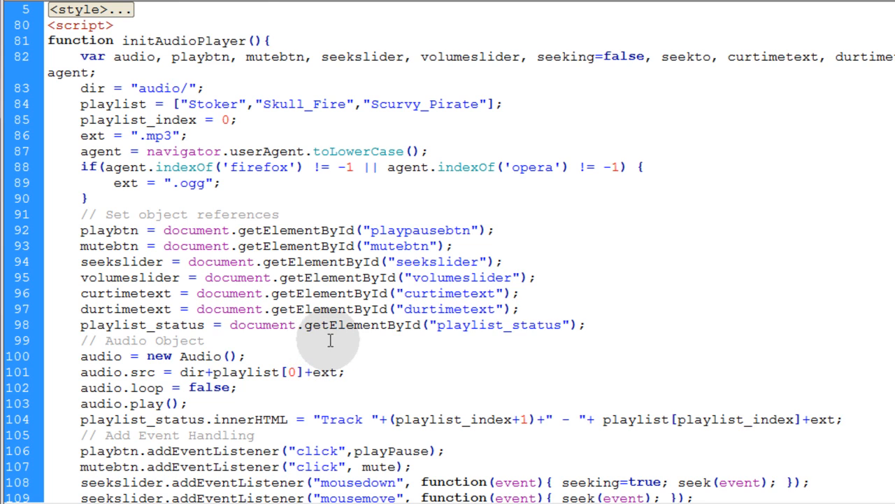
pyautogui.scroll(-3)
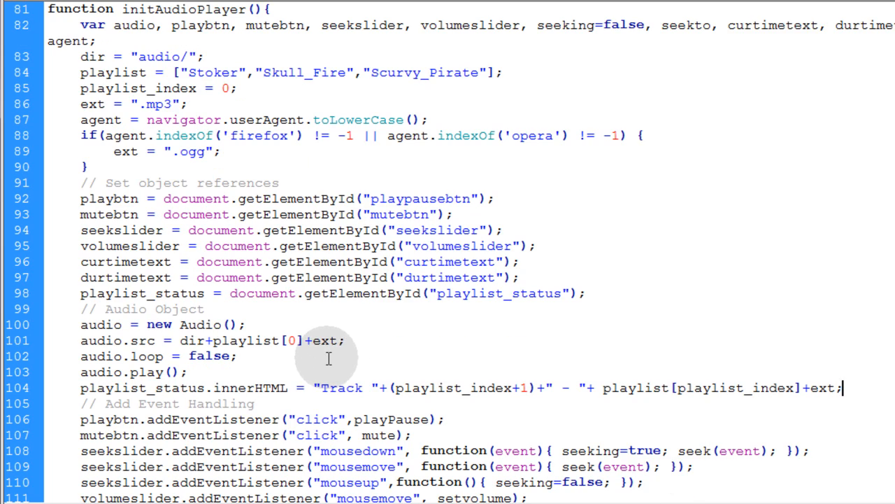
pyautogui.scroll(-3)
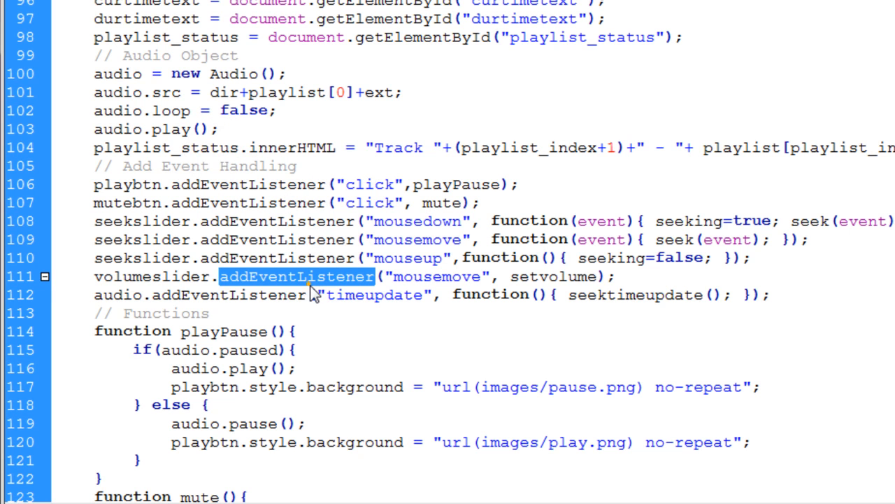
# Add an "ended" listener on audio that calls switchTrack(), below the timeupdate listener.
pyautogui.doubleClick(375, 294)
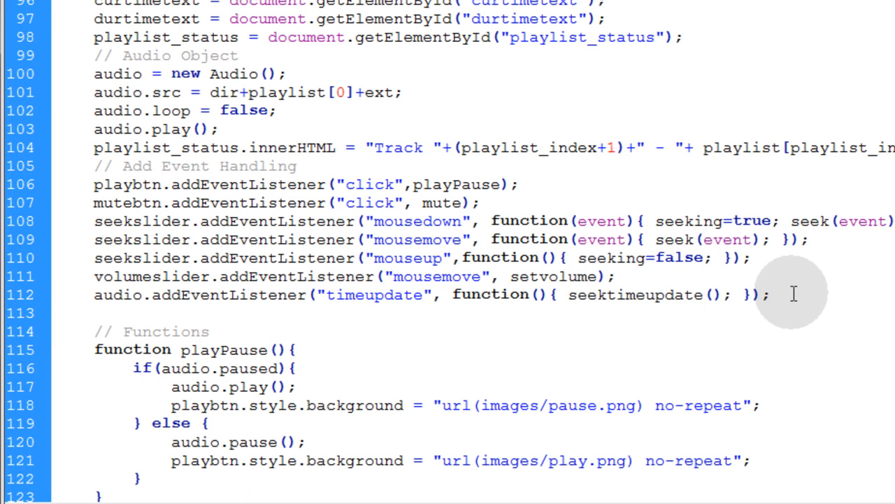
pyautogui.write('audio.addEventListener("ended", function(){ switchTrack(); });')
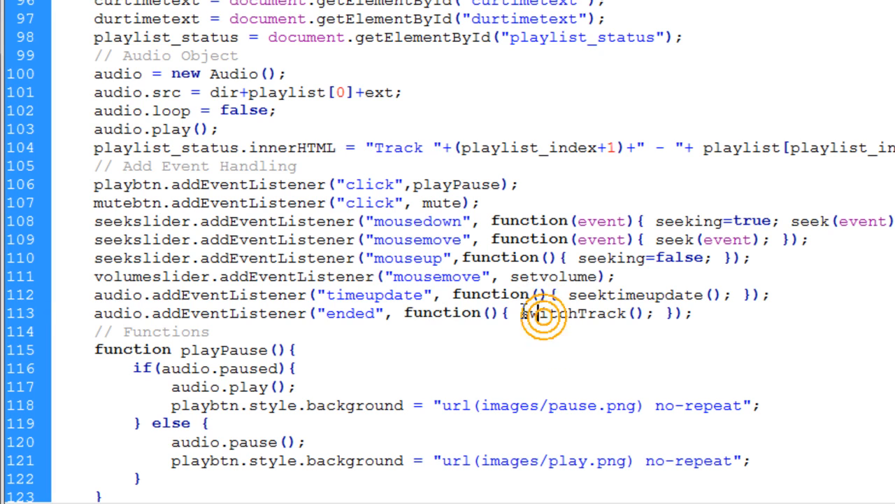
pyautogui.doubleClick(581, 314)
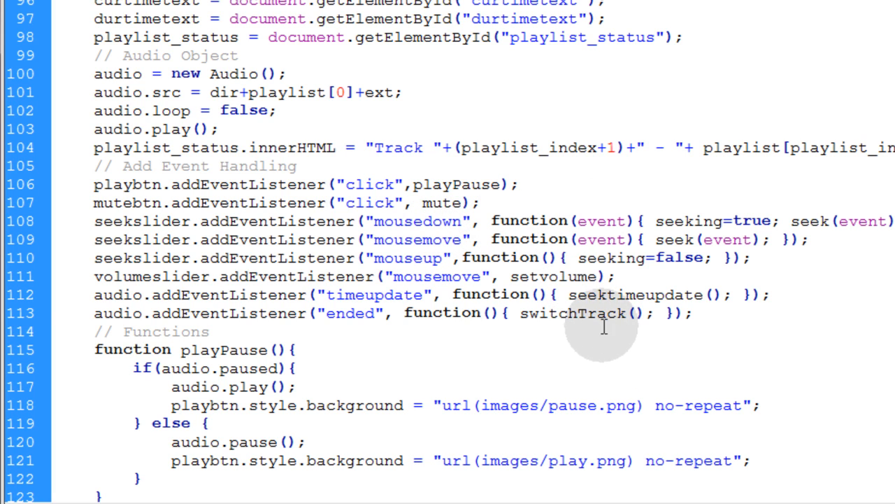
pyautogui.doubleClick(573, 313)
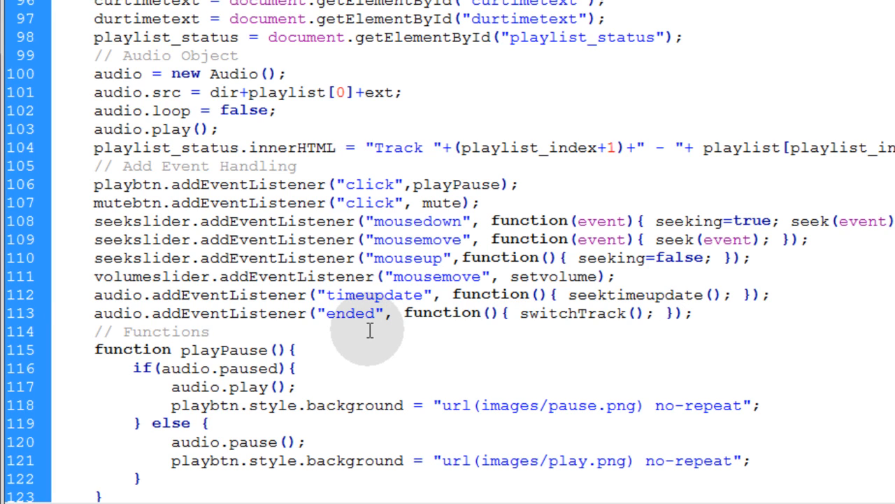
pyautogui.click(209, 331)
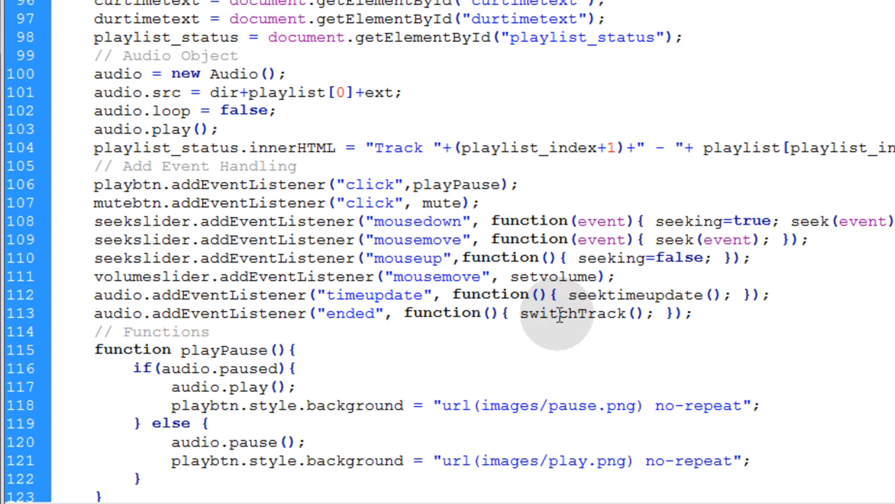
pyautogui.moveTo(616, 335)
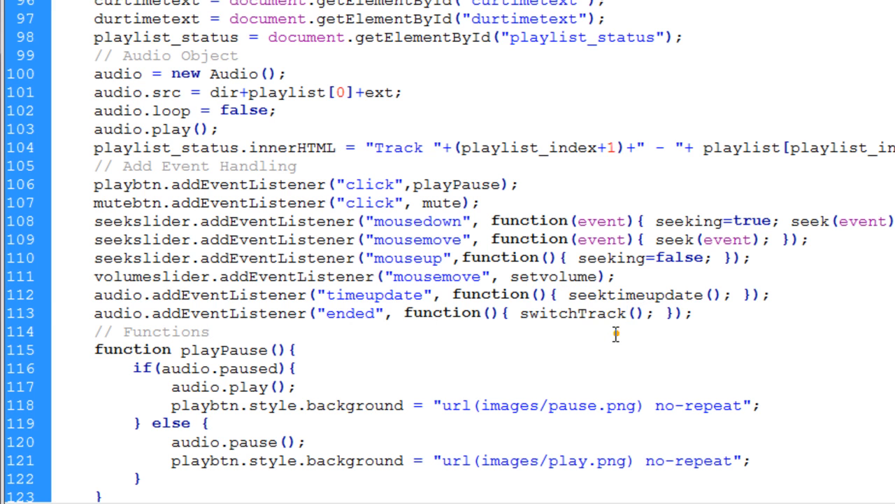
pyautogui.scroll(3)
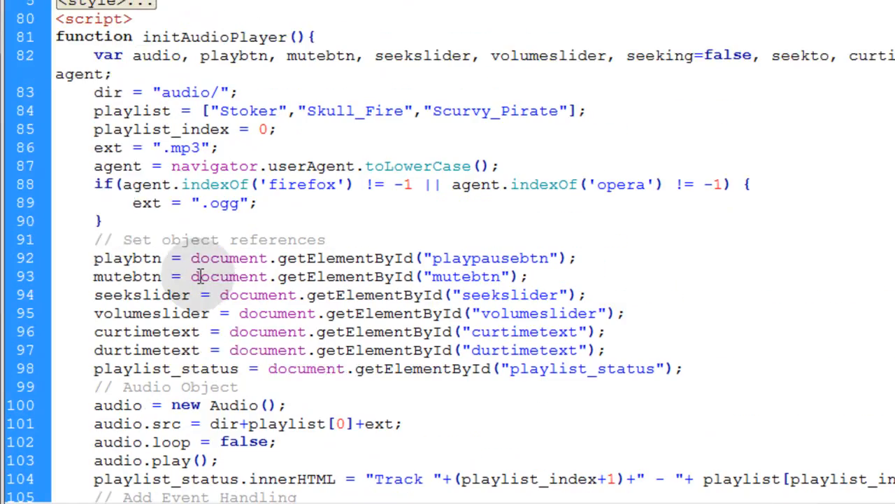
pyautogui.doubleClick(161, 128)
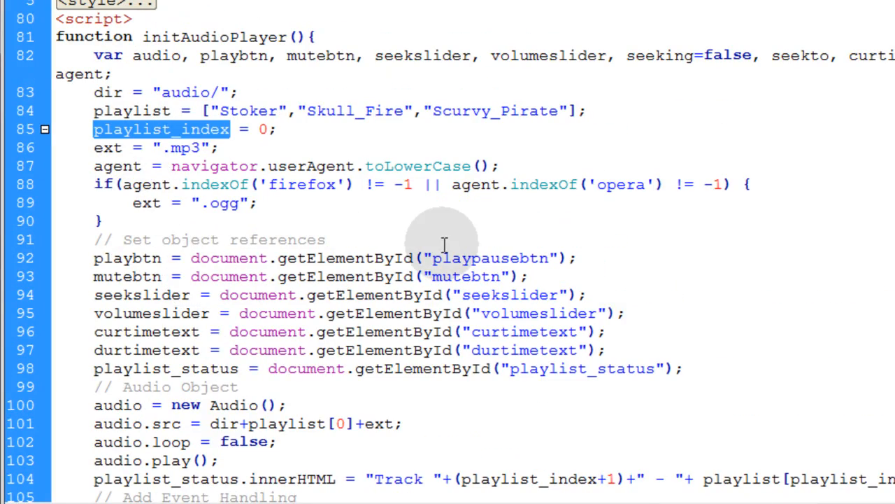
pyautogui.scroll(-3)
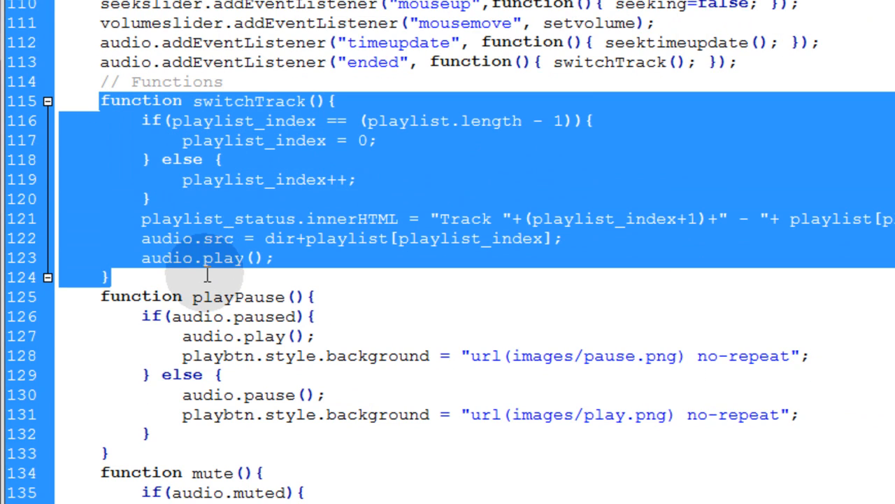
pyautogui.moveTo(235, 156)
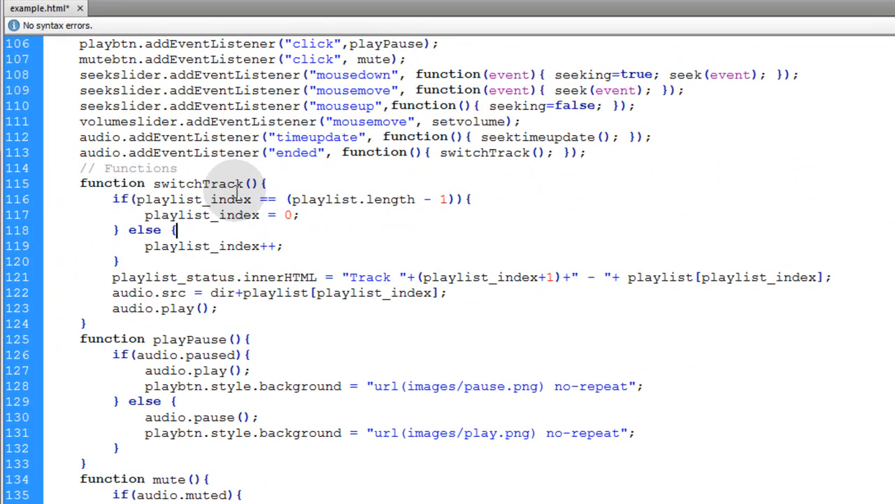
pyautogui.doubleClick(198, 182)
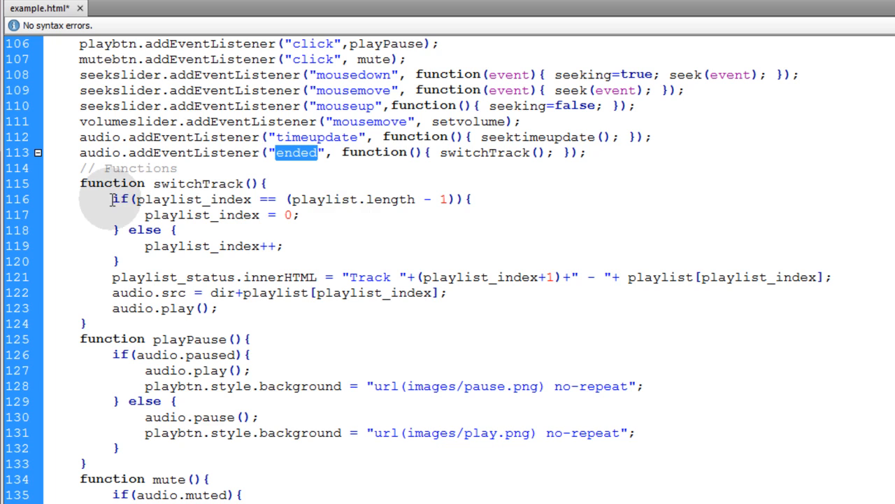
pyautogui.click(193, 184)
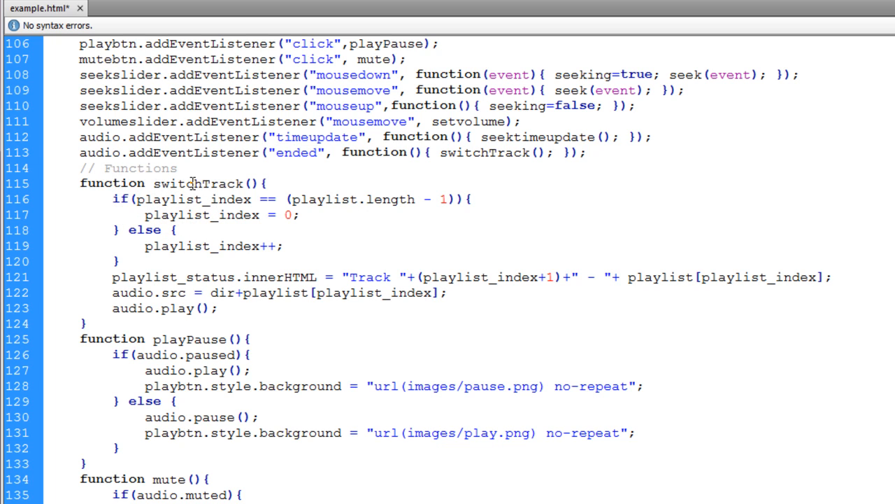
pyautogui.doubleClick(202, 216)
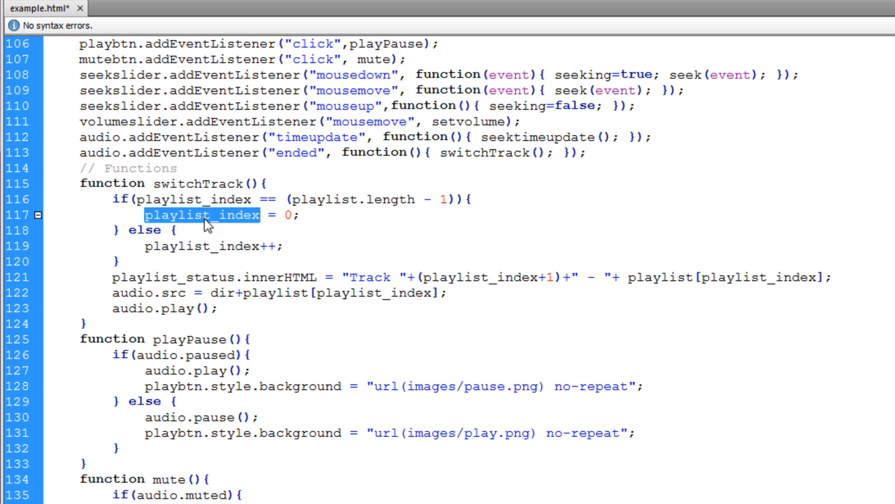
pyautogui.moveTo(238, 241)
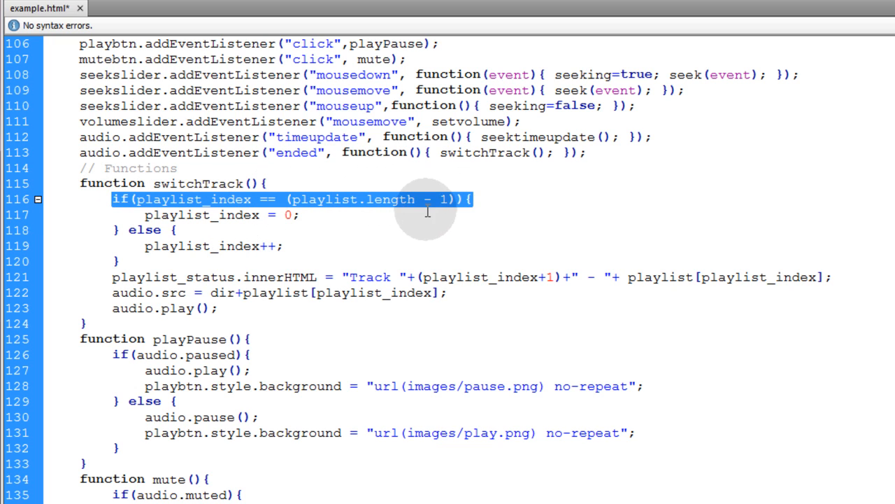
pyautogui.scroll(3)
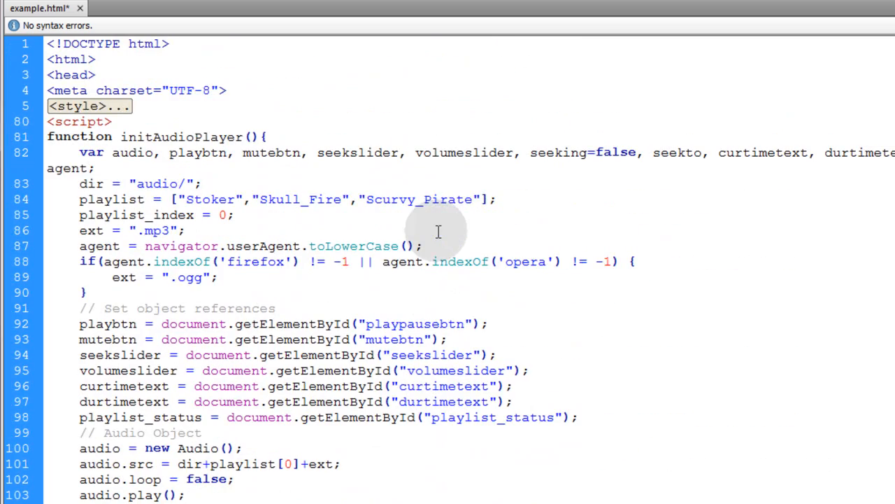
pyautogui.doubleClick(418, 198)
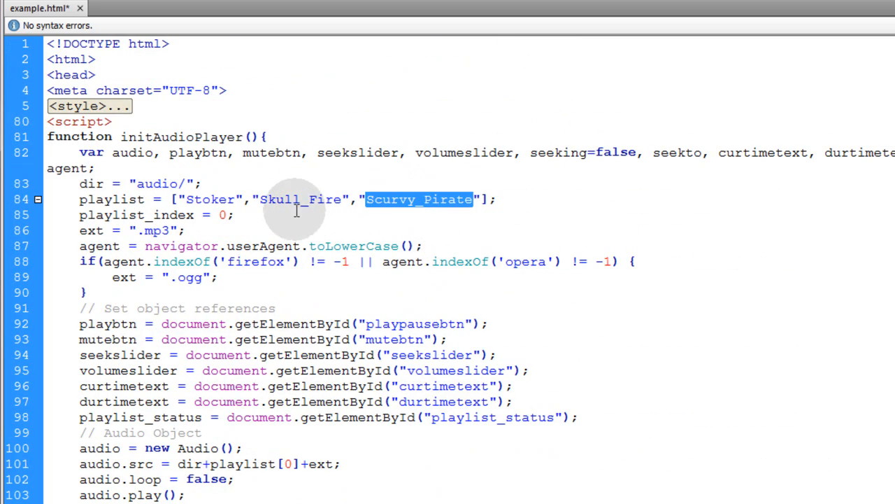
pyautogui.scroll(-3)
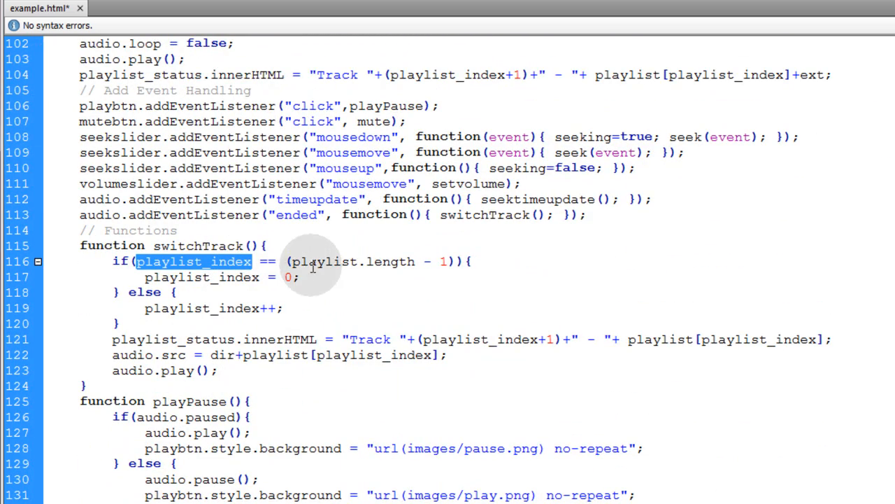
pyautogui.moveTo(417, 264)
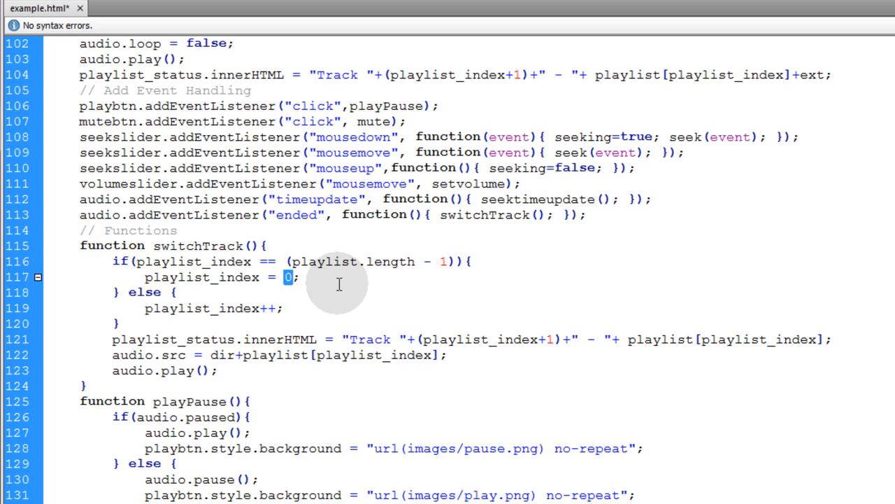
pyautogui.scroll(3)
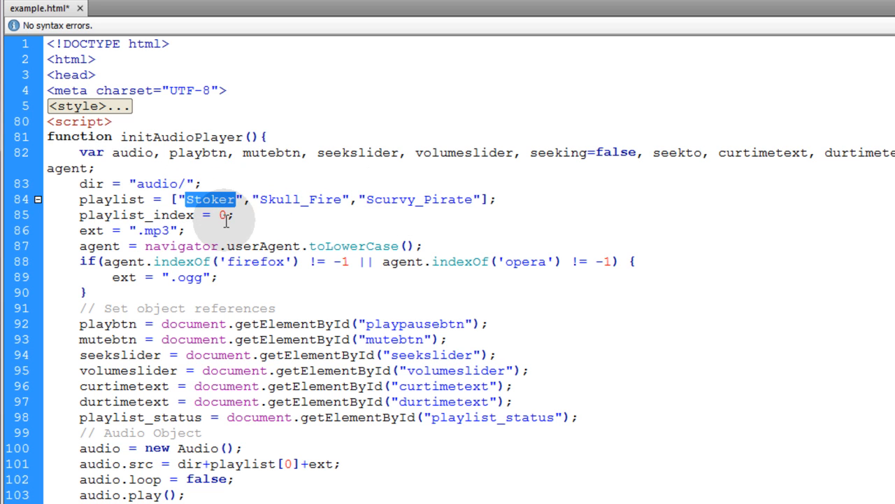
pyautogui.scroll(-3)
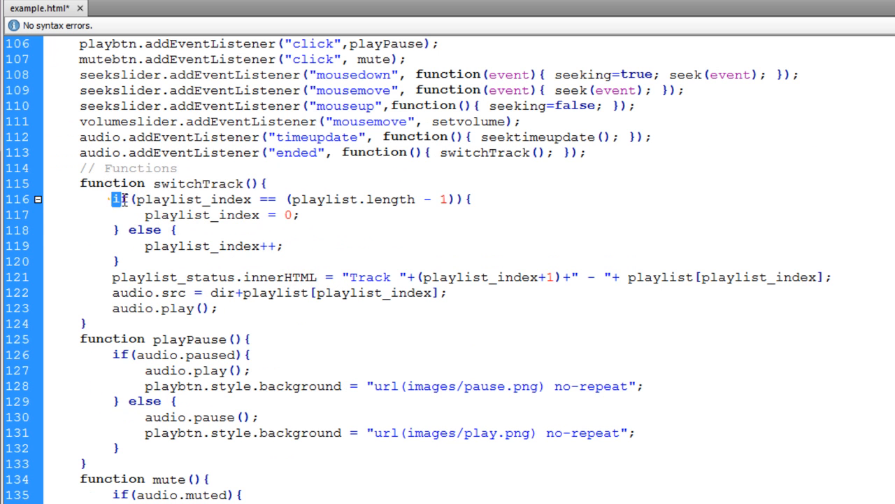
pyautogui.moveTo(118, 199); pyautogui.dragTo(142, 230)
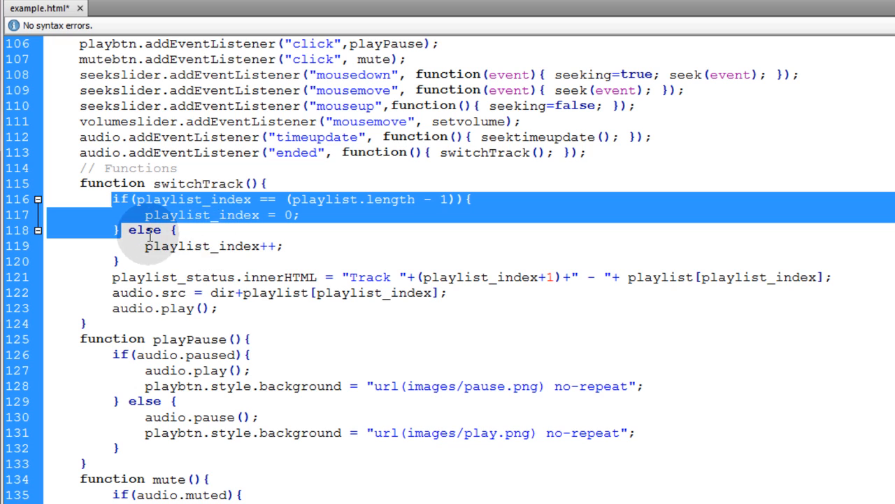
pyautogui.click(170, 199)
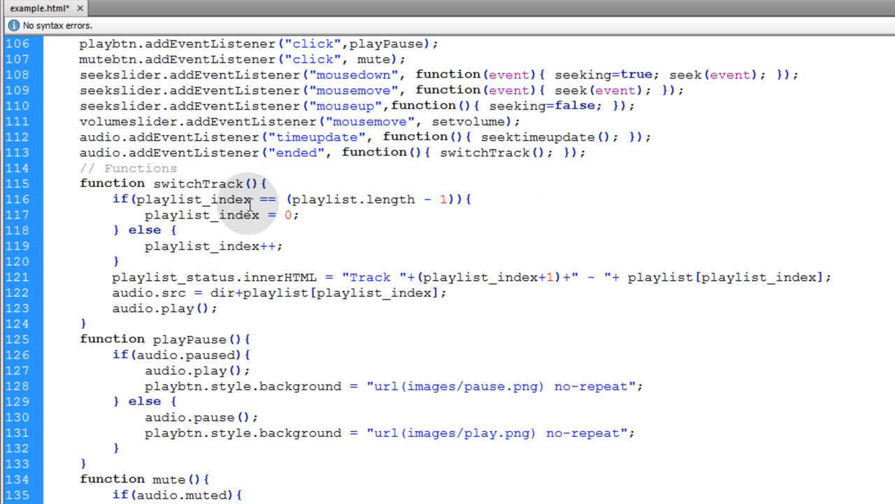
pyautogui.doubleClick(174, 246)
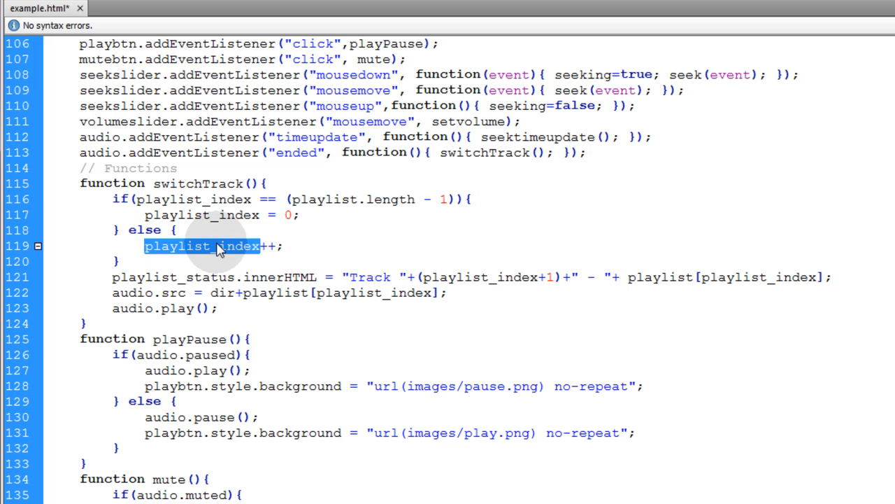
pyautogui.scroll(3)
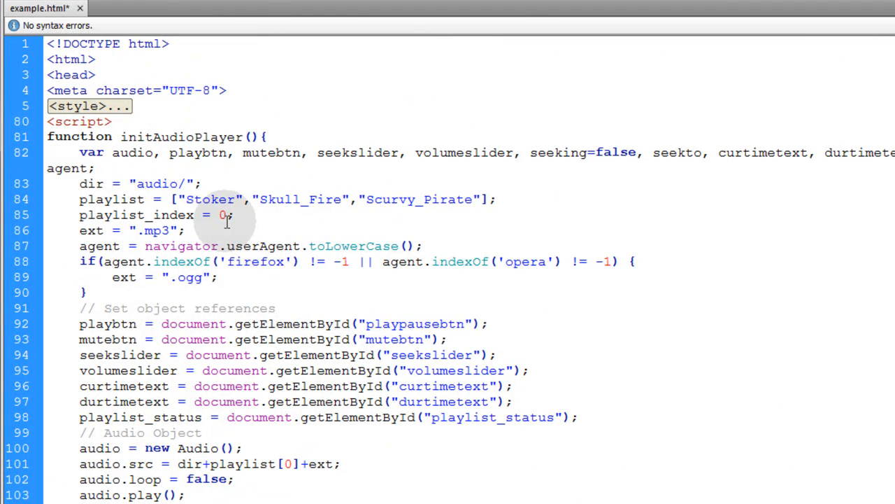
pyautogui.doubleClick(210, 198)
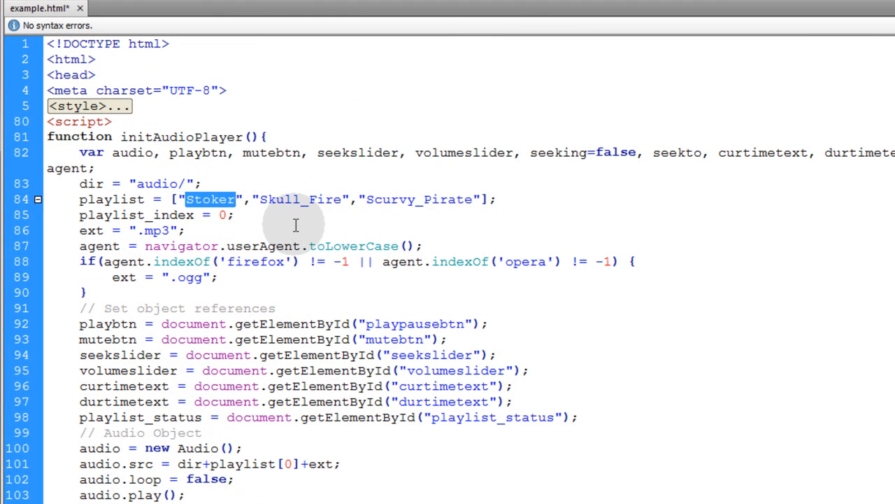
pyautogui.moveTo(244, 216)
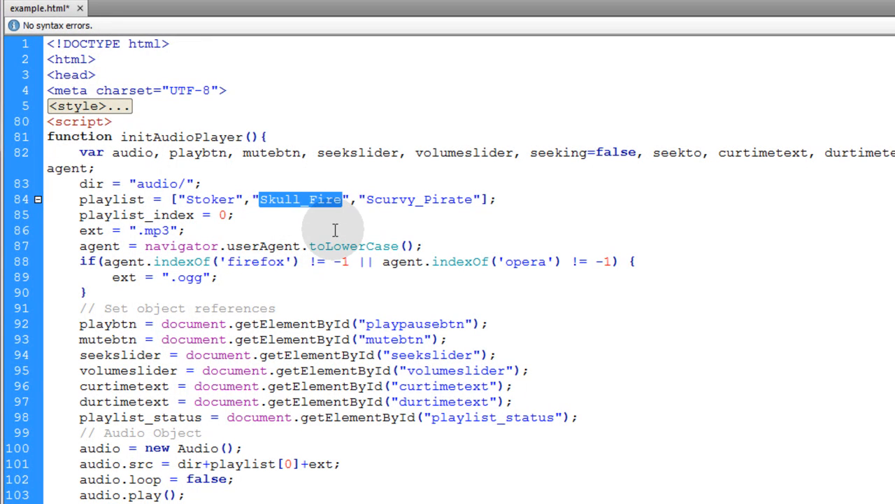
pyautogui.moveTo(437, 203)
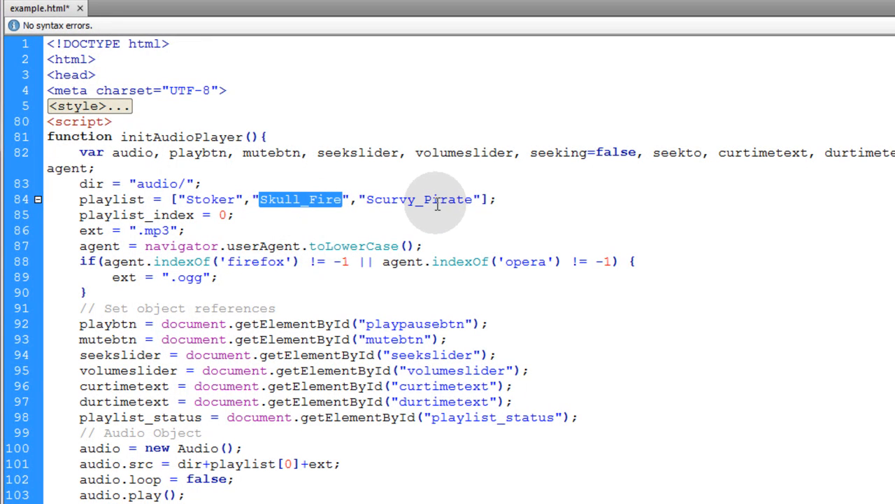
pyautogui.doubleClick(418, 199)
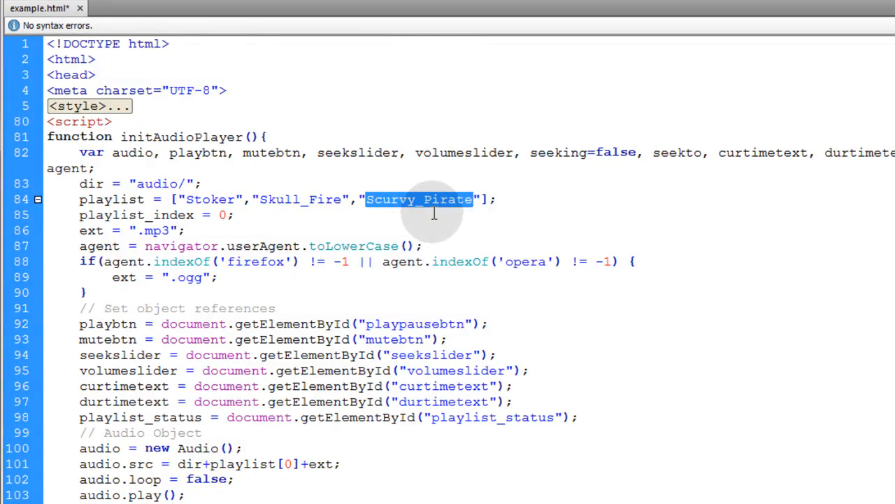
pyautogui.scroll(-3)
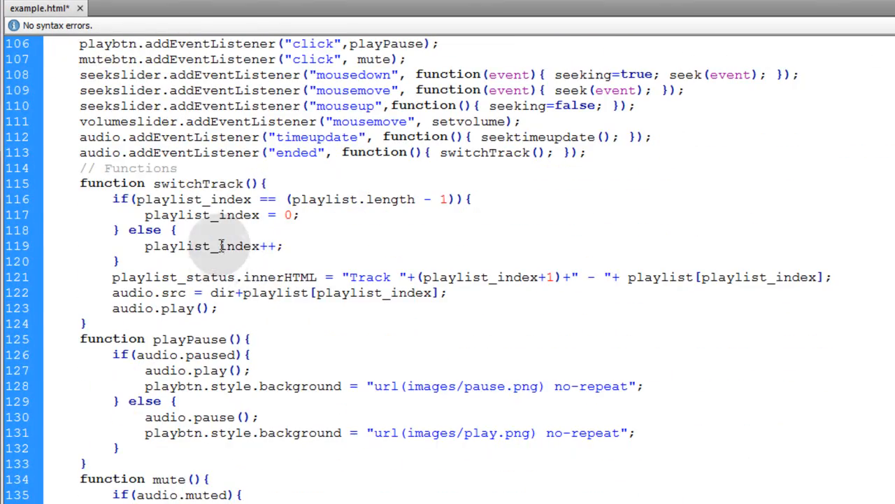
pyautogui.doubleClick(203, 246)
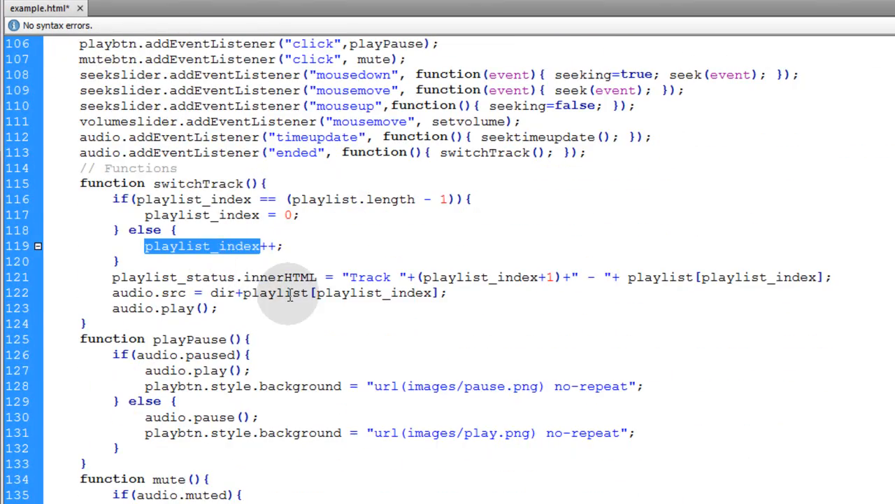
pyautogui.moveTo(133, 277)
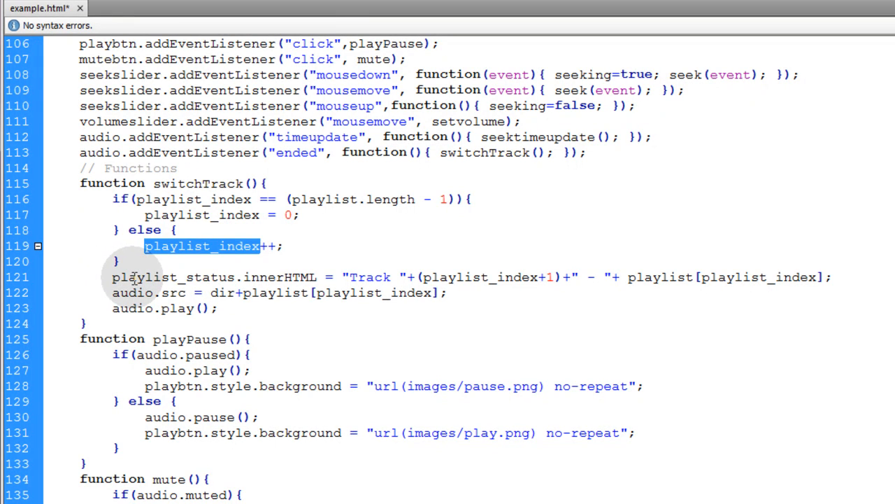
pyautogui.moveTo(293, 278)
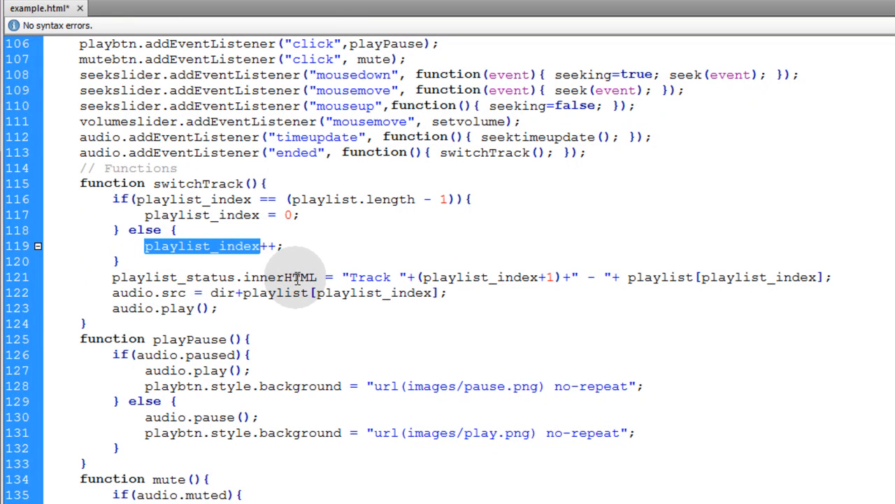
pyautogui.doubleClick(174, 277)
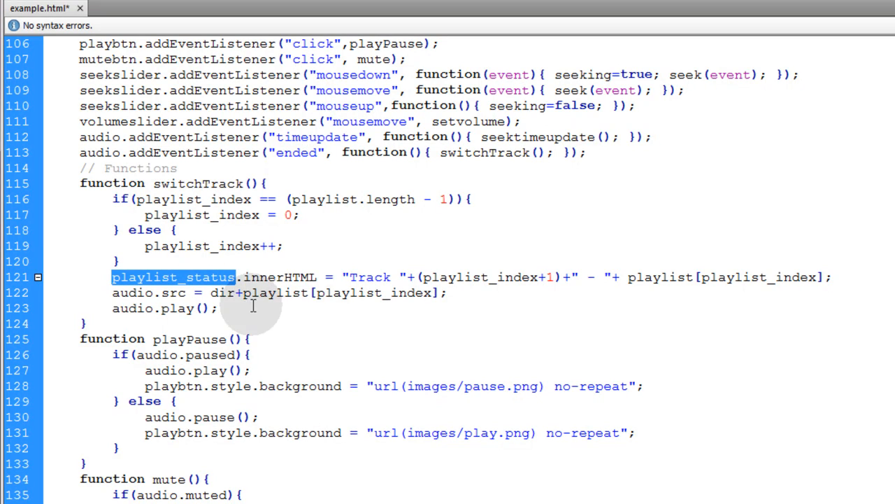
pyautogui.moveTo(375, 283)
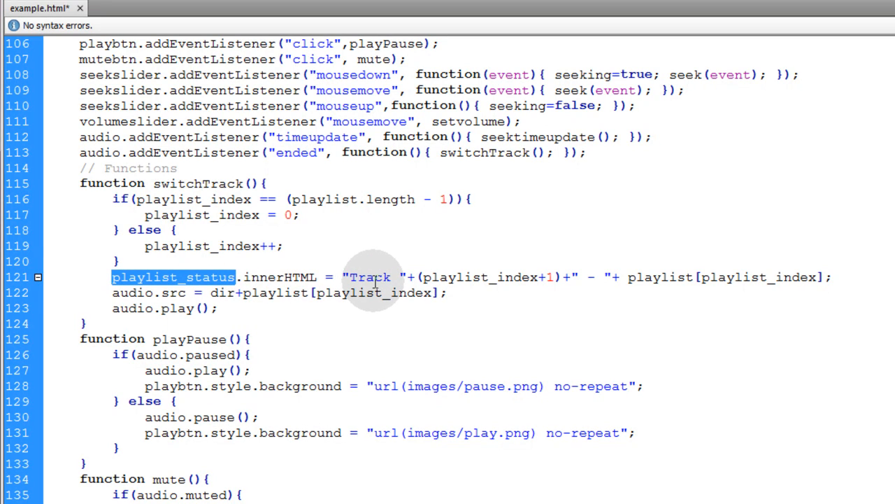
pyautogui.moveTo(570, 269)
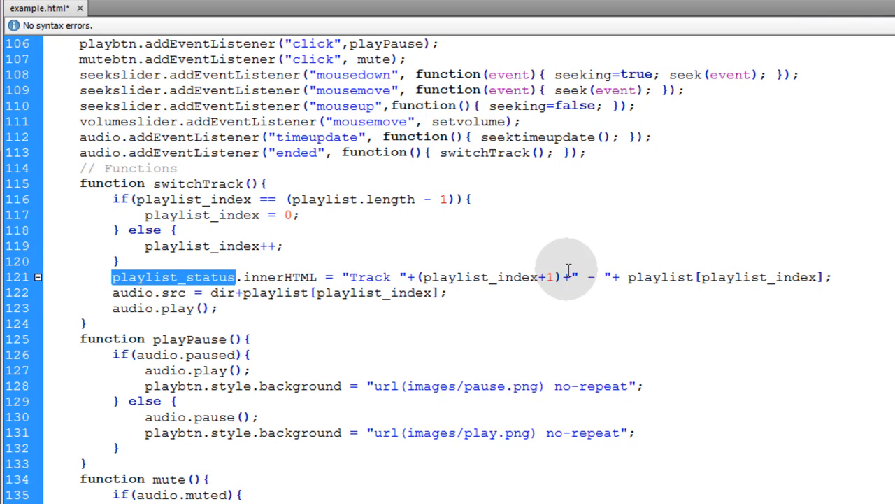
pyautogui.doubleClick(726, 277)
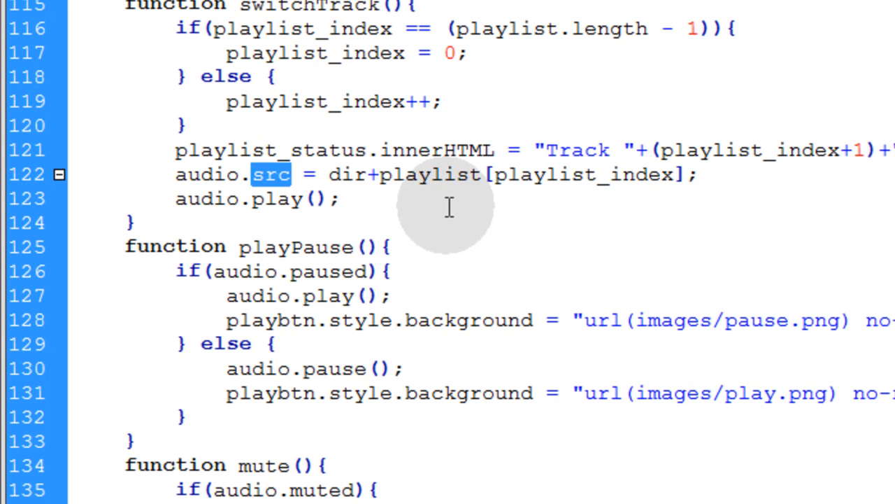
pyautogui.moveTo(343, 175)
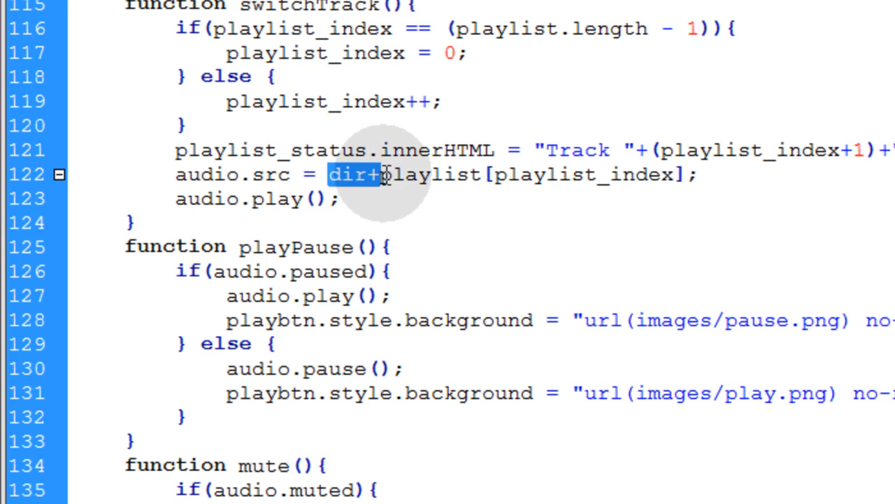
# Append +ext to audio.src in switchTrack(), building dir+playlist[playlist_index]+ext.
pyautogui.doubleClick(431, 173)
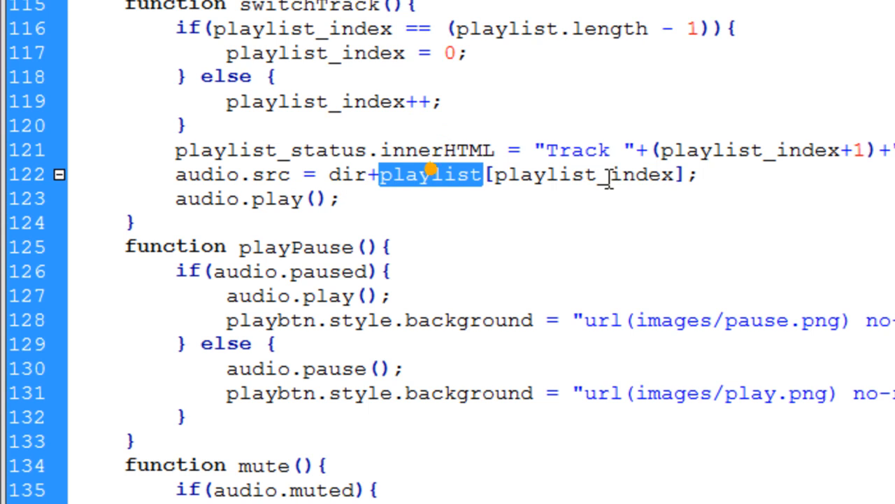
pyautogui.click(684, 174)
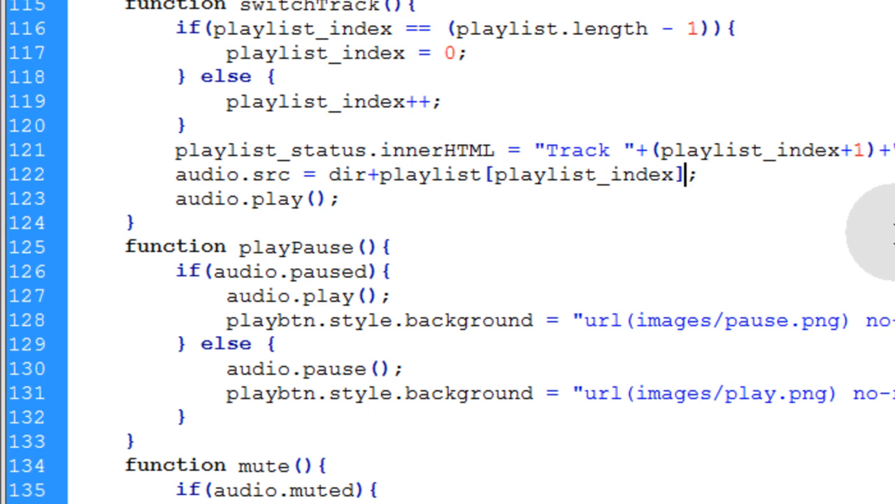
pyautogui.scroll(3)
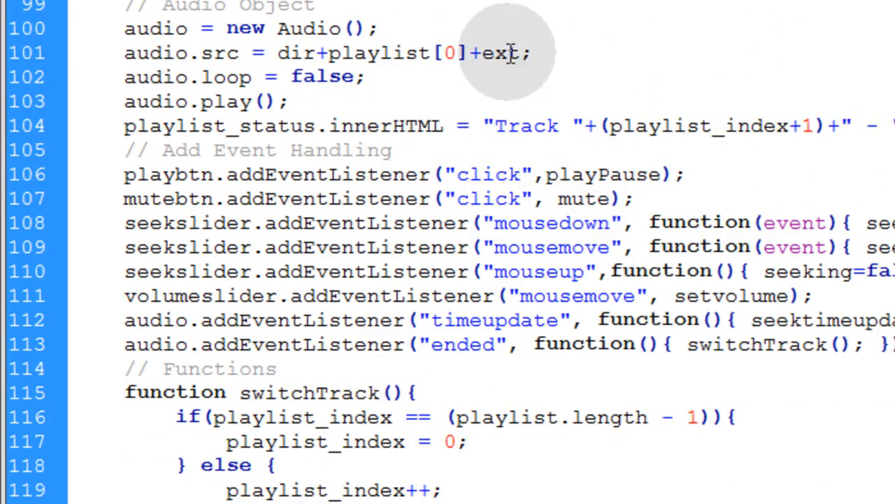
pyautogui.doubleClick(497, 53)
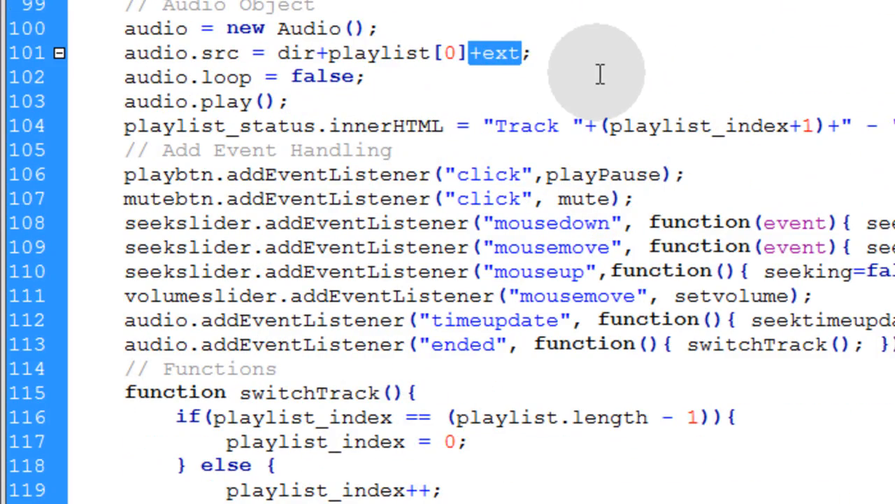
pyautogui.scroll(-3)
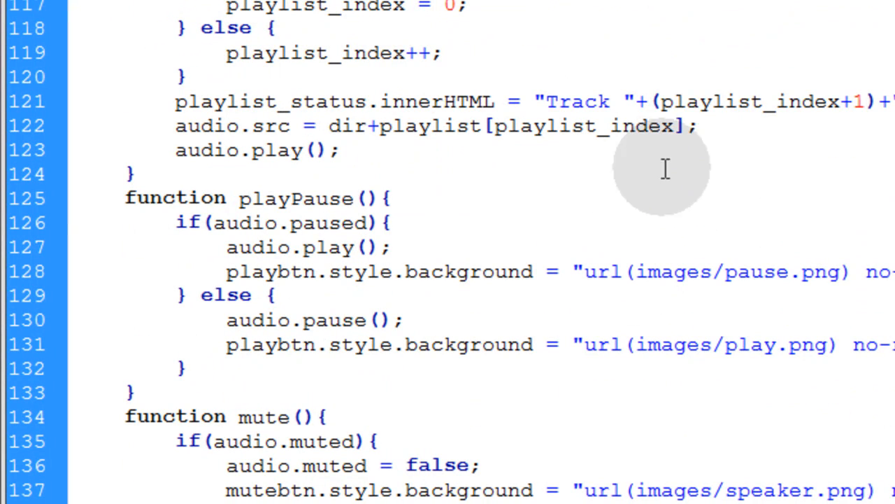
pyautogui.write('+ext')
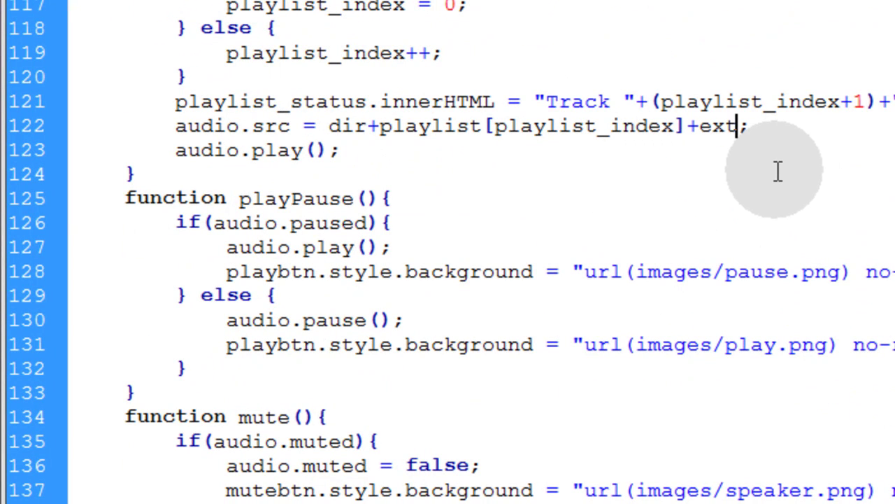
pyautogui.moveTo(336, 129)
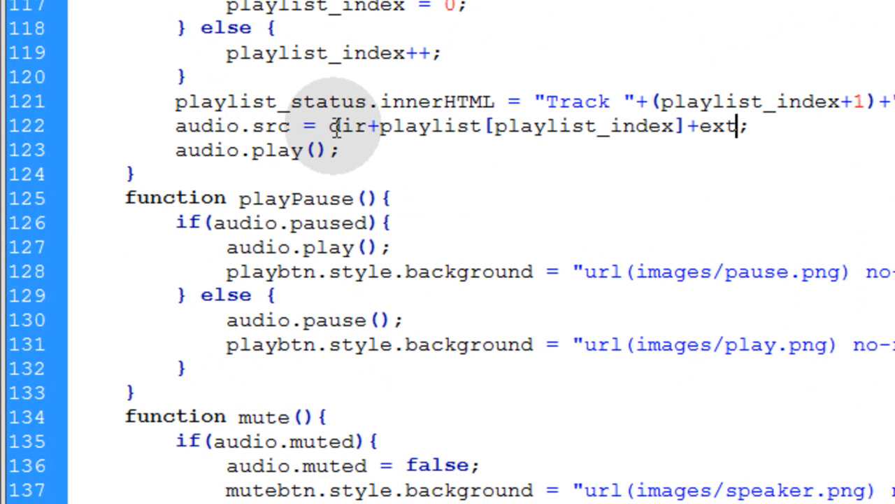
# Review the switchTrack() lines where playback resumes after the source change.
pyautogui.doubleClick(398, 126)
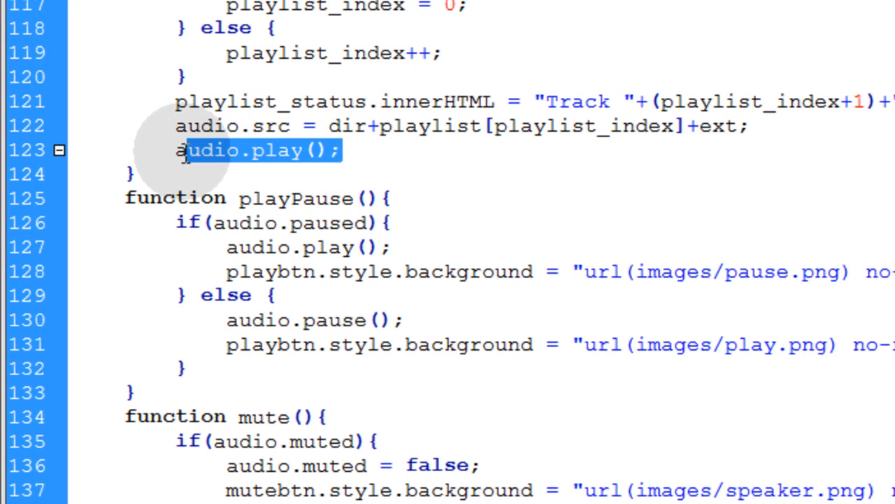
pyautogui.click(361, 149)
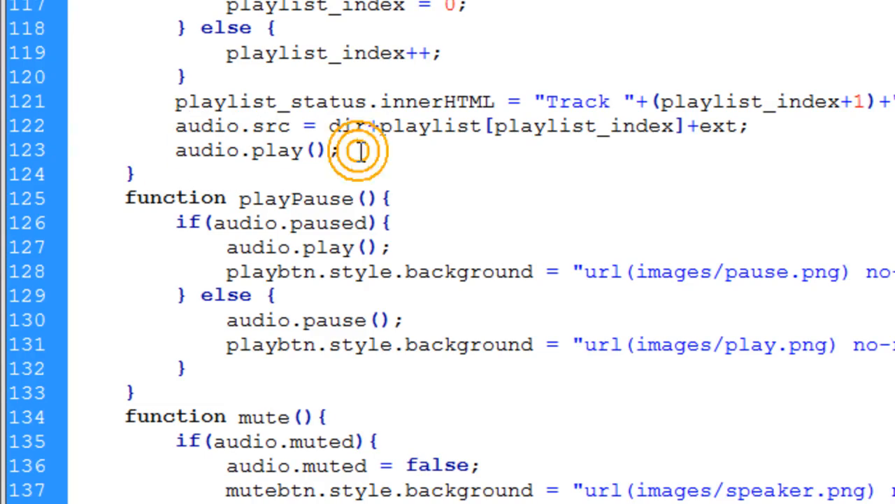
pyautogui.scroll(-3)
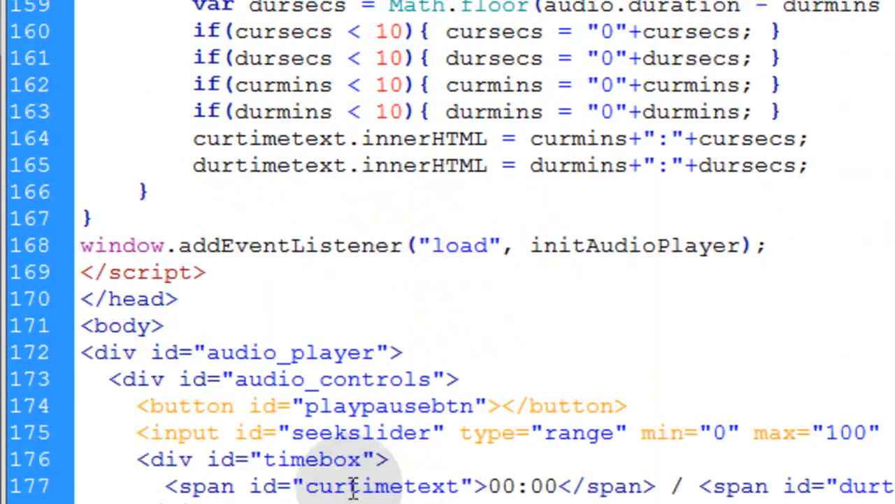
pyautogui.scroll(-3)
pyautogui.write('<h2 id="playlist_status" ></h2>')
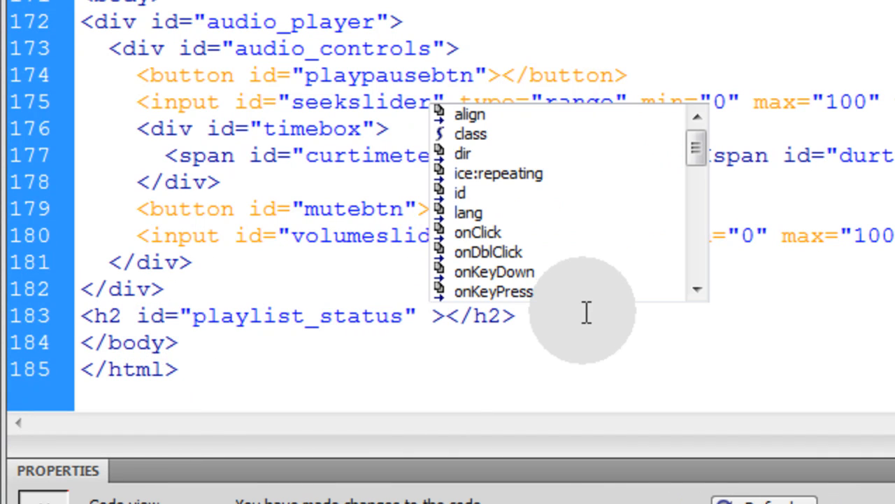
pyautogui.write('sty')
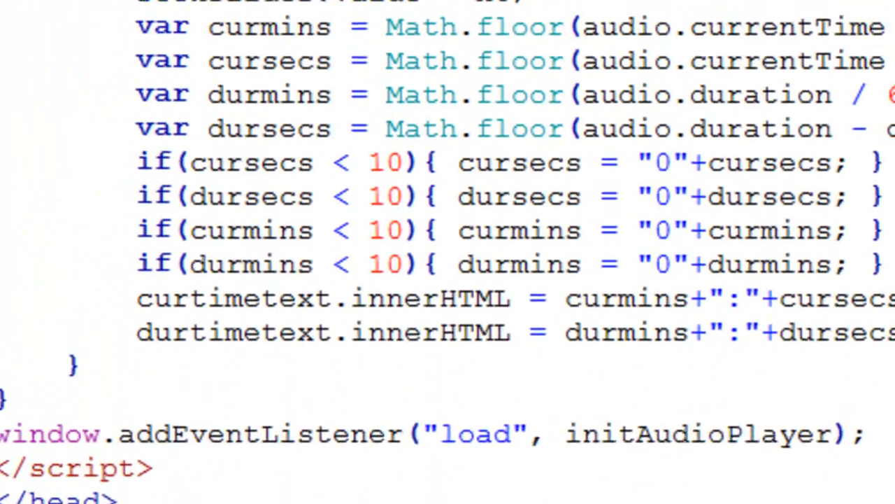
pyautogui.scroll(3)
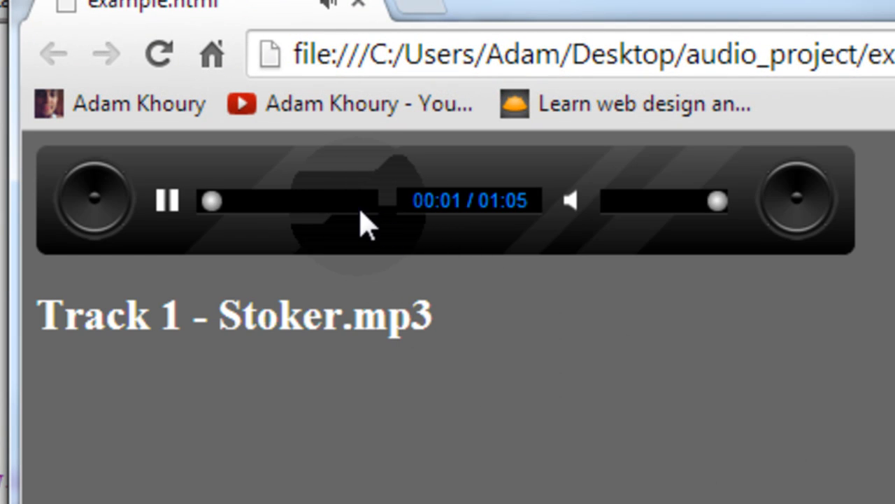
# Seek Track 1 - Stoker.mp3 near its end so playback advances to Track 2.
pyautogui.click(347, 202)
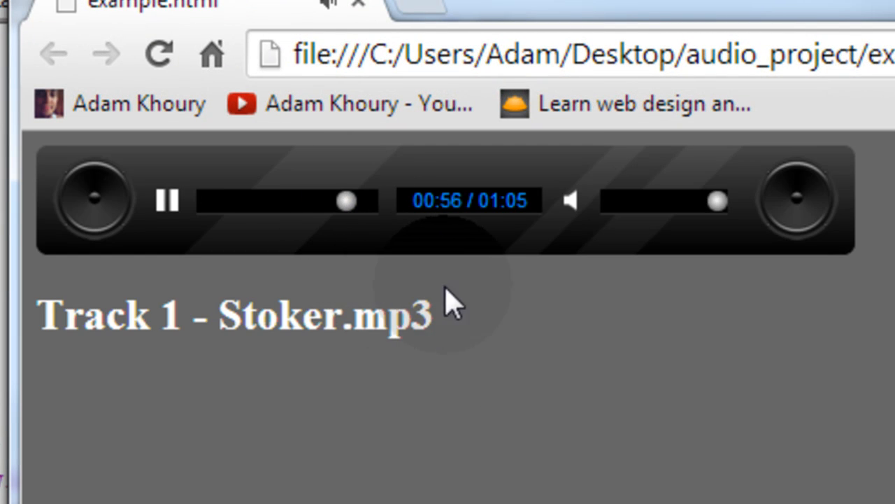
pyautogui.moveTo(520, 319)
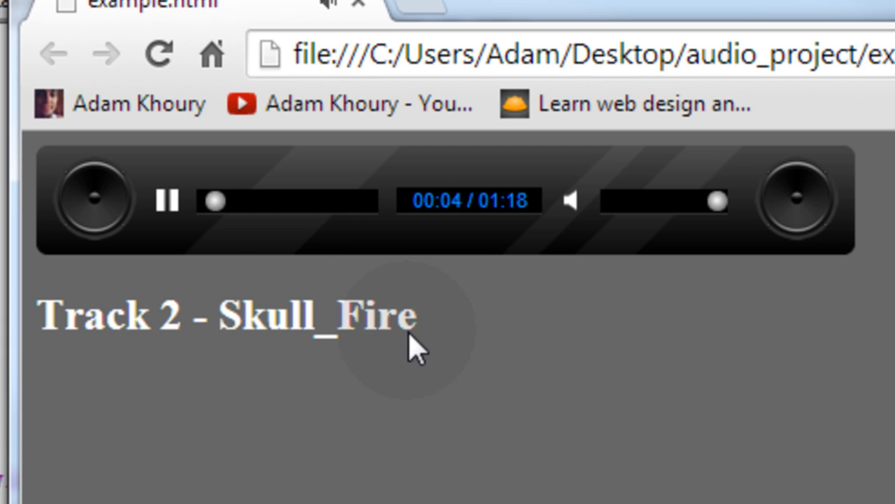
pyautogui.moveTo(447, 347)
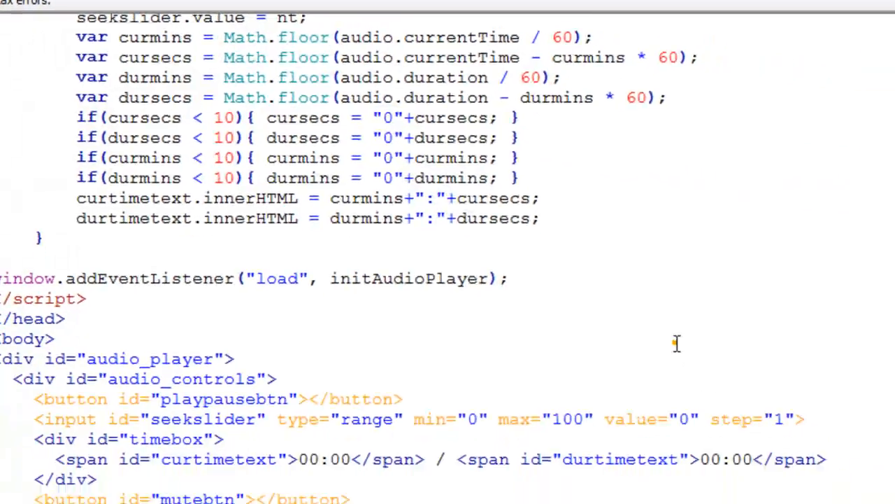
# Append +ext to the playlist_status.innerHTML line in switchTrack().
pyautogui.scroll(3)
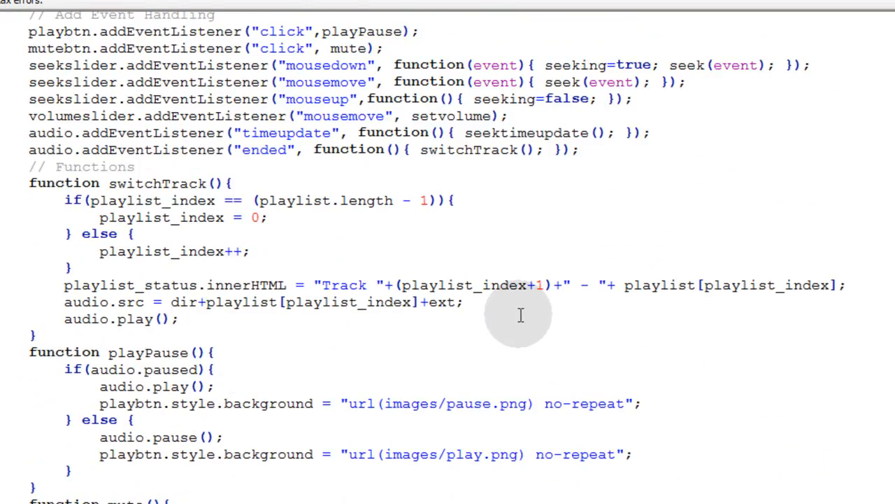
pyautogui.moveTo(397, 352)
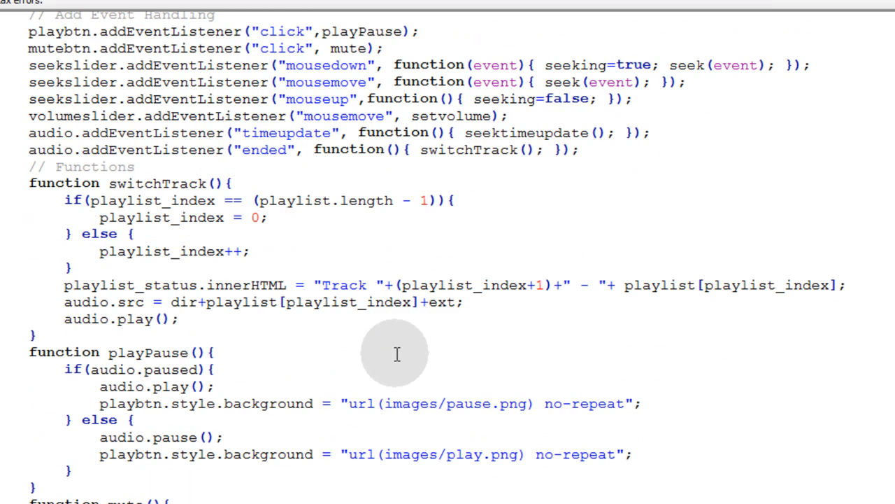
pyautogui.moveTo(837, 286)
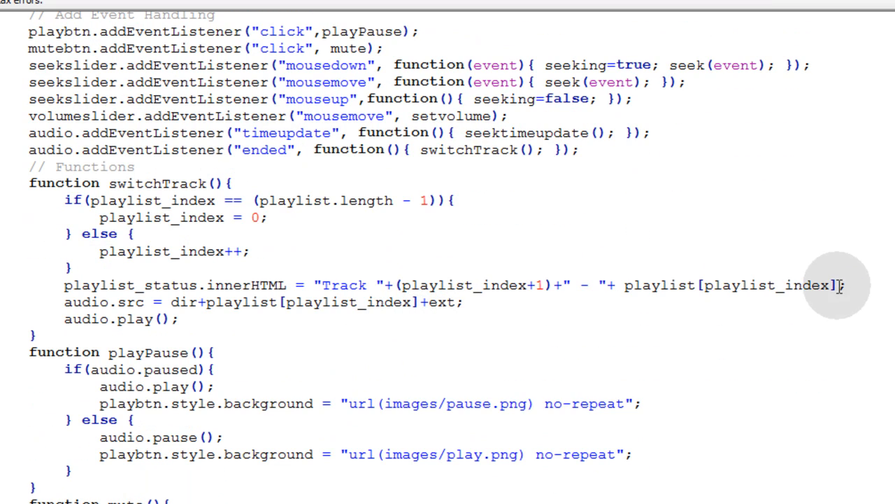
pyautogui.doubleClick(436, 302)
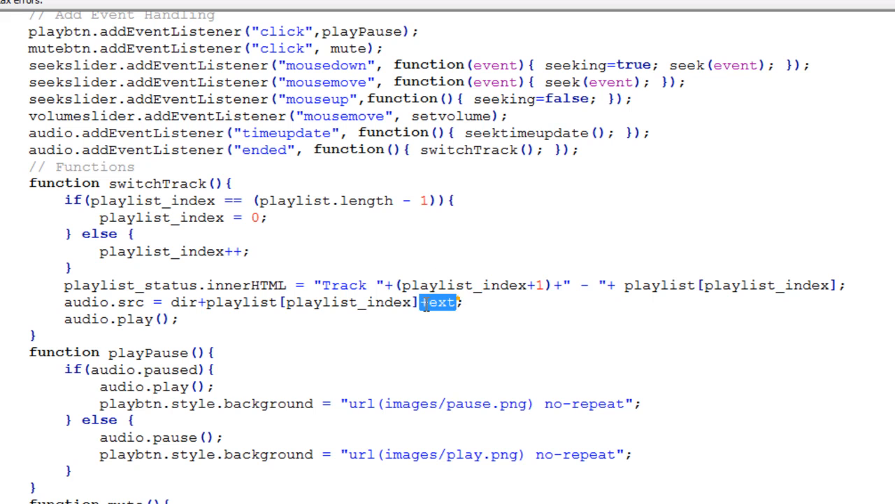
pyautogui.write('+ext')
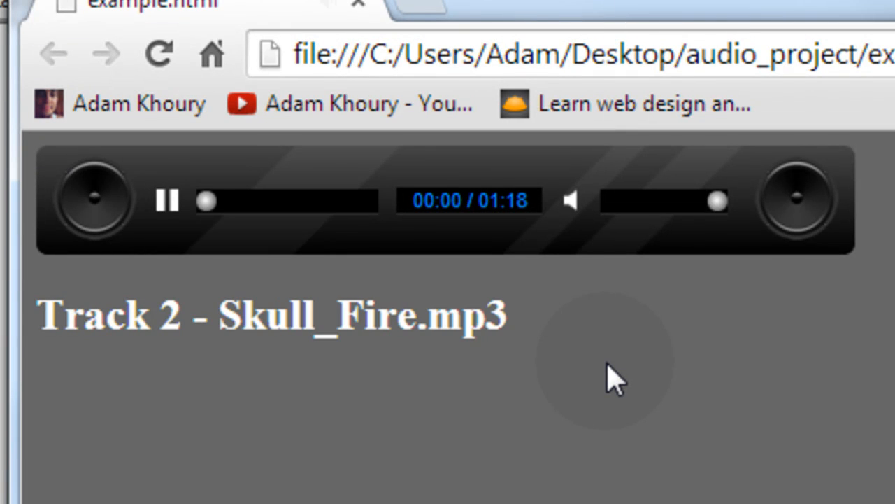
# Pause and resume Track 2 - Skull_Fire.mp3, seek to its end, then scrub within Track 3 - Scurvy_Pirate.mp3.
pyautogui.click(168, 201)
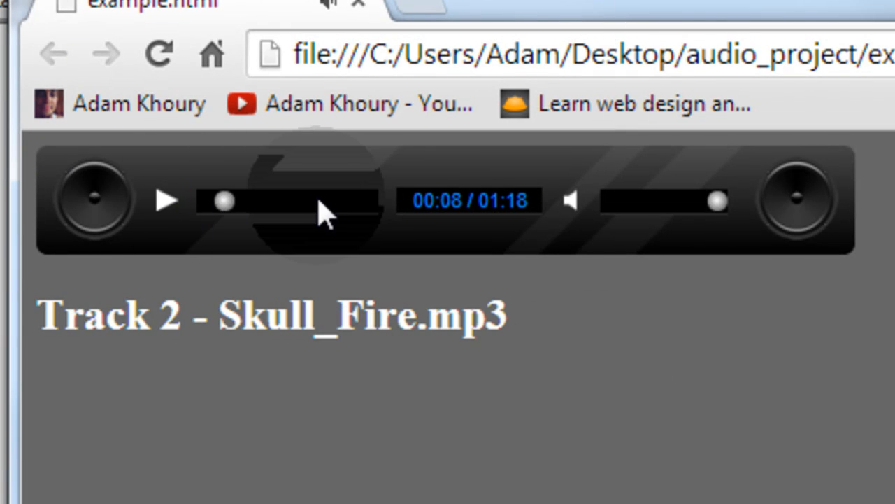
pyautogui.click(167, 201)
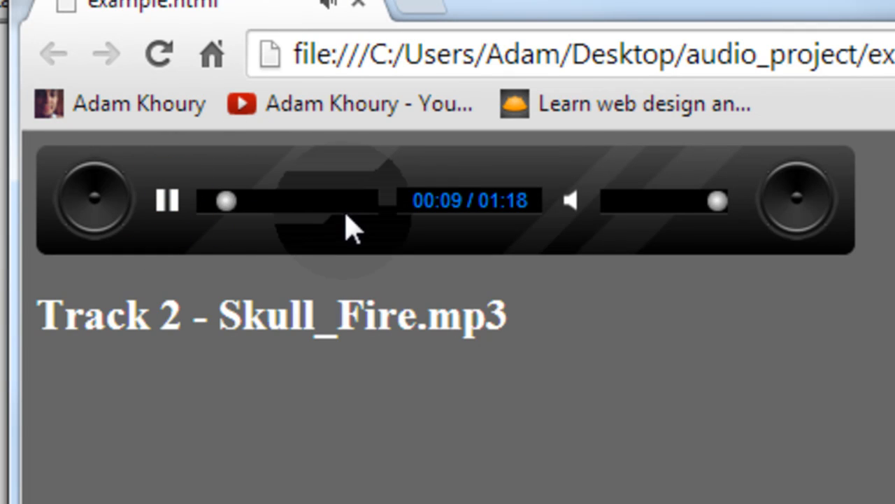
pyautogui.click(339, 201)
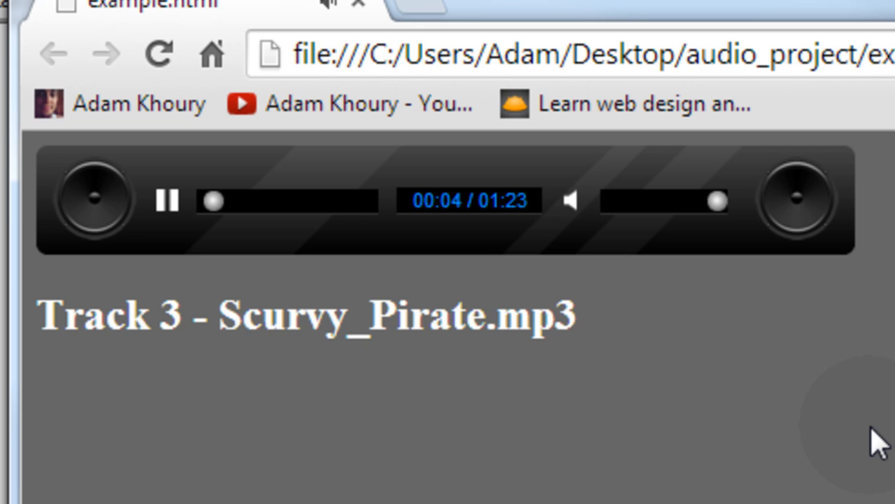
pyautogui.moveTo(213, 202); pyautogui.dragTo(358, 201)
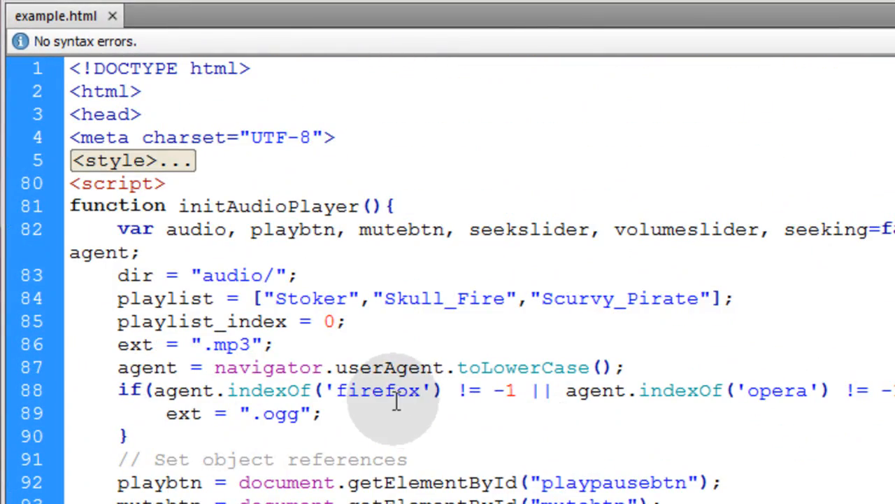
pyautogui.scroll(-3)
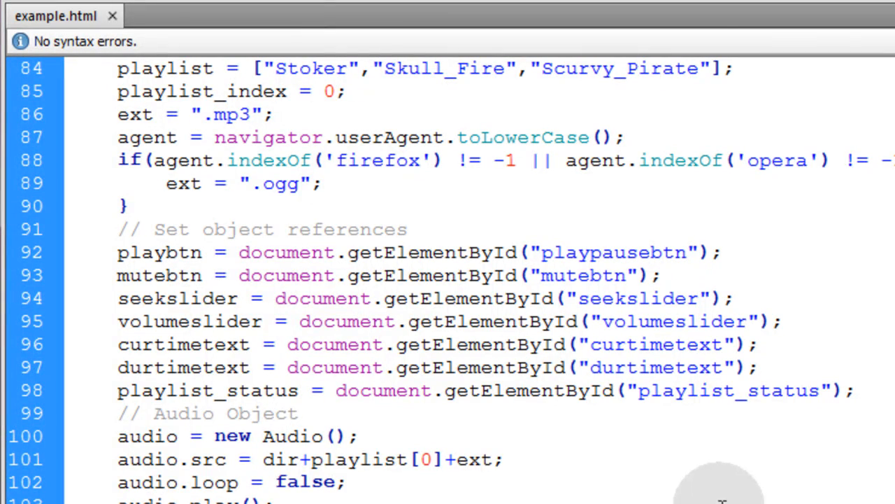
pyautogui.moveTo(665, 483)
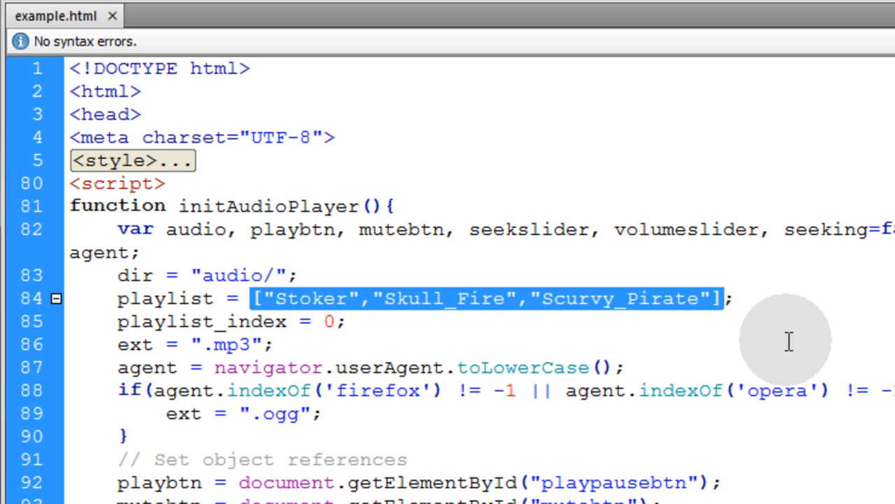
pyautogui.click(275, 345)
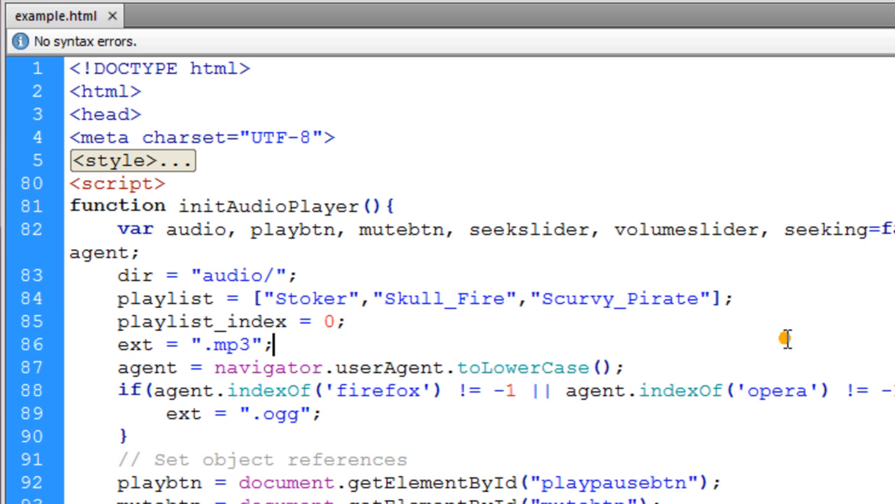
pyautogui.moveTo(787, 340)
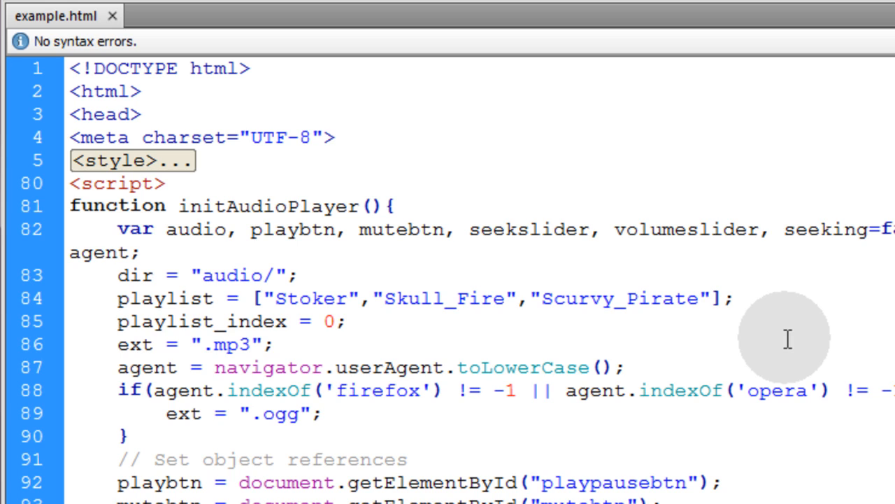
pyautogui.click(274, 344)
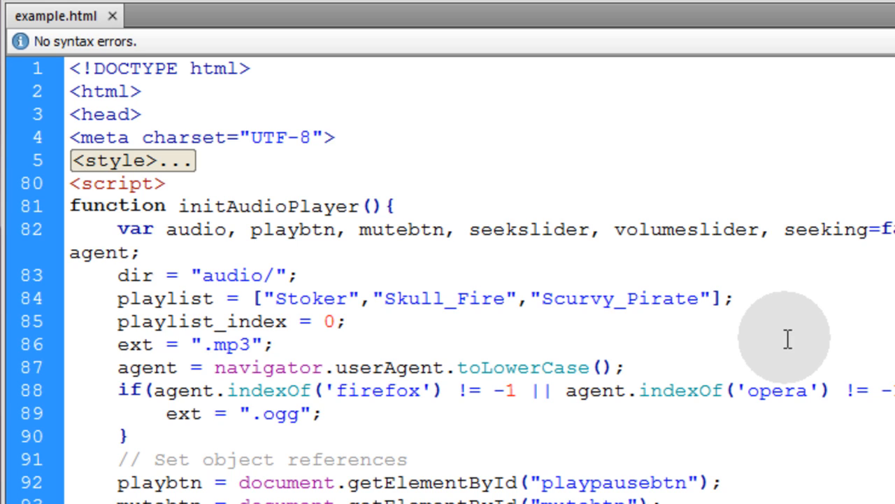
pyautogui.click(272, 344)
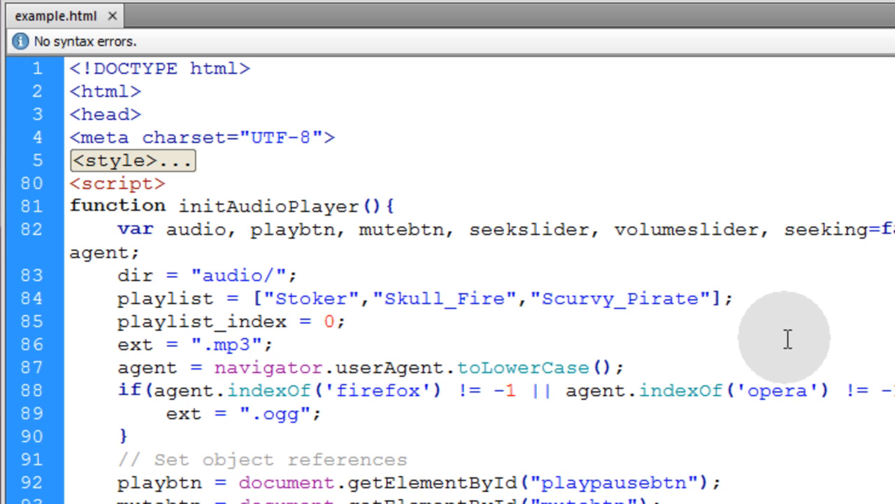
pyautogui.click(274, 344)
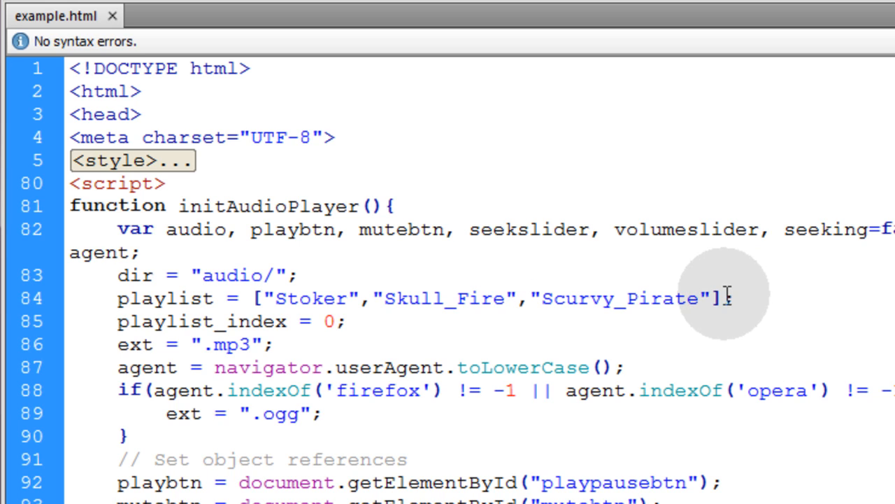
pyautogui.moveTo(675, 322)
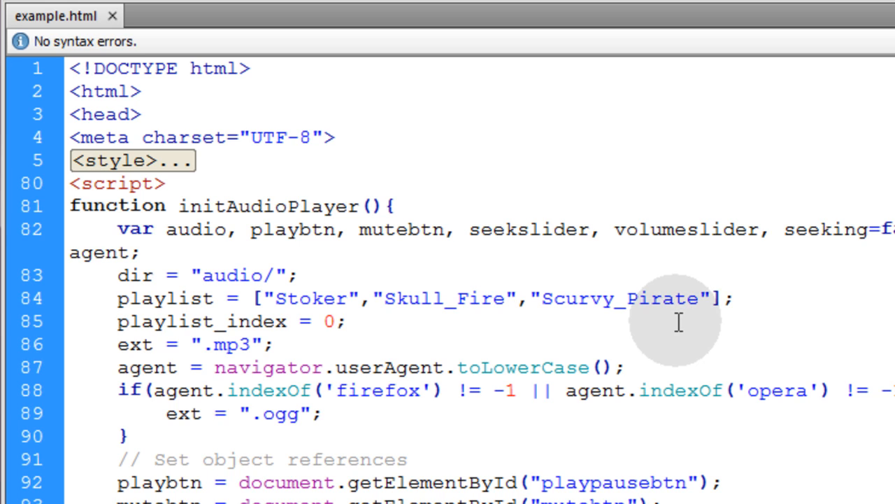
pyautogui.click(344, 320)
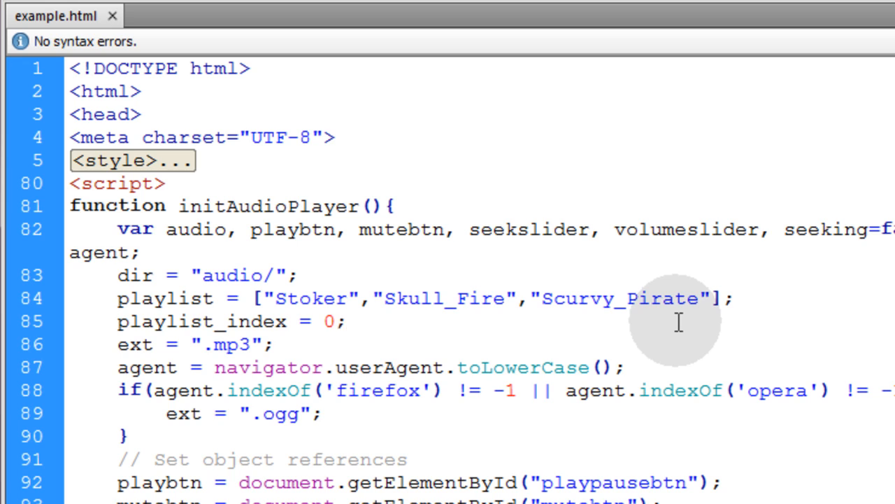
pyautogui.click(342, 321)
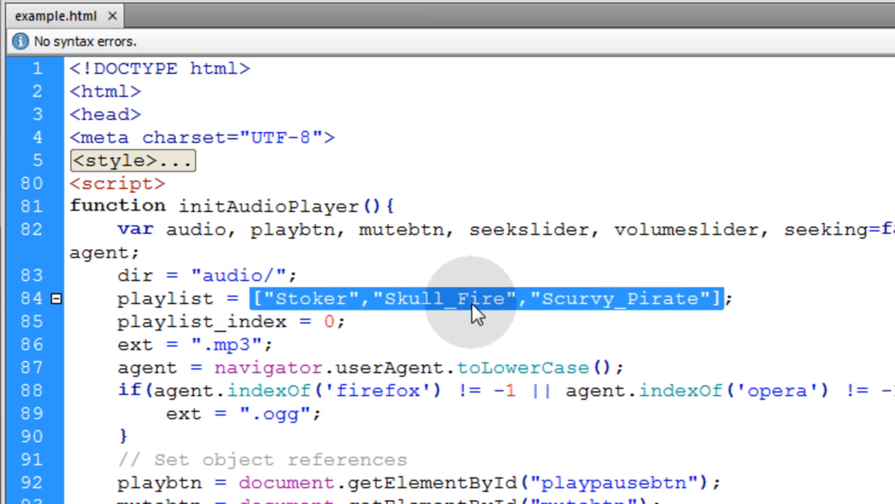
pyautogui.click(473, 299)
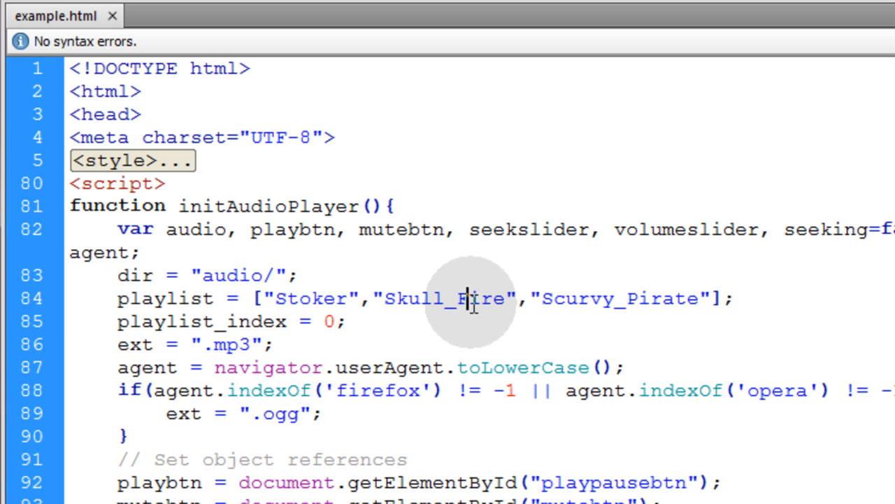
pyautogui.moveTo(571, 300)
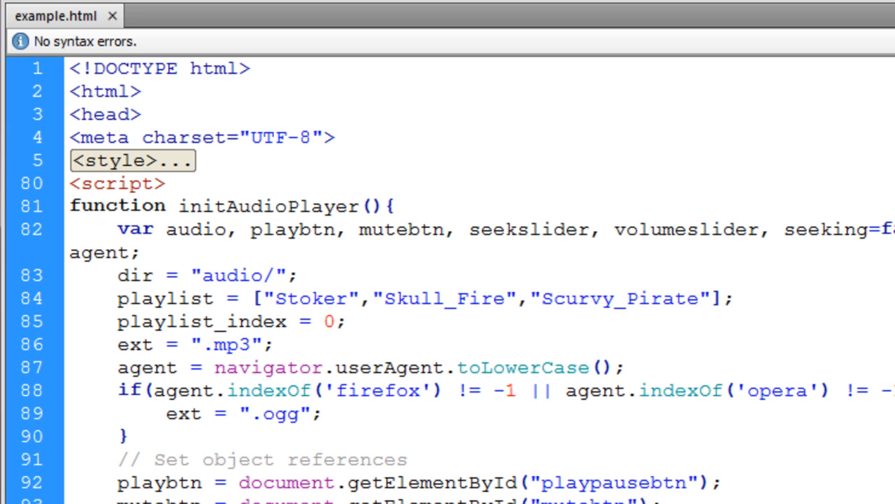
pyautogui.moveTo(375, 298); pyautogui.dragTo(730, 298)
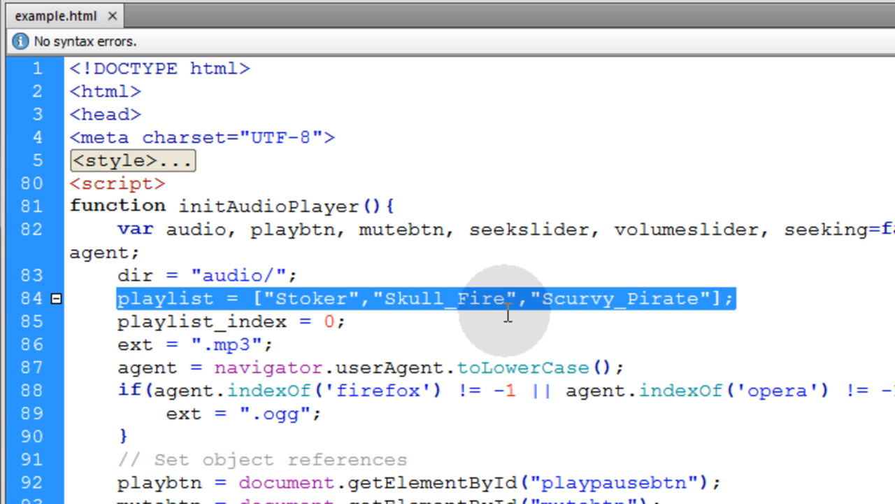
pyautogui.click(343, 320)
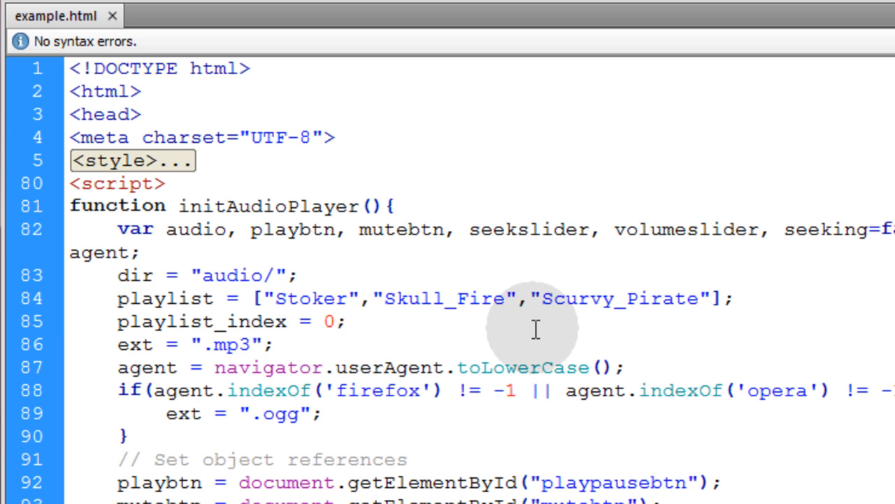
pyautogui.click(343, 320)
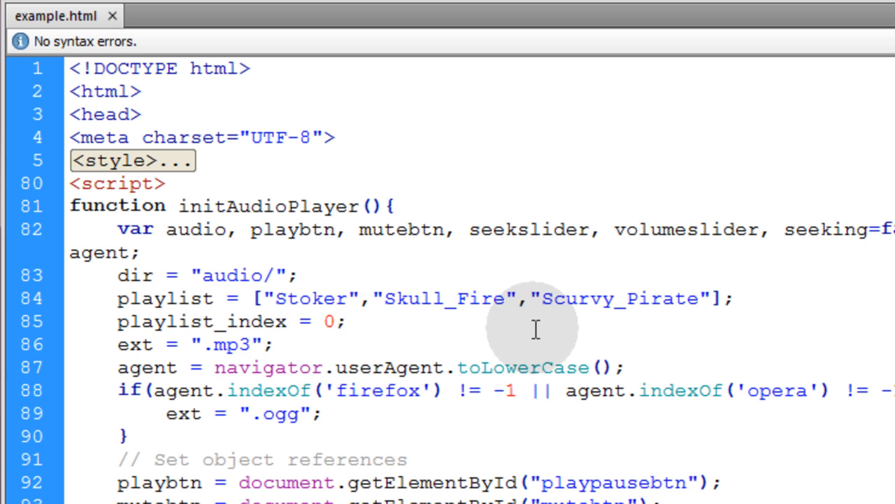
pyautogui.click(343, 321)
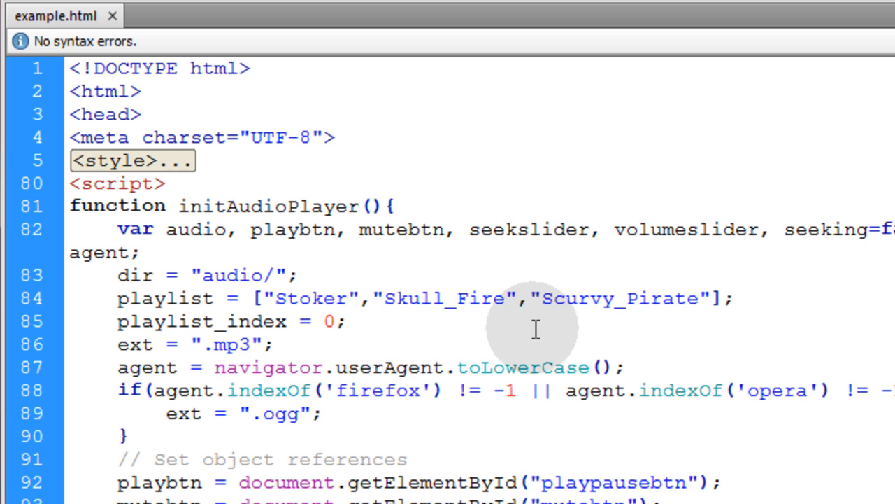
pyautogui.click(343, 320)
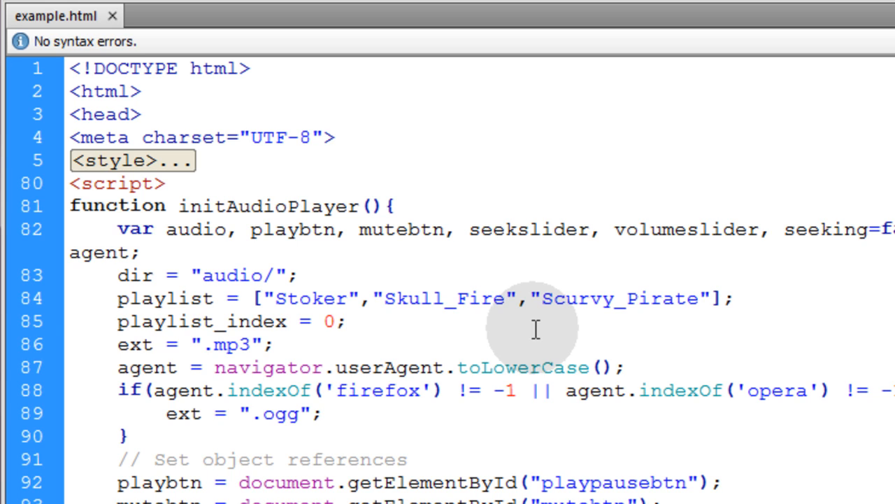
pyautogui.click(343, 321)
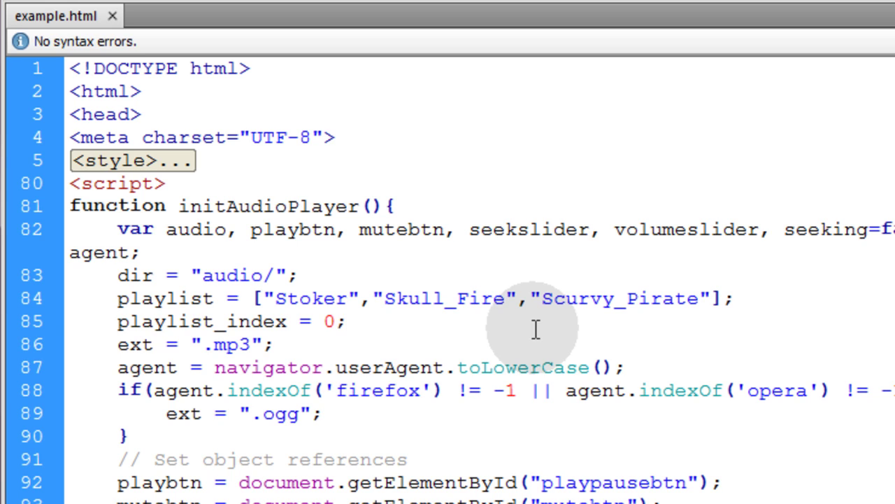
pyautogui.click(343, 320)
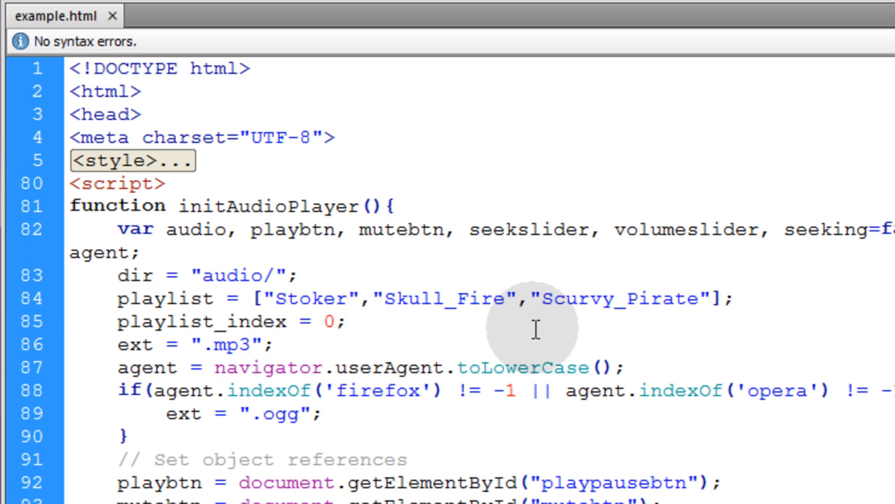
pyautogui.click(343, 321)
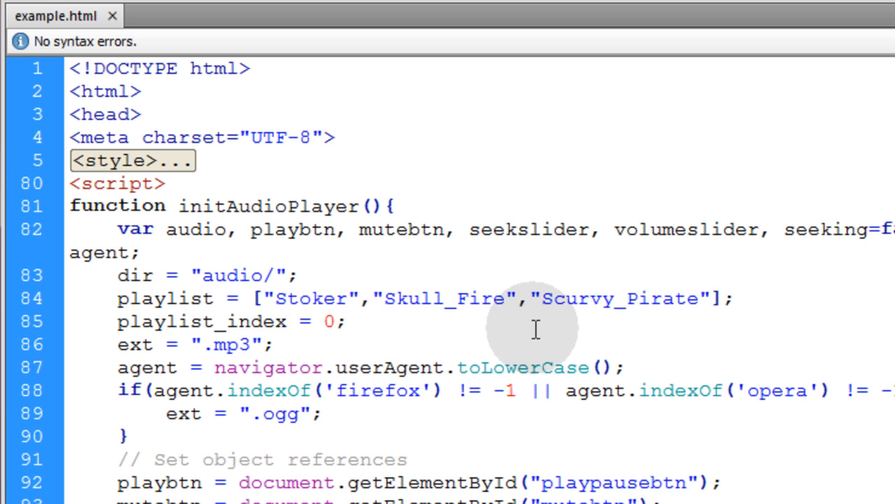
pyautogui.click(343, 321)
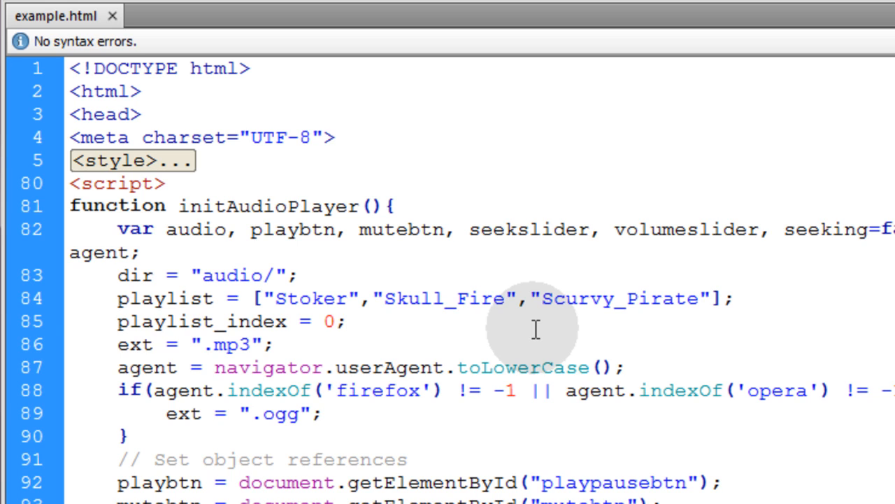
pyautogui.click(344, 321)
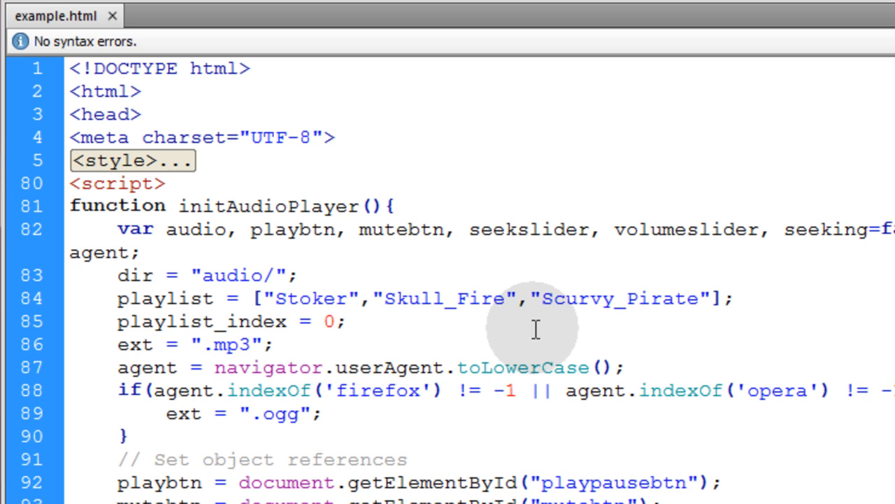
pyautogui.click(345, 320)
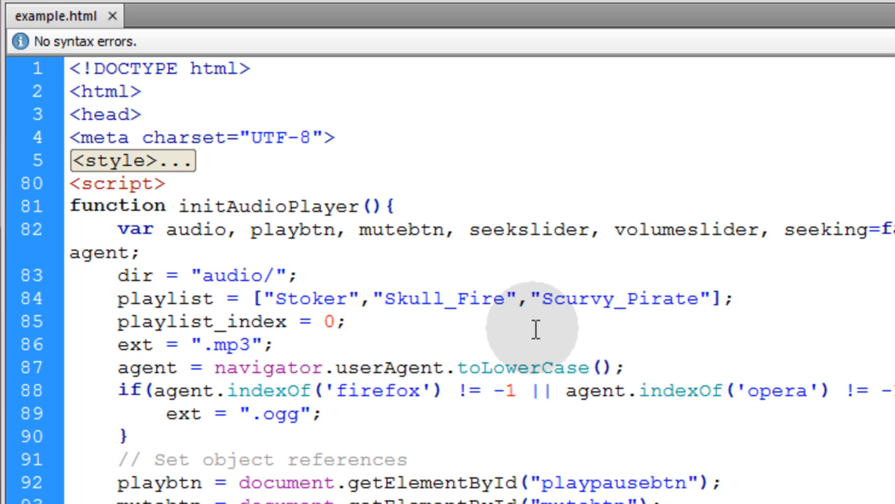
pyautogui.click(341, 321)
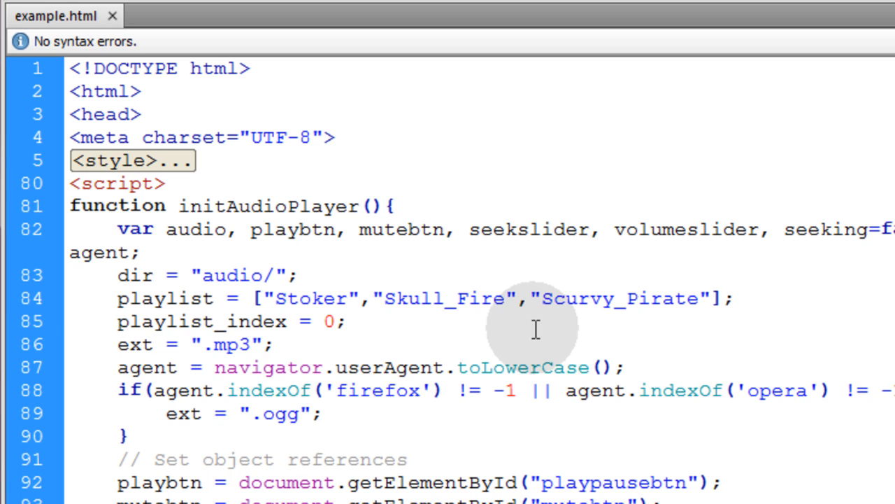
pyautogui.click(343, 321)
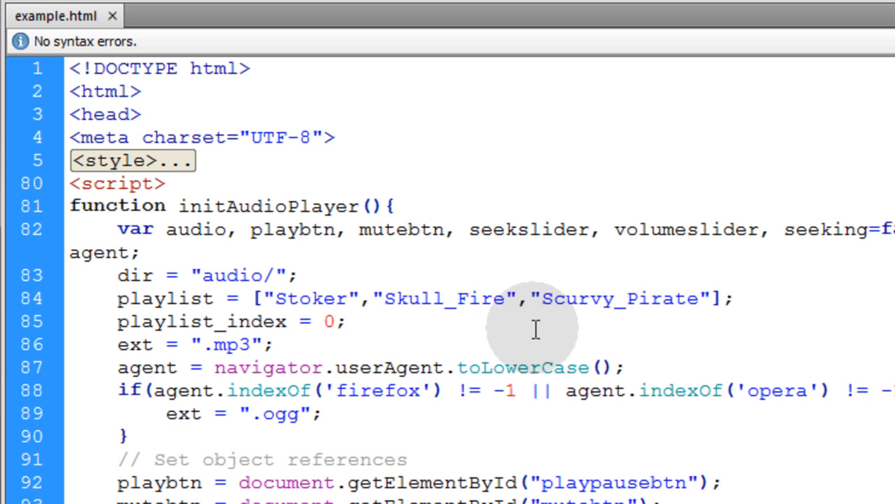
pyautogui.click(343, 321)
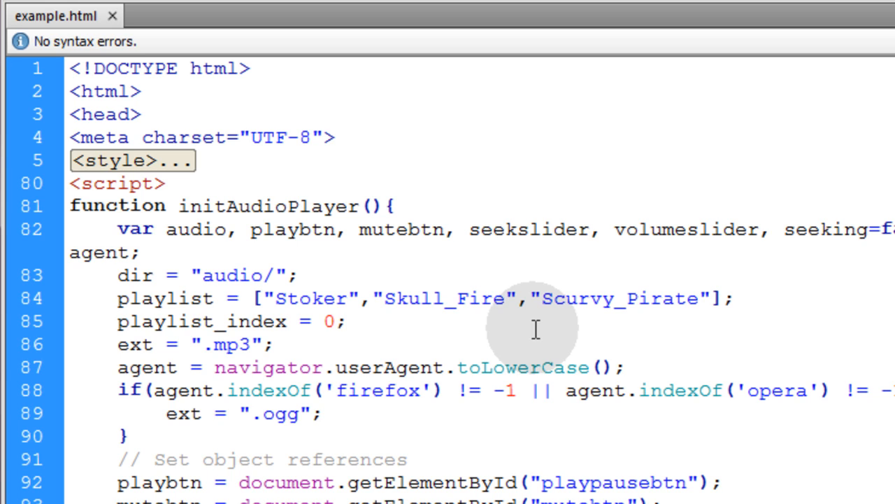
pyautogui.click(342, 321)
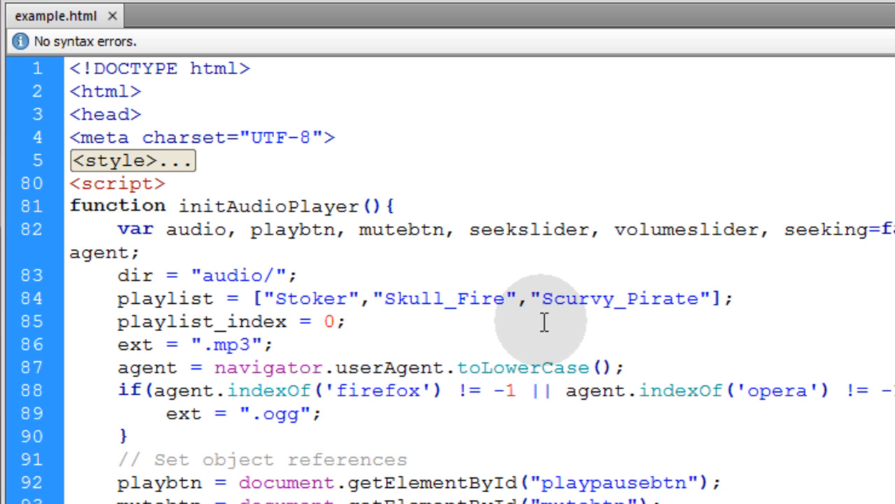
pyautogui.click(343, 320)
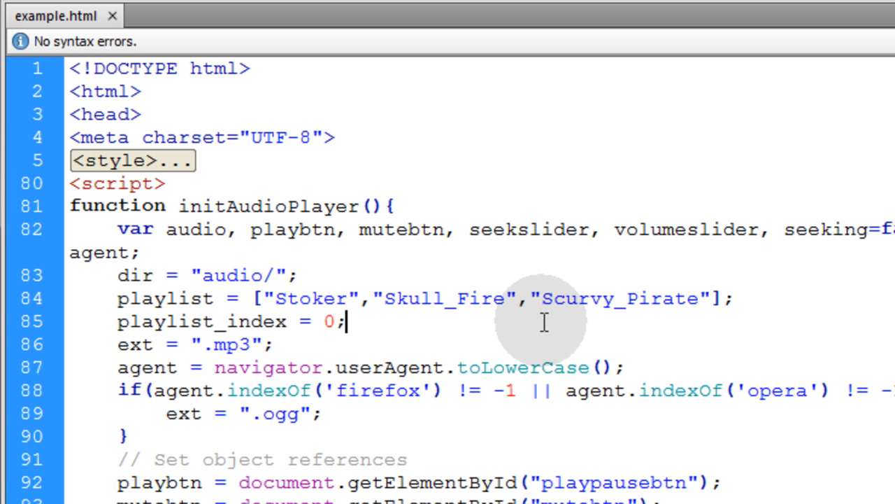
pyautogui.moveTo(544, 321)
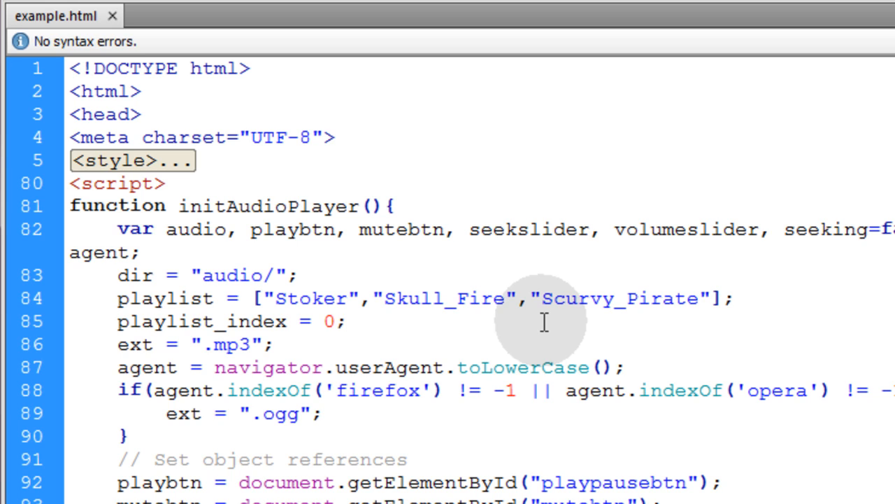
pyautogui.click(343, 321)
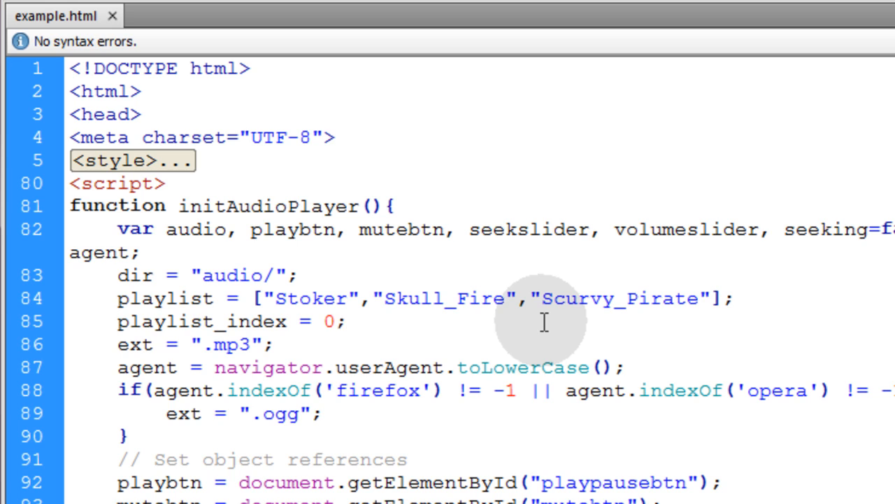
pyautogui.click(343, 321)
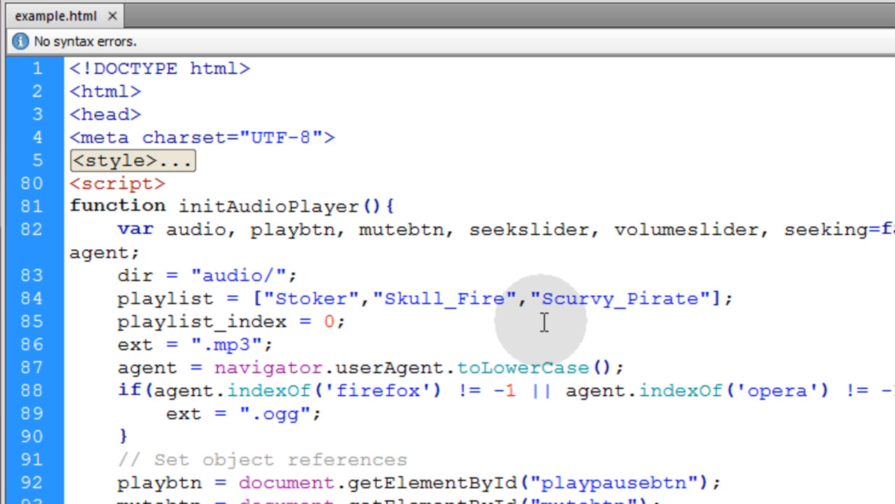
pyautogui.click(344, 321)
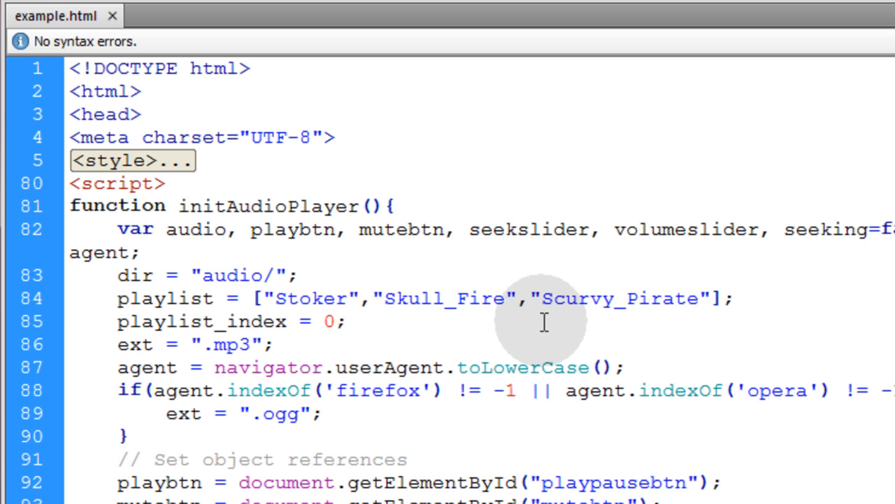
pyautogui.click(343, 321)
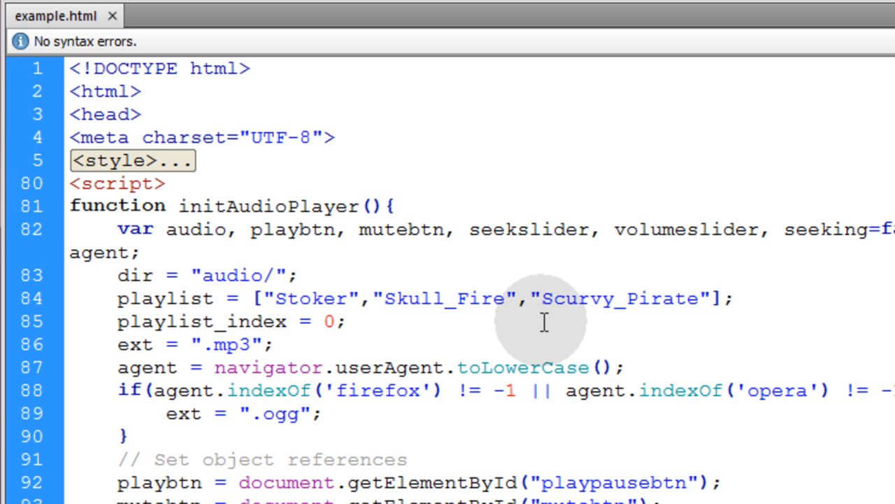
pyautogui.click(343, 321)
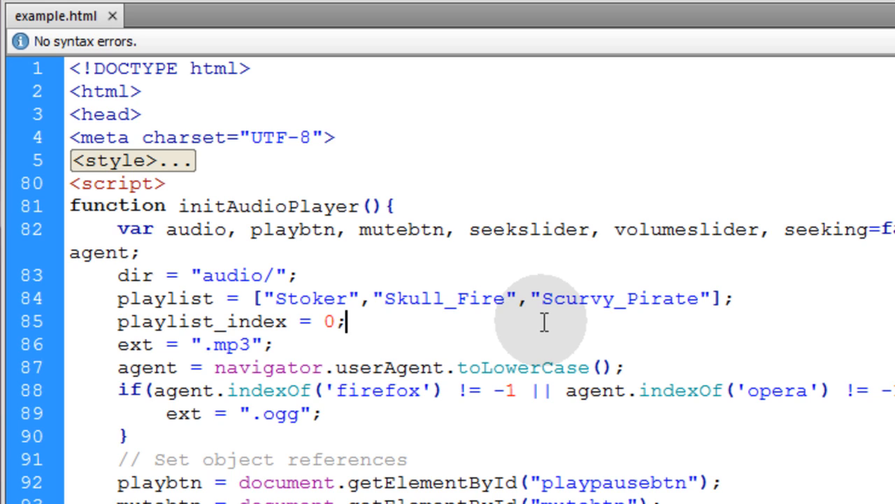